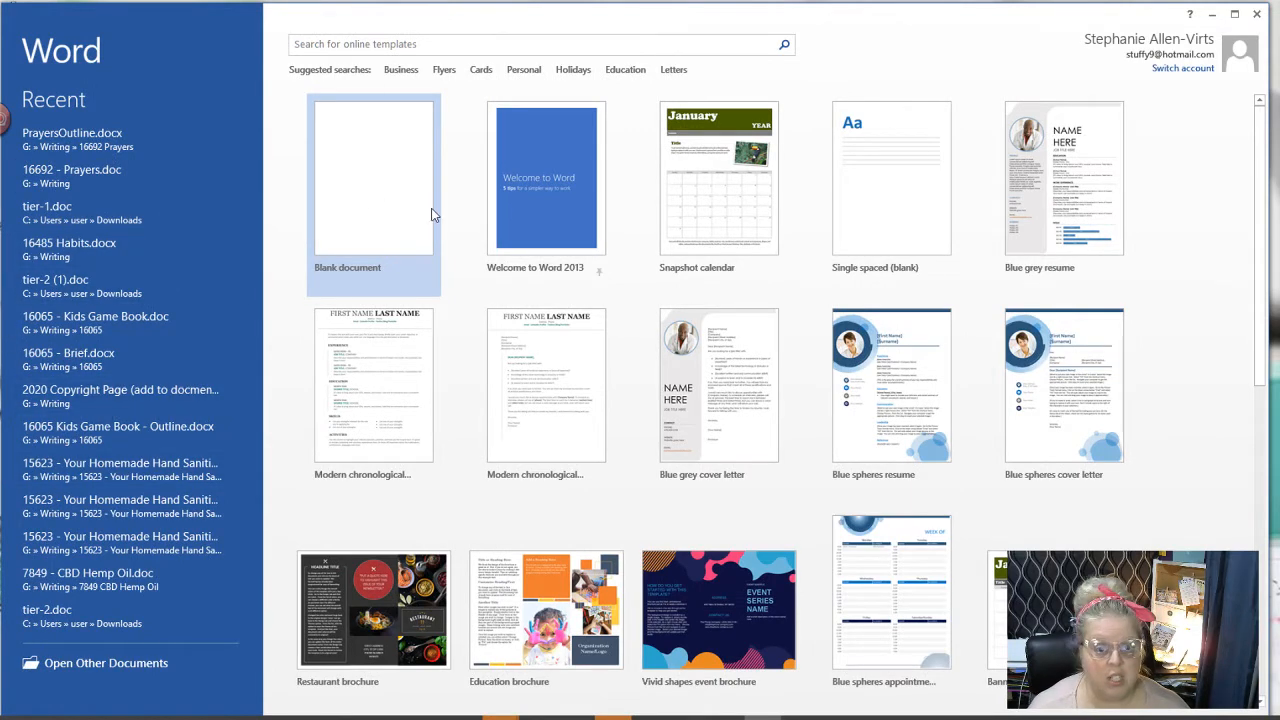
# Start a blank document with Envelope #10 paper size in landscape orientation.
pyautogui.click(373, 177)
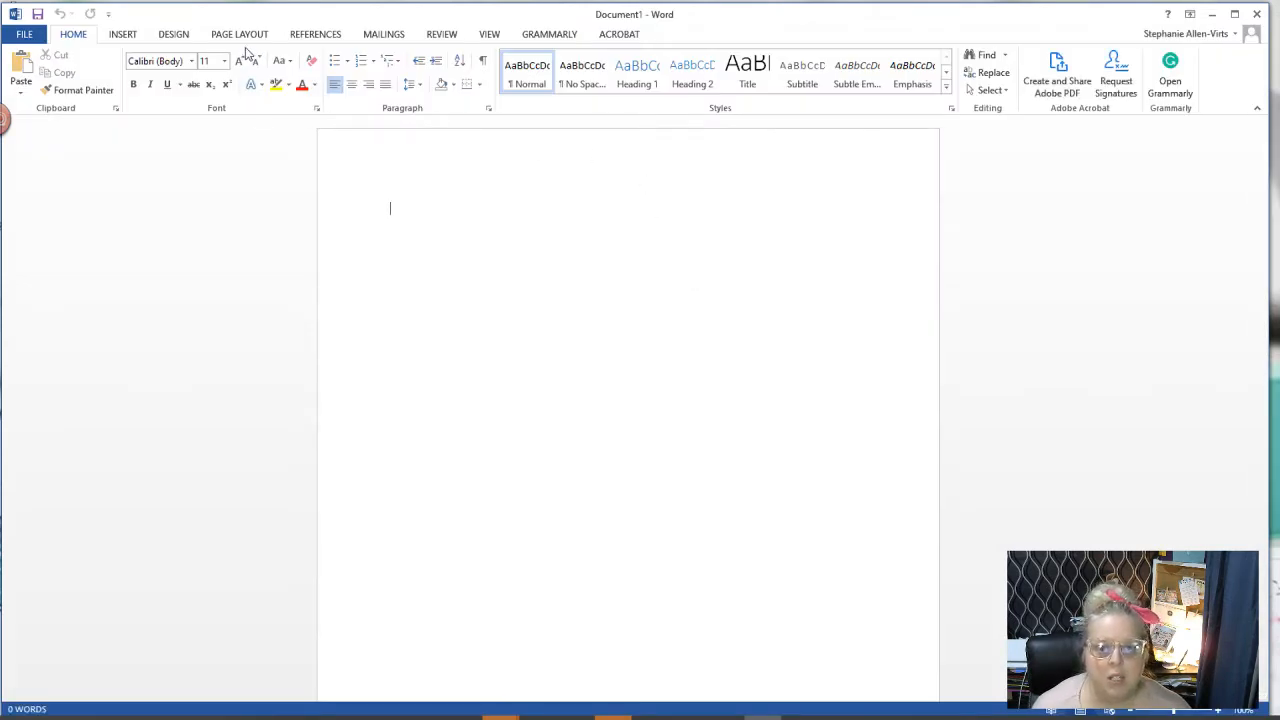
pyautogui.click(239, 34)
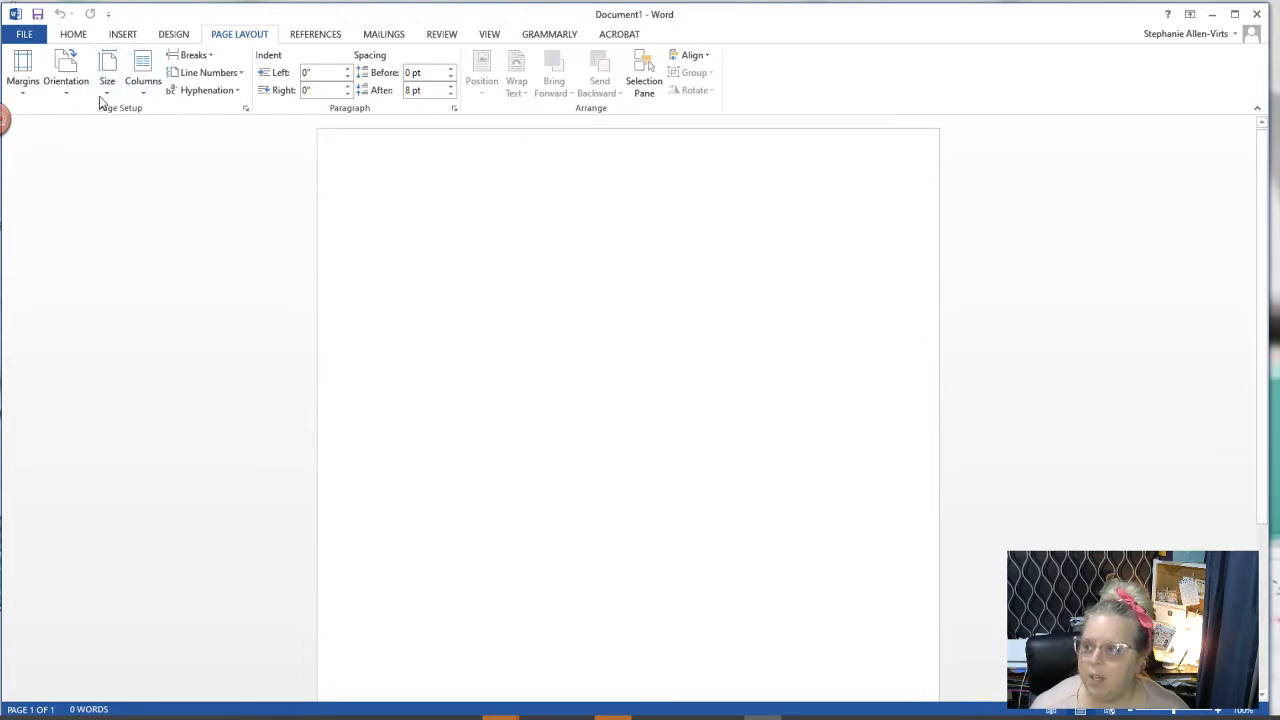
pyautogui.click(107, 75)
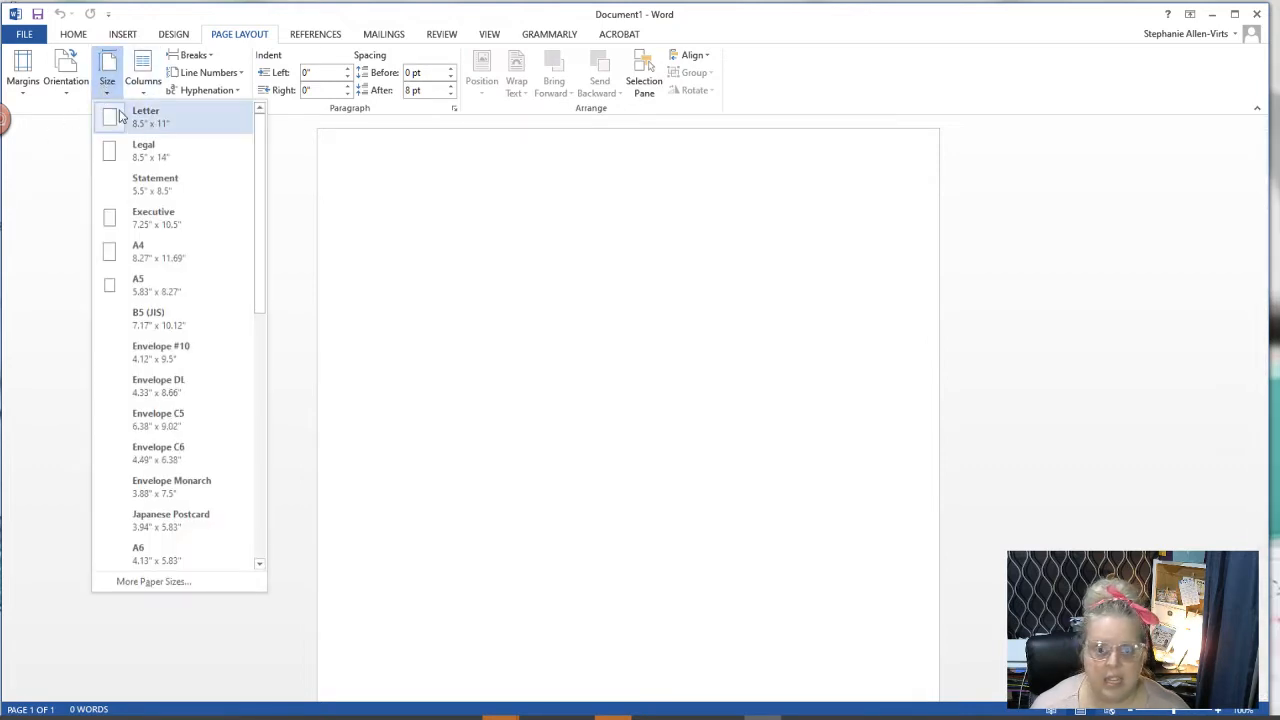
pyautogui.moveTo(200, 351)
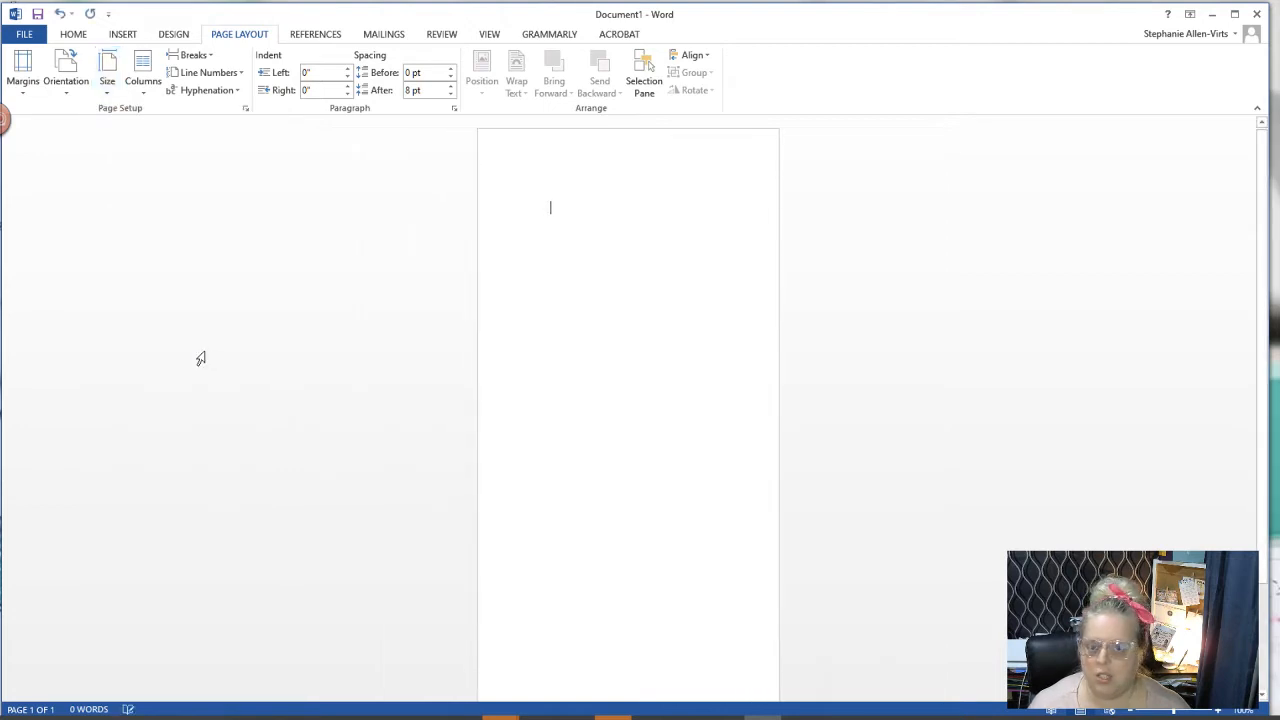
pyautogui.moveTo(222, 373)
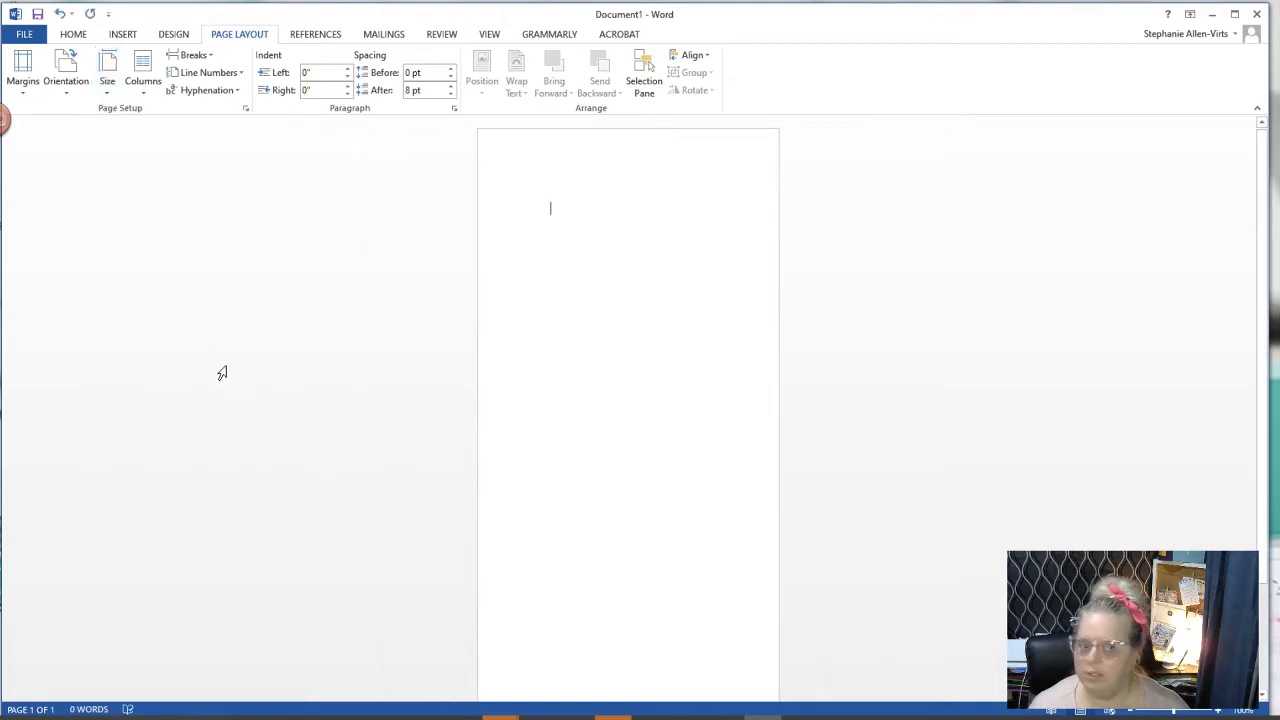
pyautogui.moveTo(310, 328)
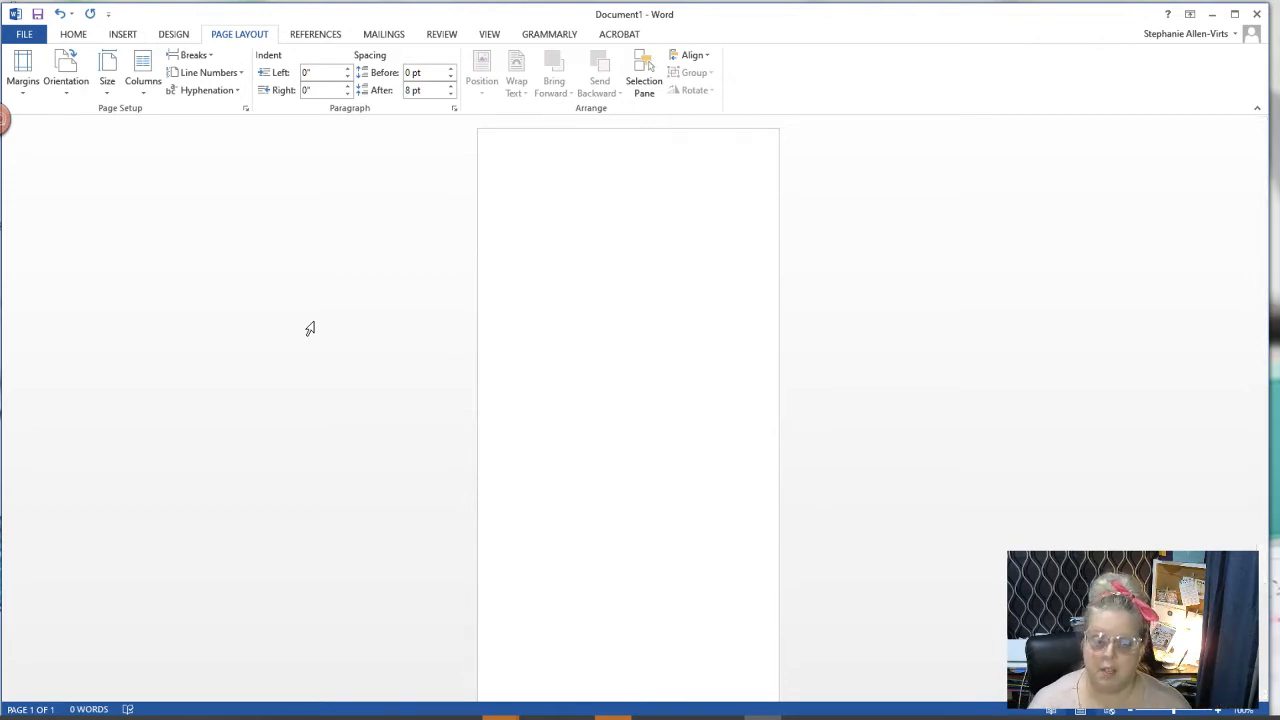
pyautogui.moveTo(279, 227)
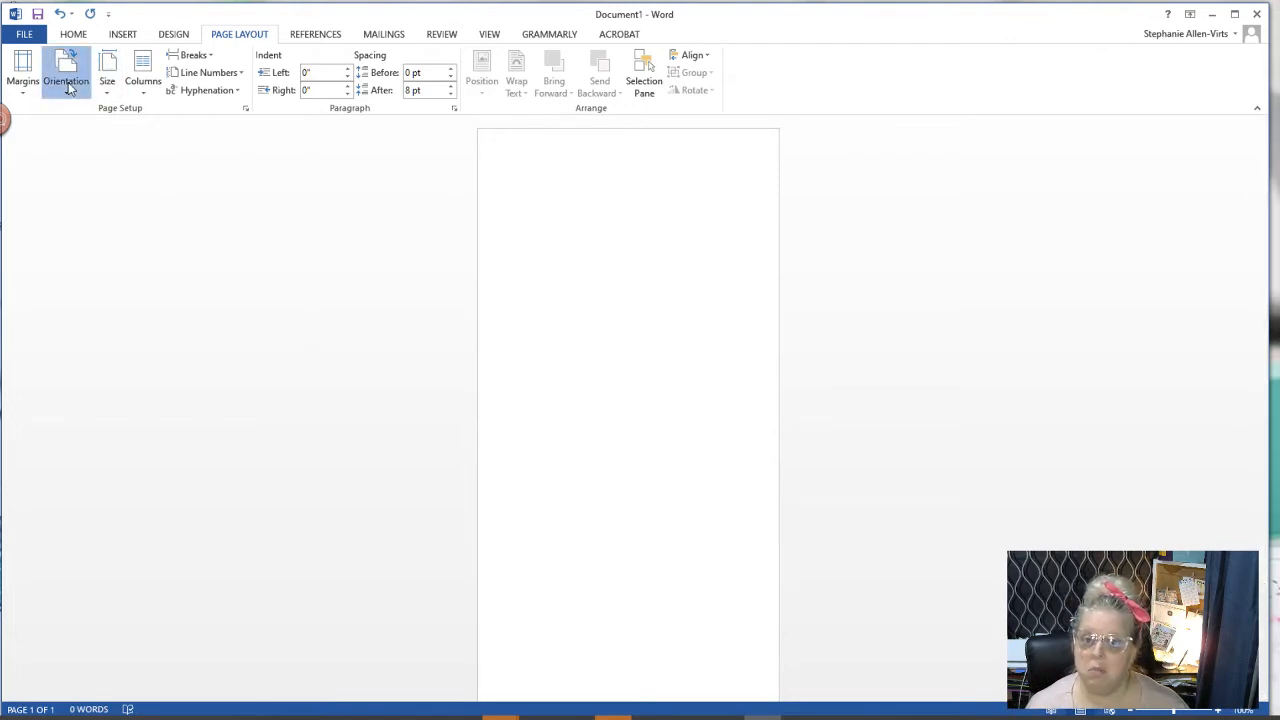
pyautogui.click(65, 75)
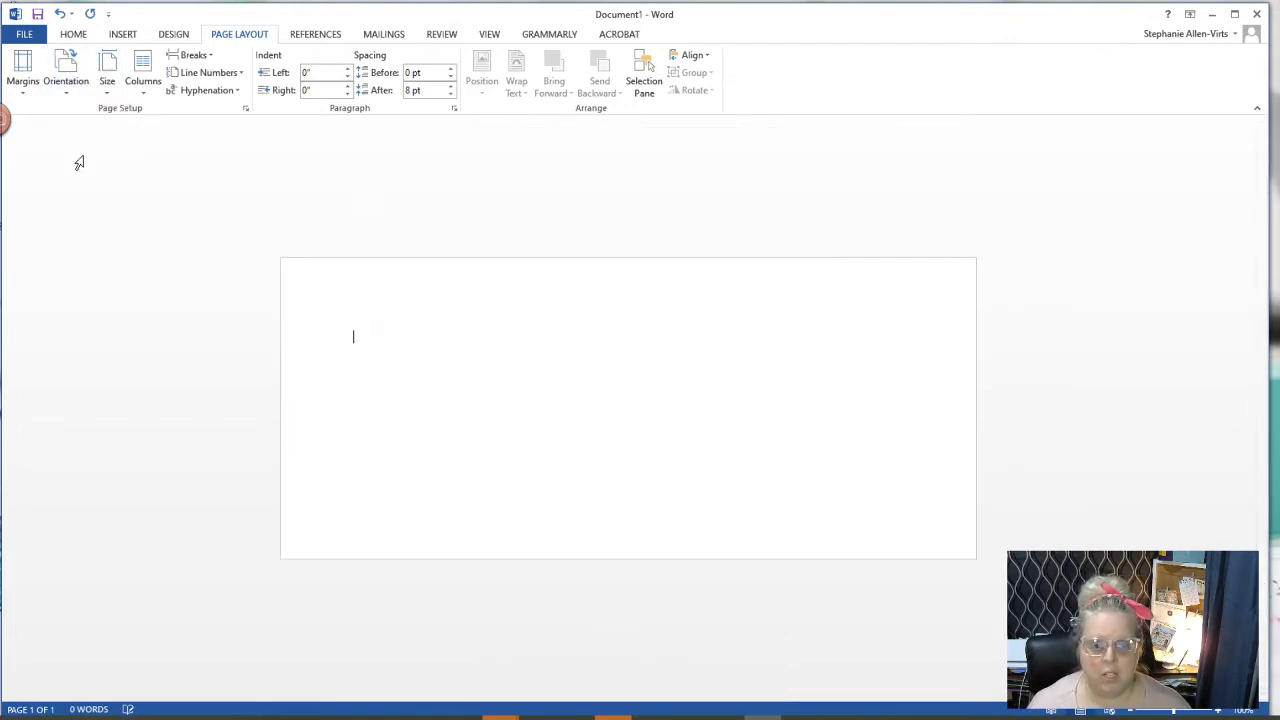
pyautogui.moveTo(120, 198)
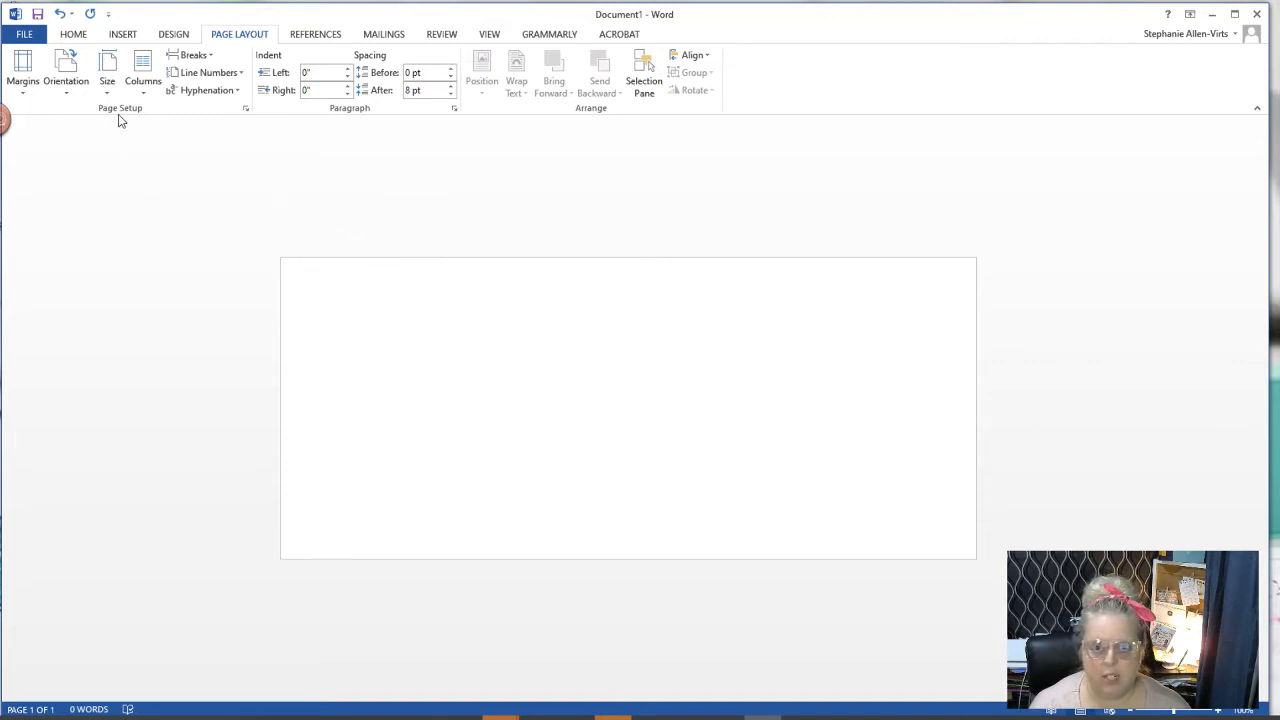
pyautogui.moveTo(22, 70)
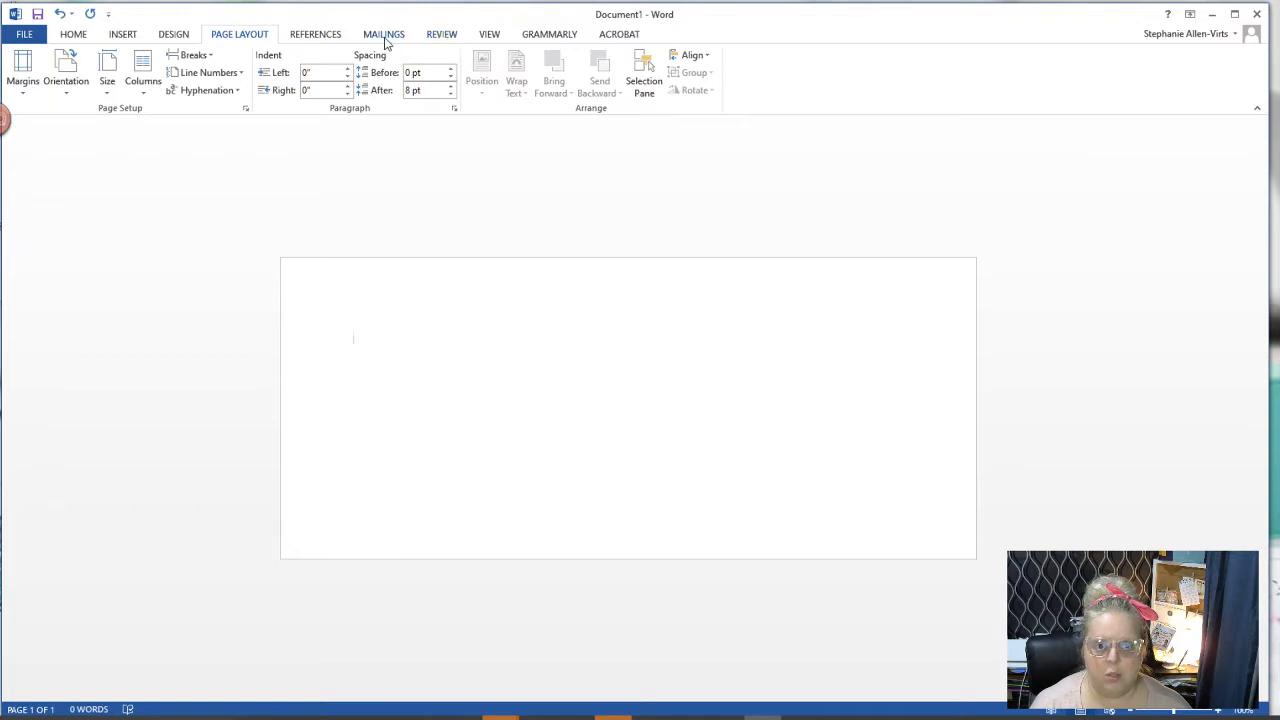
# Add an envelope to Jane Smith, 123 Sunny Drive, Summerset, SC 99987, keeping the return address.
pyautogui.click(383, 33)
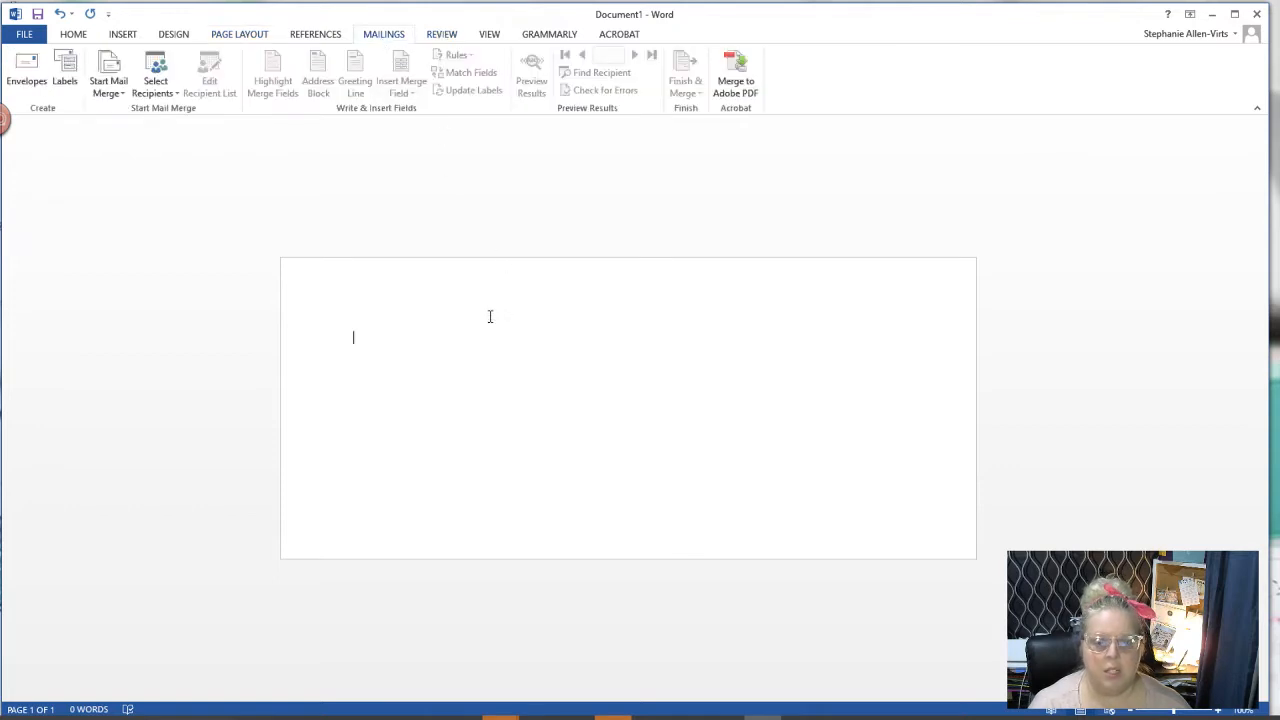
pyautogui.moveTo(349, 318)
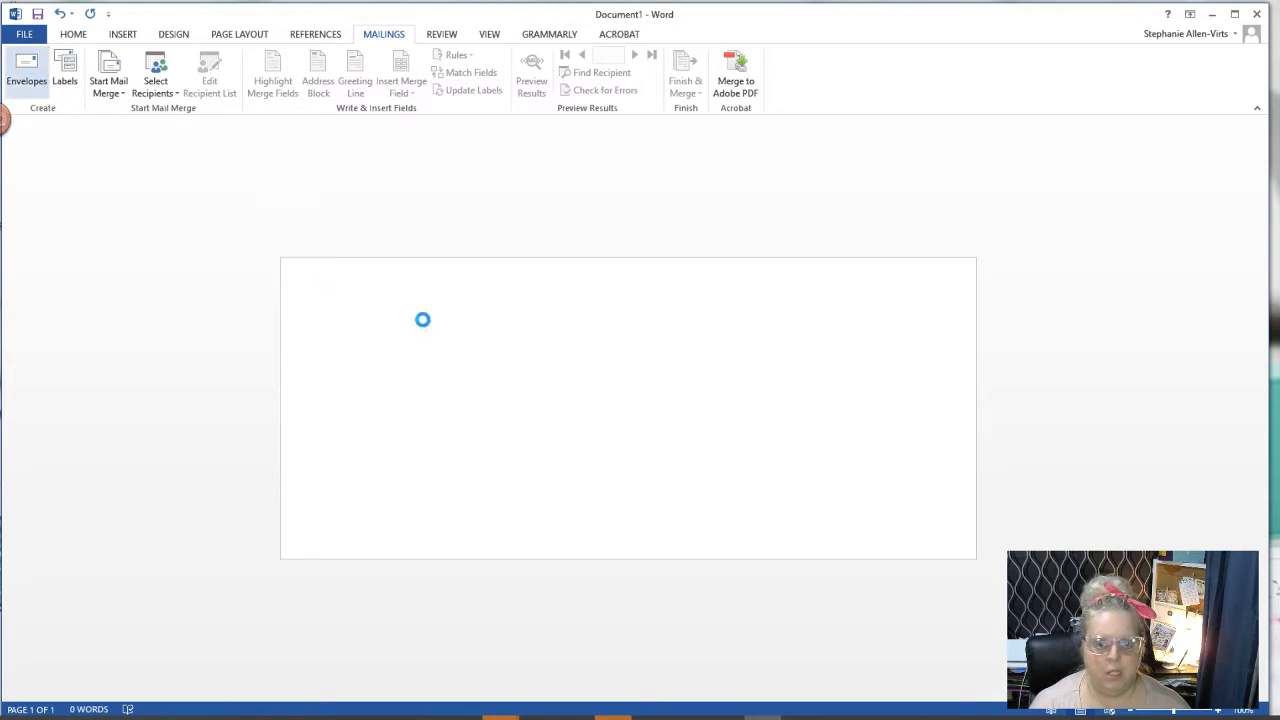
pyautogui.click(26, 70)
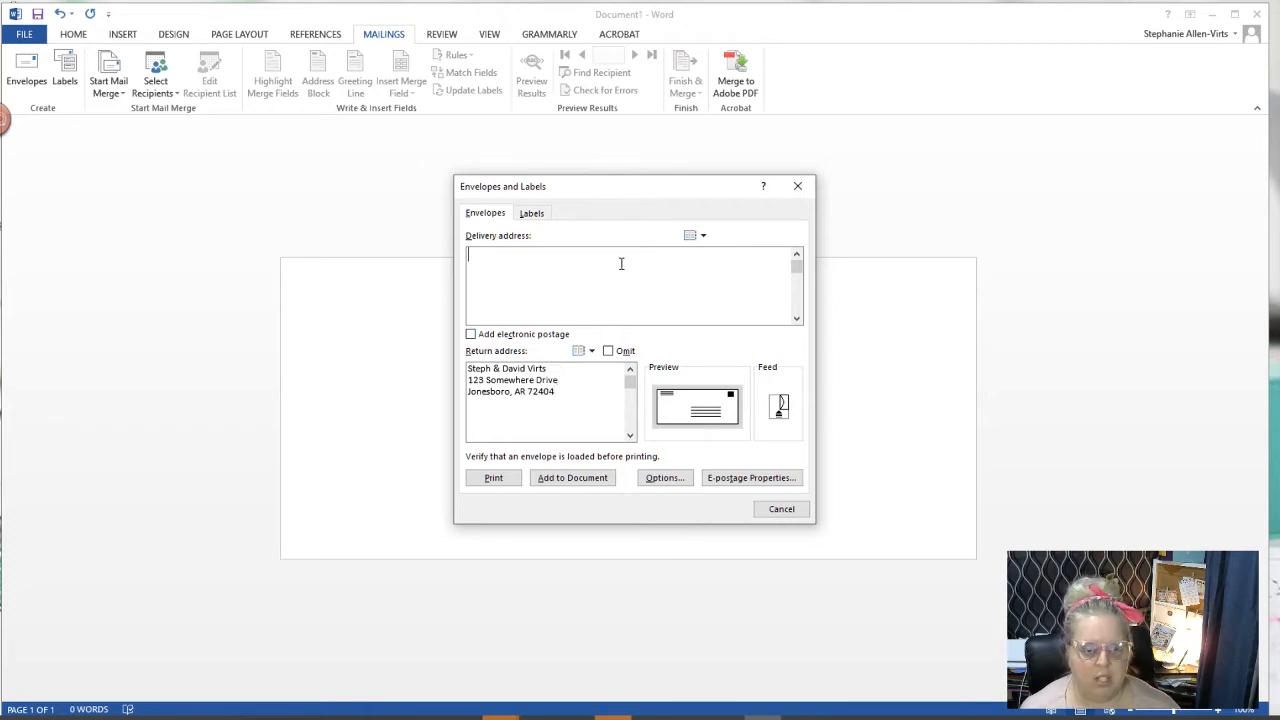
pyautogui.write('Jane Smith')
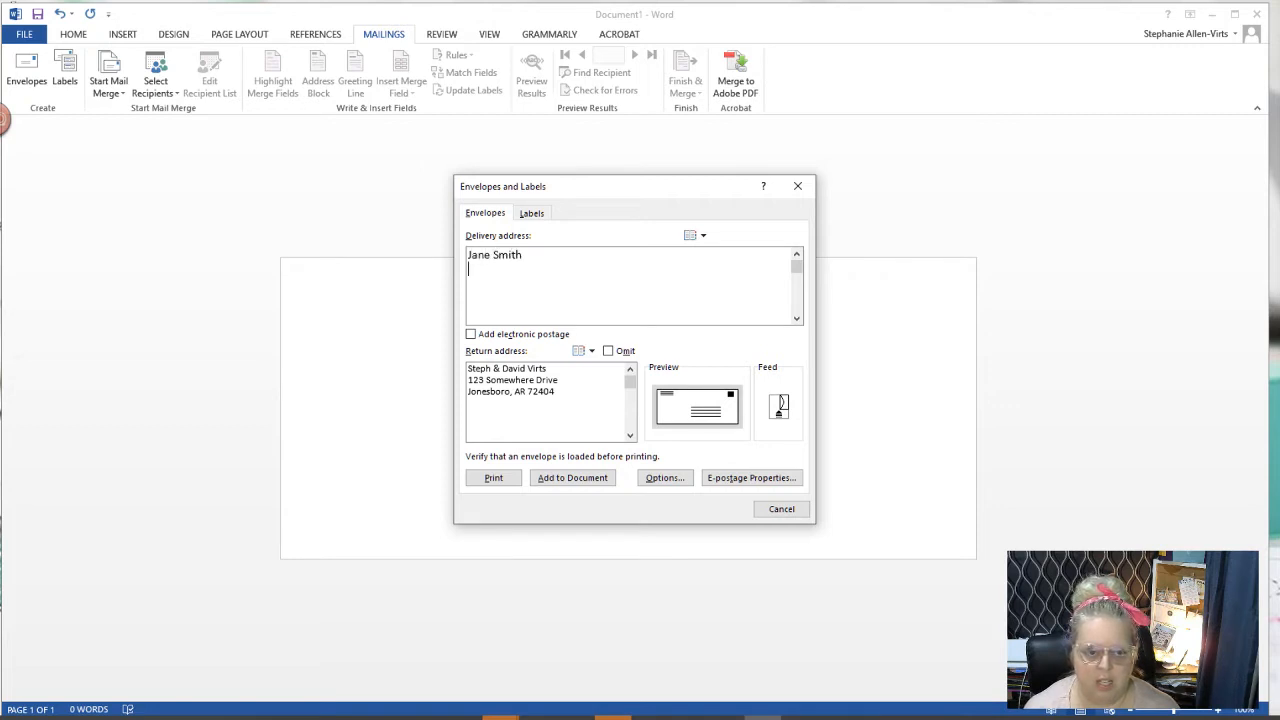
pyautogui.write('123 Sunny Drive')
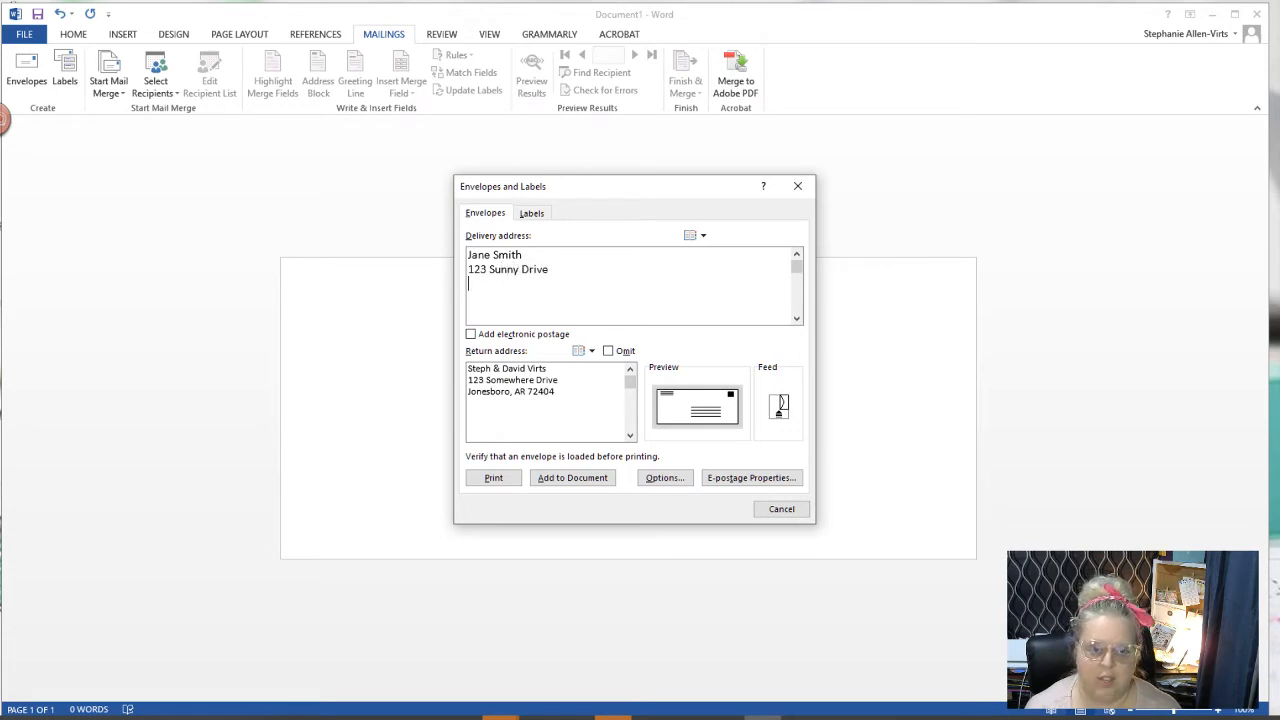
pyautogui.write('Summerset,')
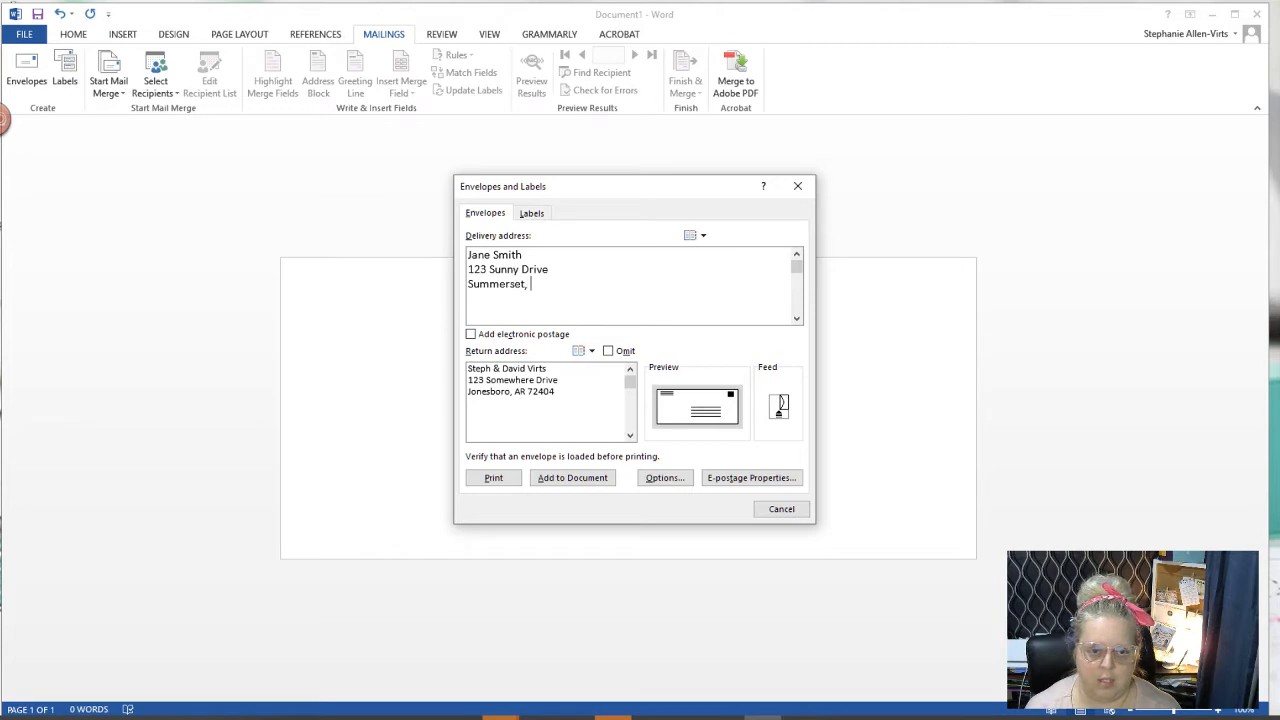
pyautogui.write('SC')
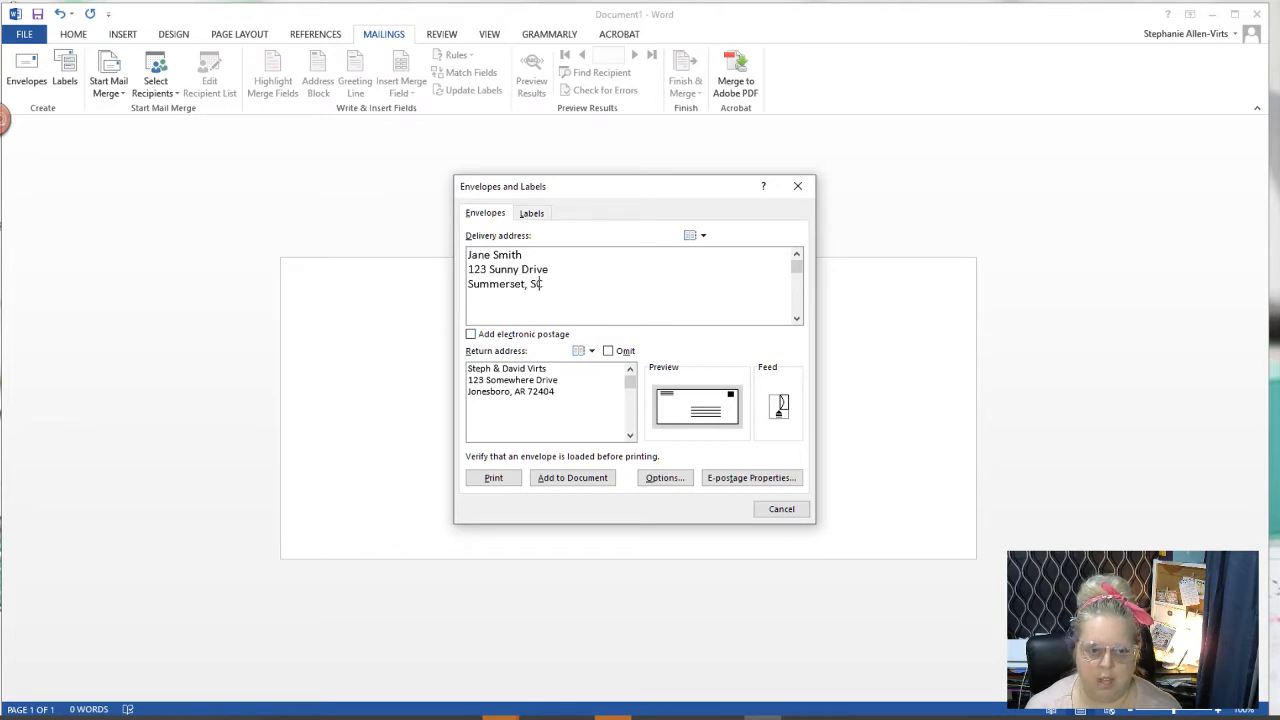
pyautogui.write('9')
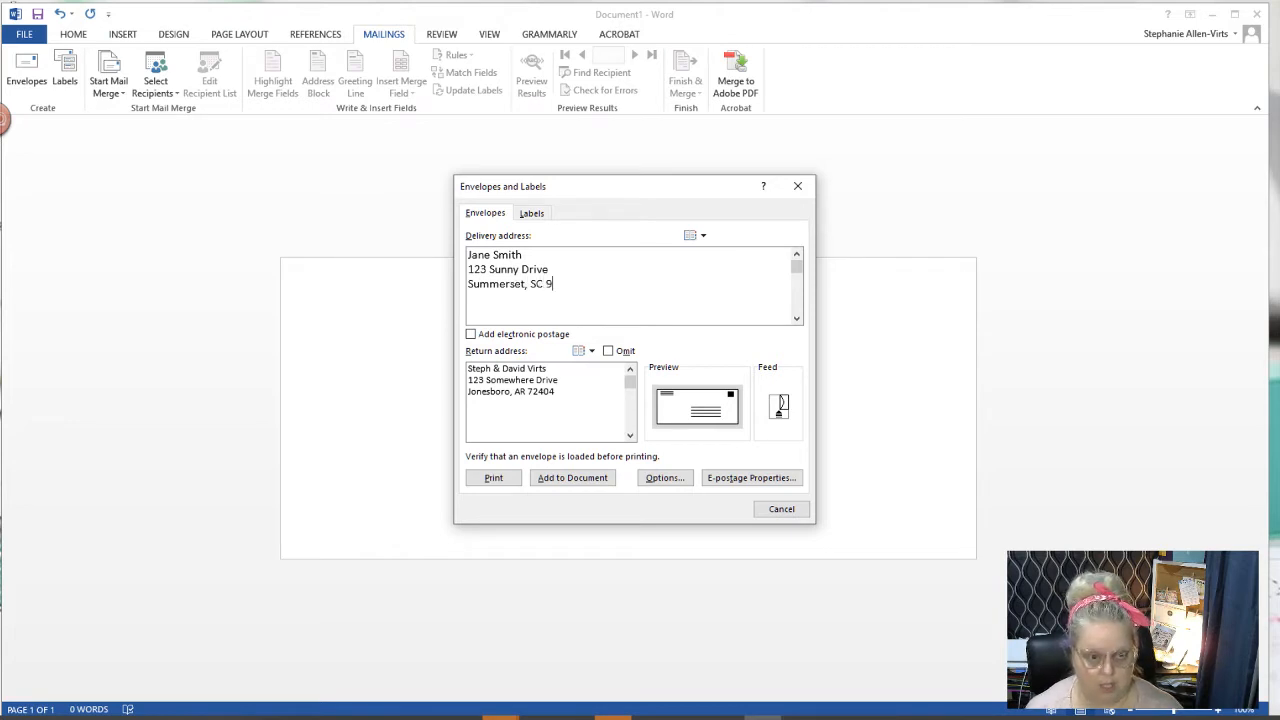
pyautogui.write('9987')
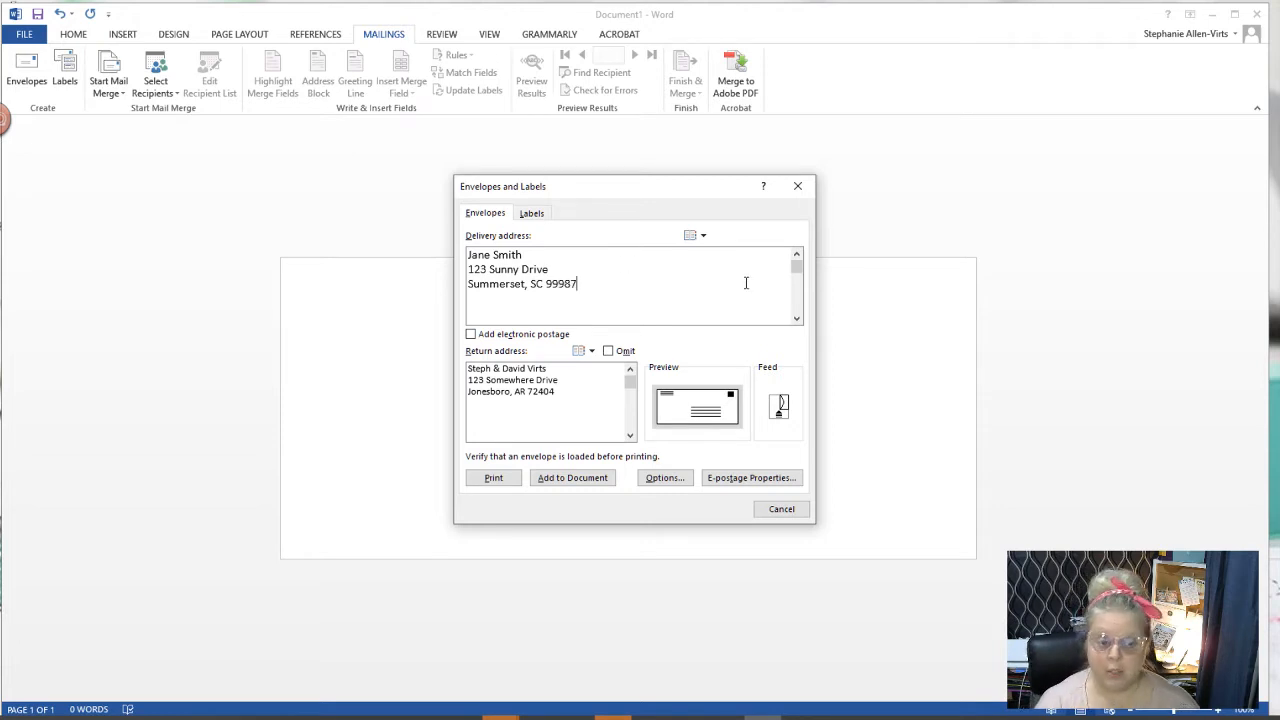
pyautogui.click(572, 477)
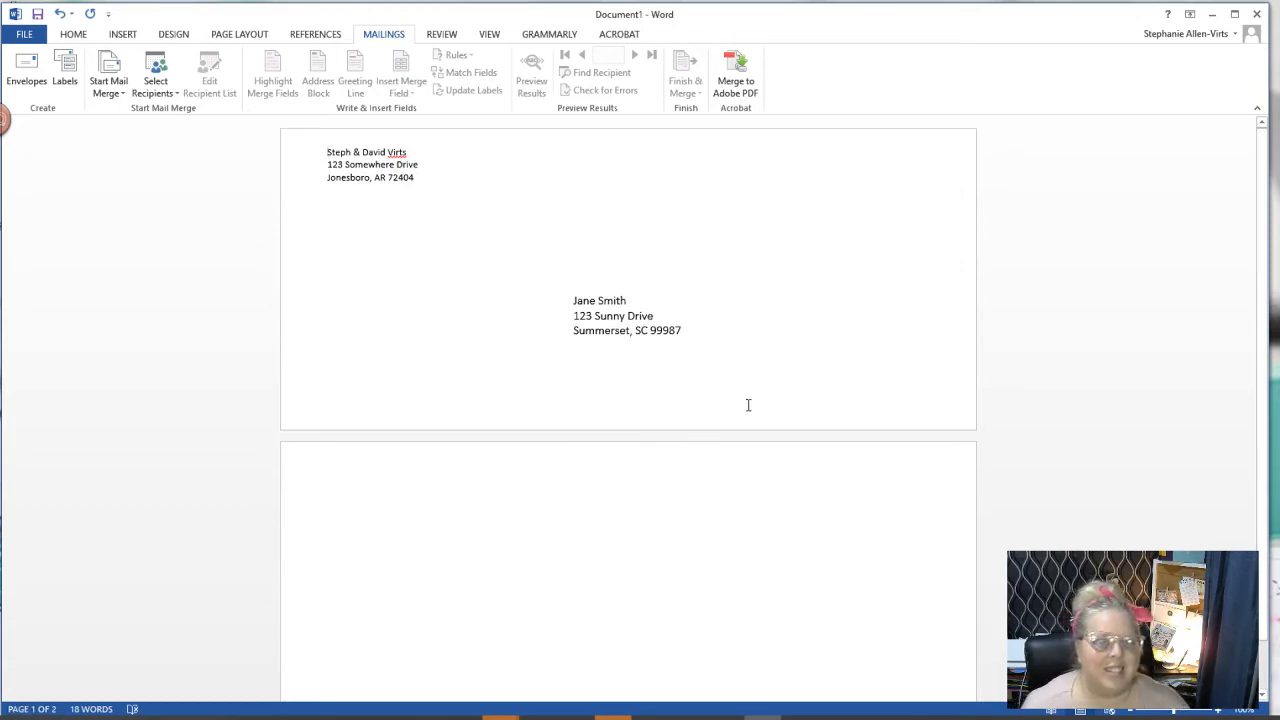
# Delete the blank second page that follows the envelope.
pyautogui.click(353, 520)
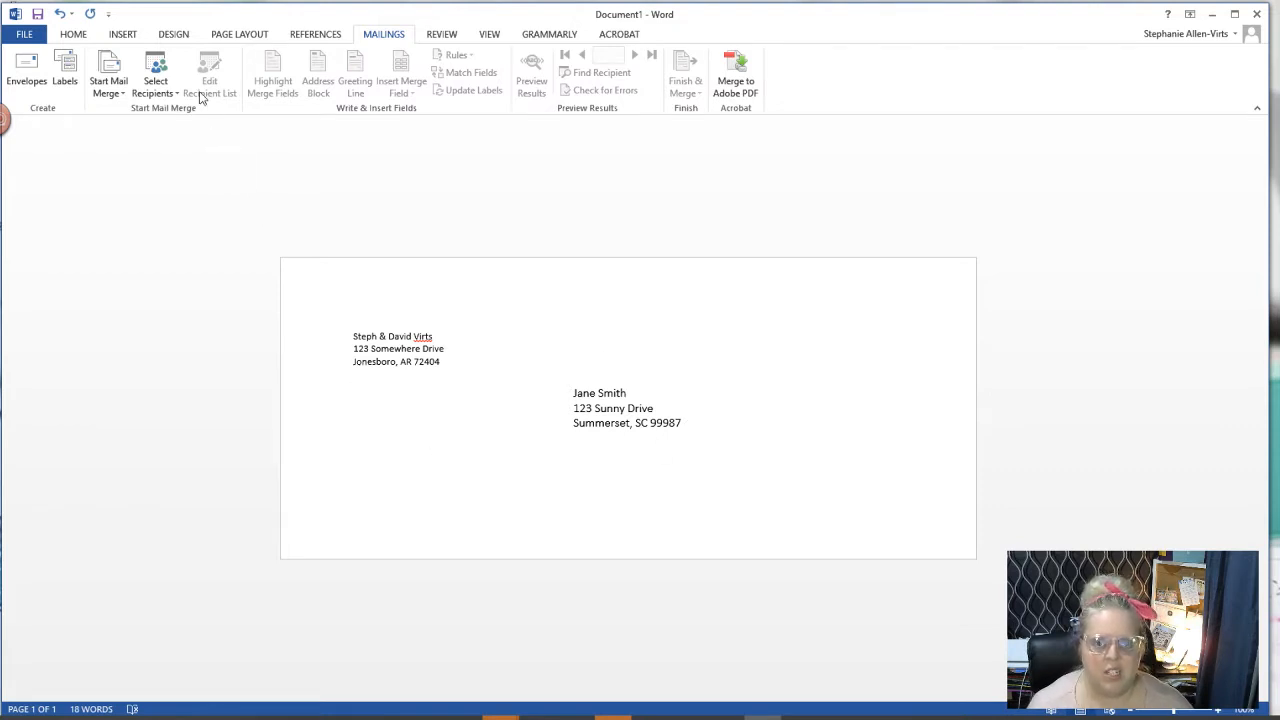
pyautogui.click(353, 375)
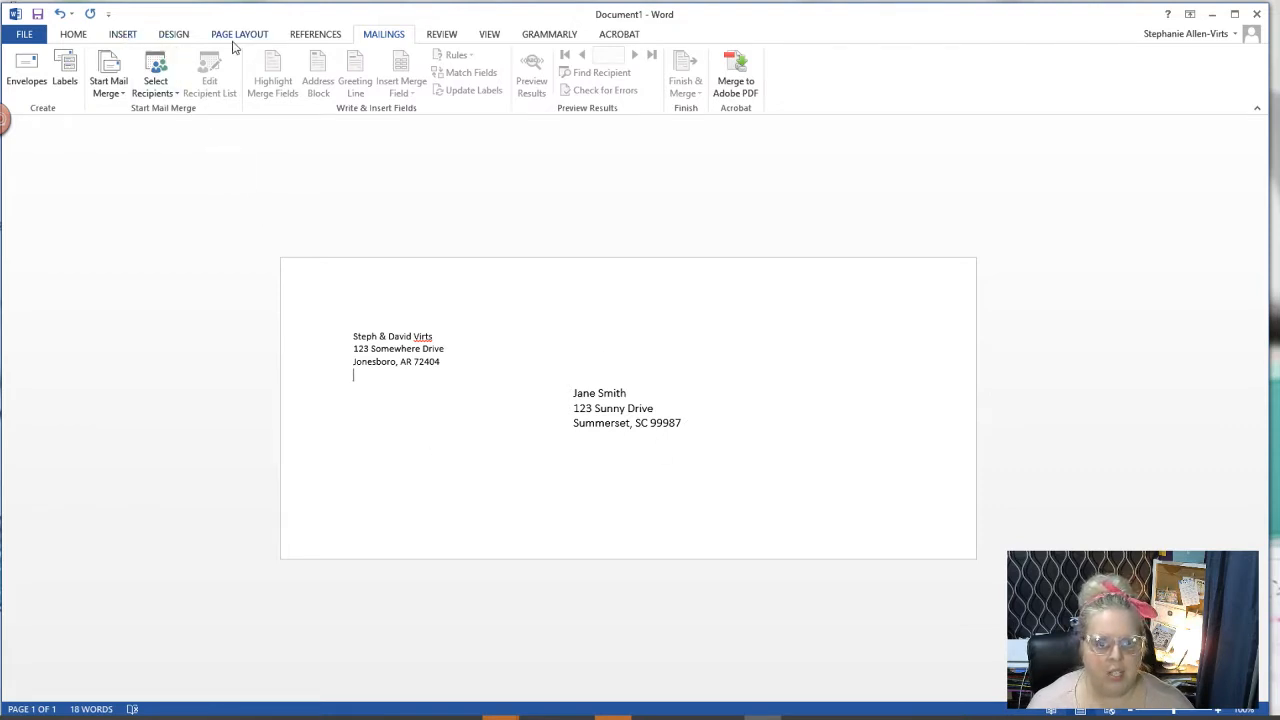
# Set custom .12 envelope margins and fix them to the printable minimum.
pyautogui.click(239, 33)
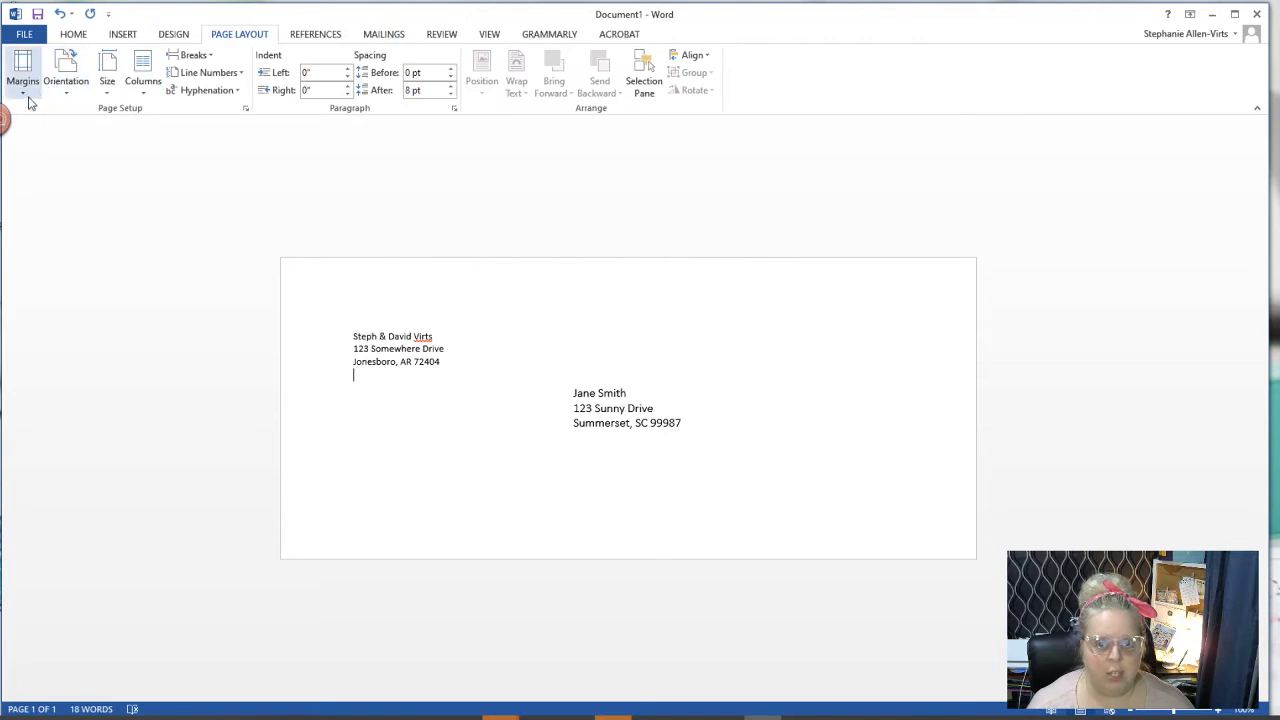
pyautogui.click(22, 72)
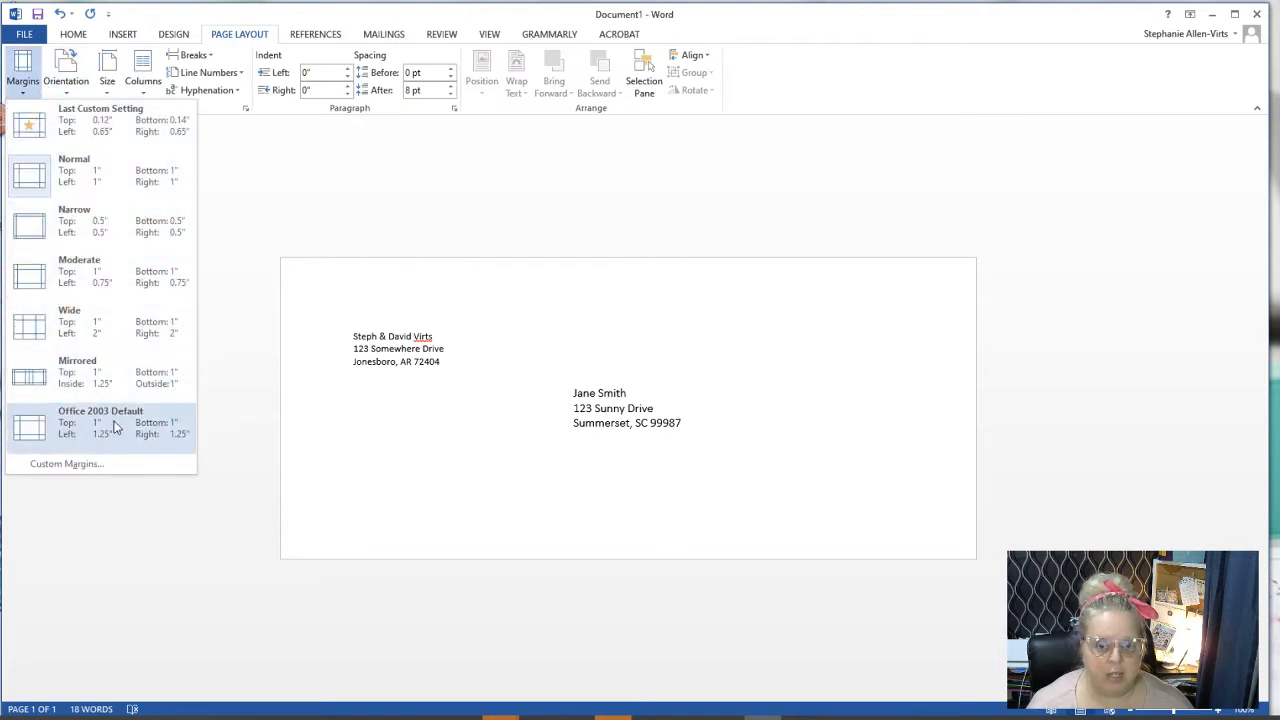
pyautogui.click(100, 420)
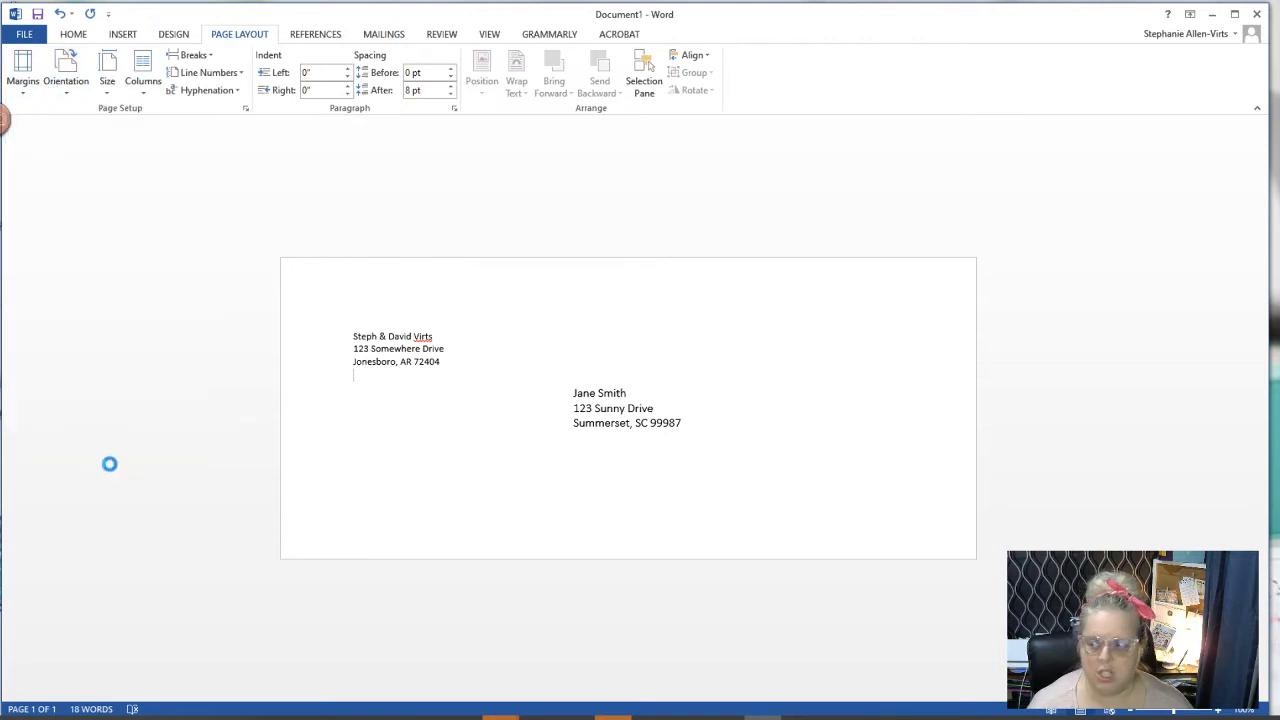
pyautogui.click(22, 72)
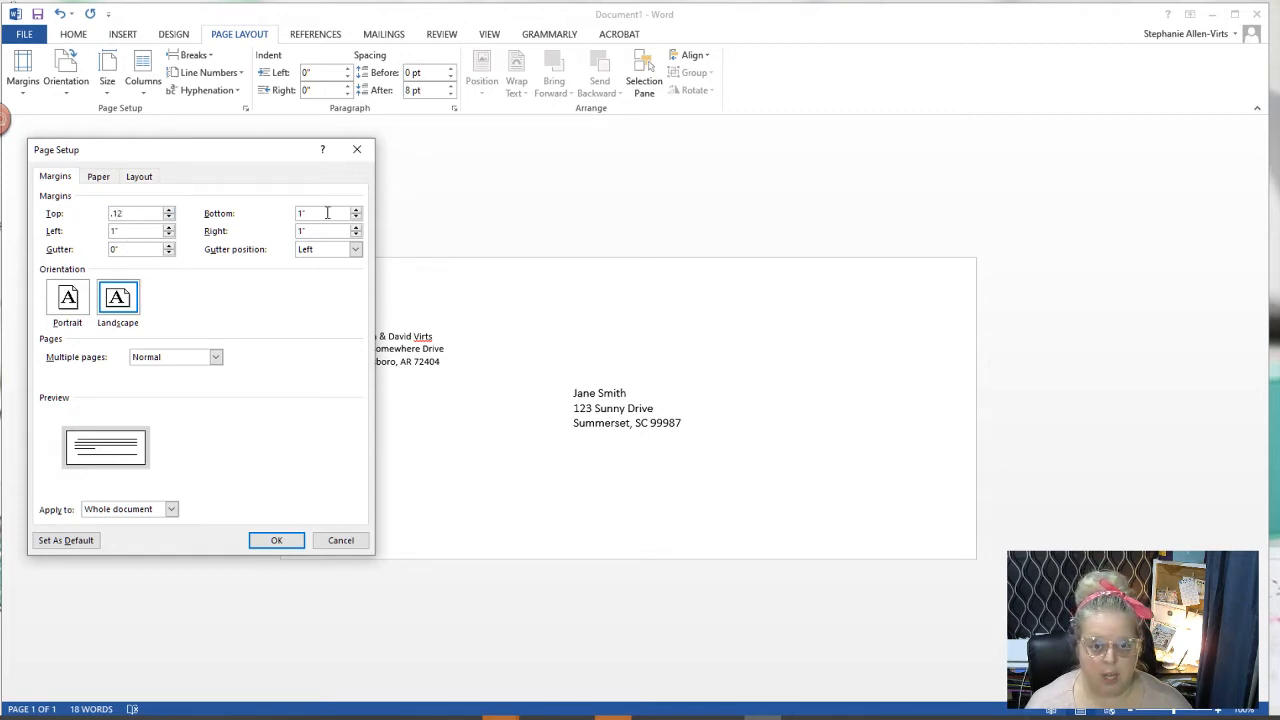
pyautogui.write('.12')
pyautogui.write('.5')
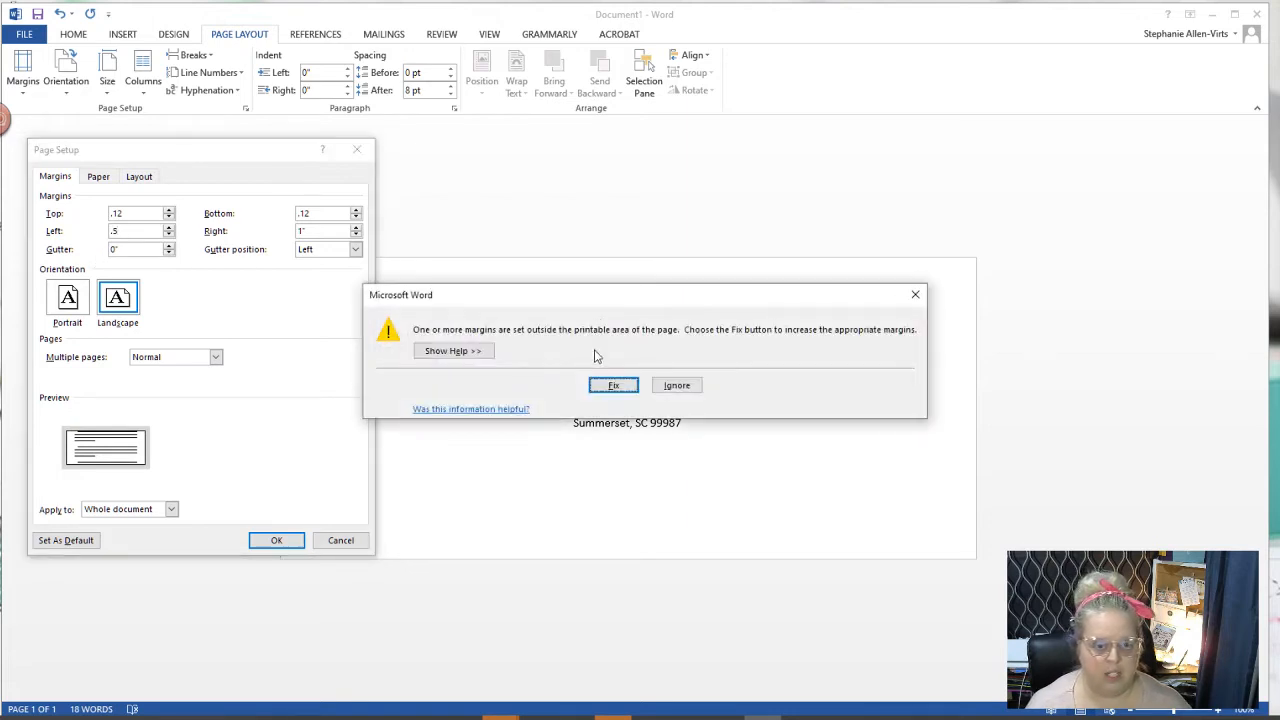
pyautogui.click(613, 385)
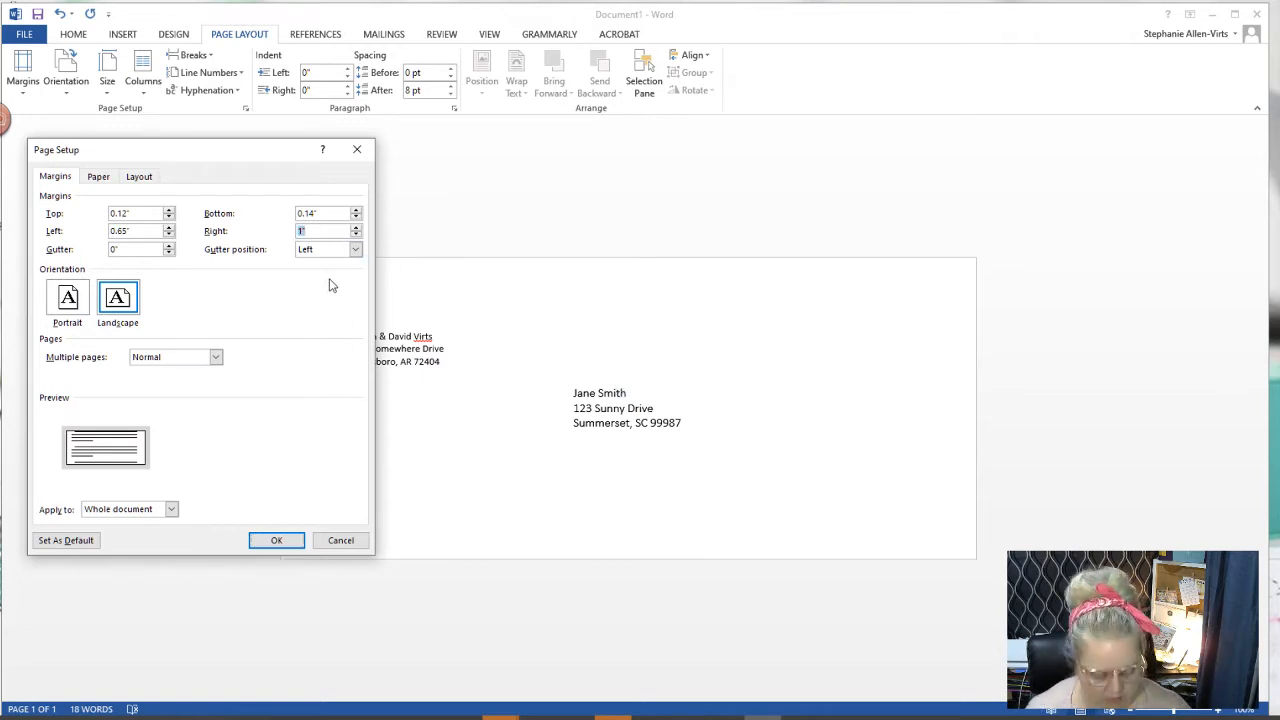
pyautogui.click(276, 540)
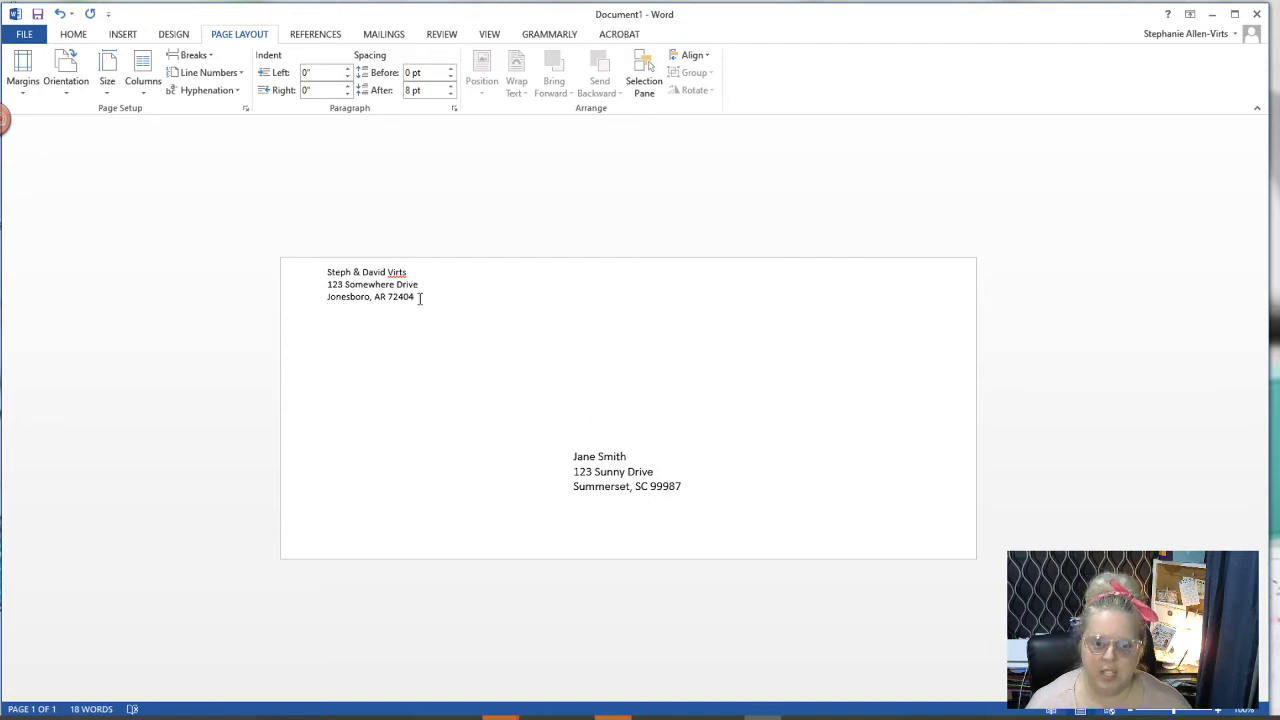
# Set the three return address lines in Georgia at a larger font size.
pyautogui.click(449, 90)
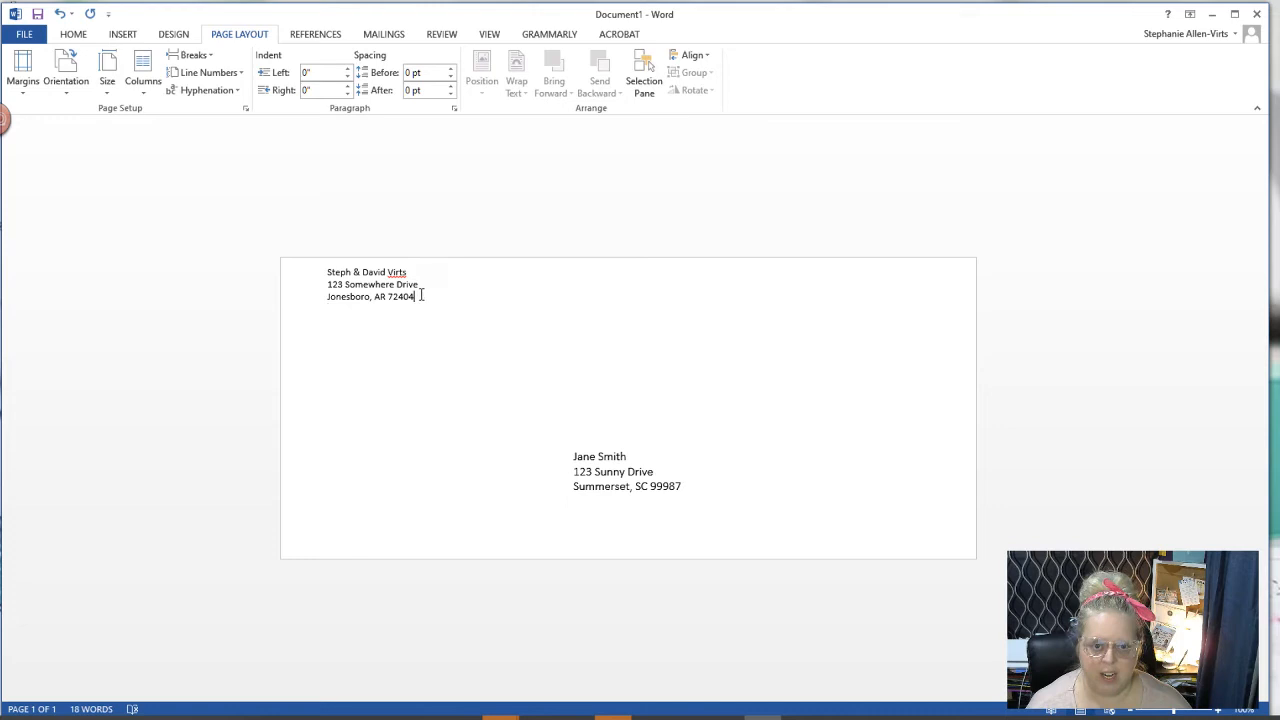
pyautogui.moveTo(327, 272); pyautogui.dragTo(414, 296)
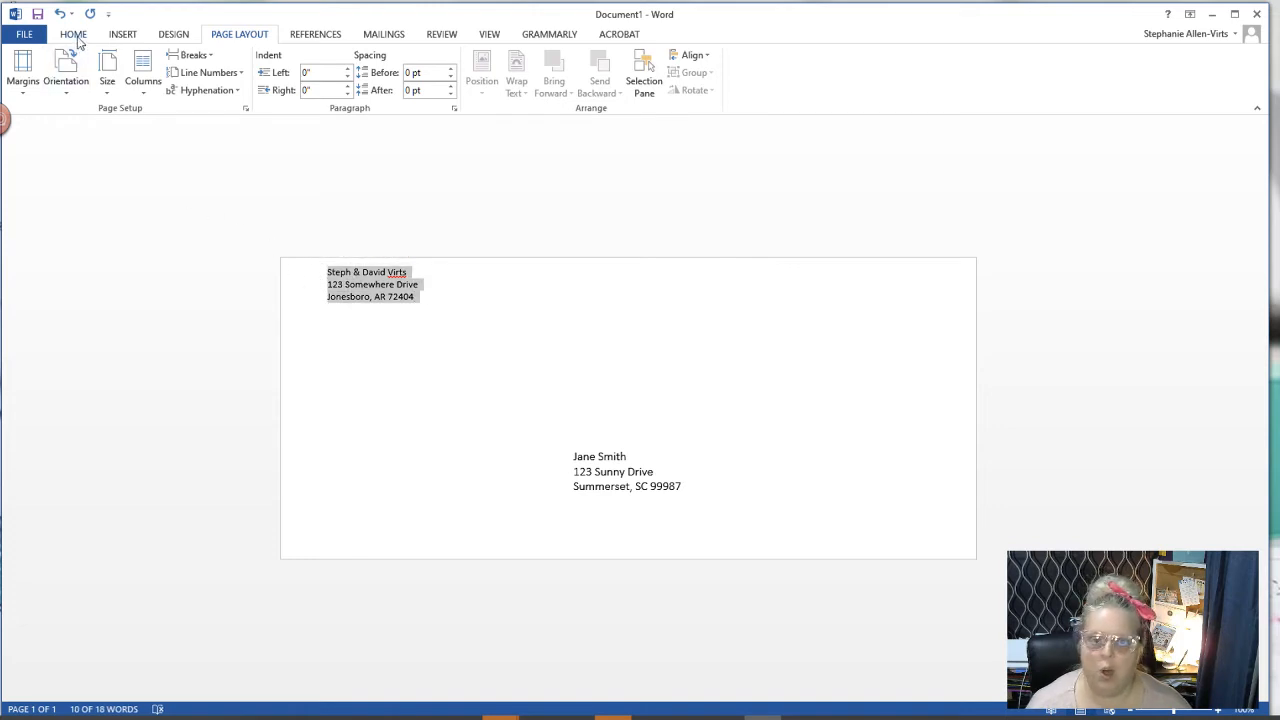
pyautogui.click(73, 33)
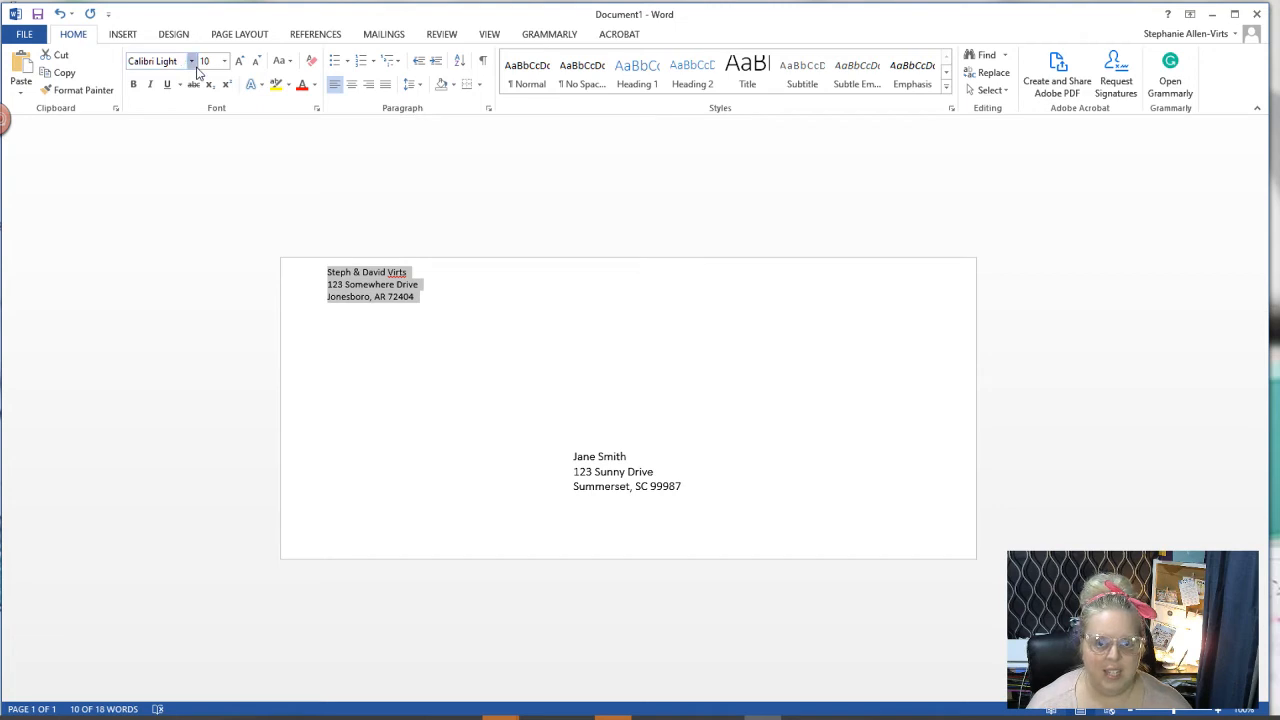
pyautogui.click(189, 61)
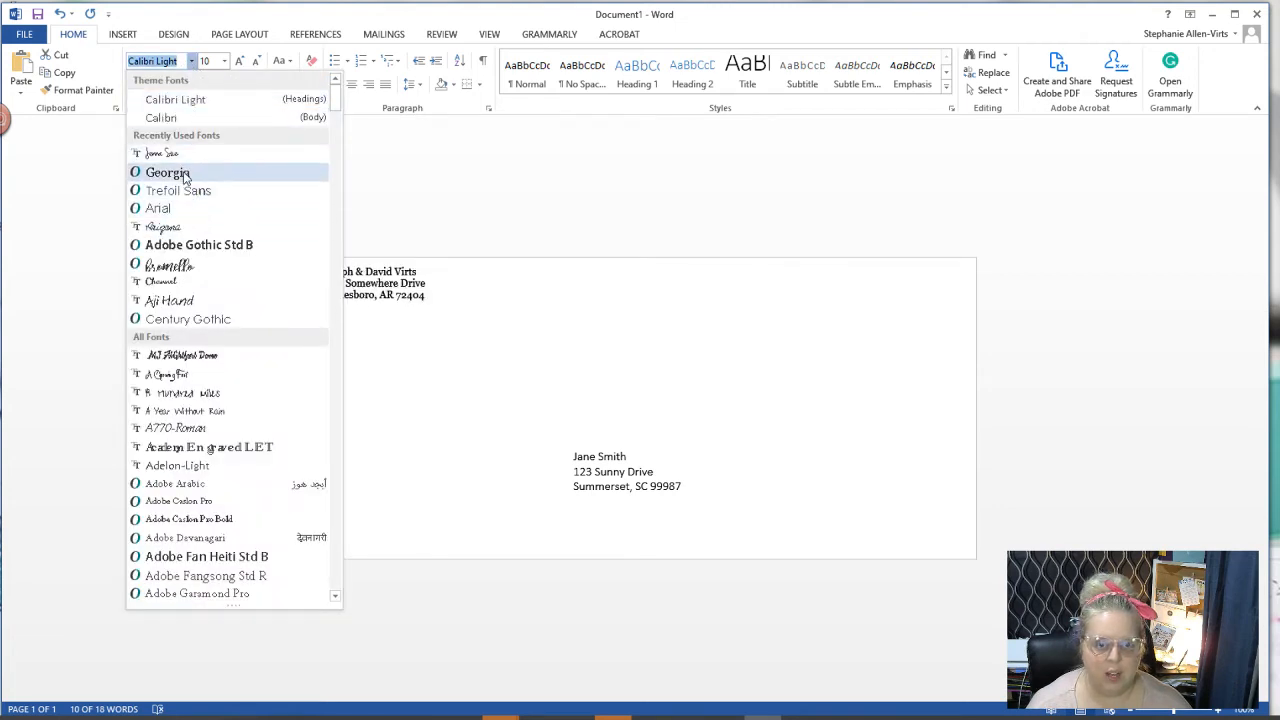
pyautogui.click(168, 172)
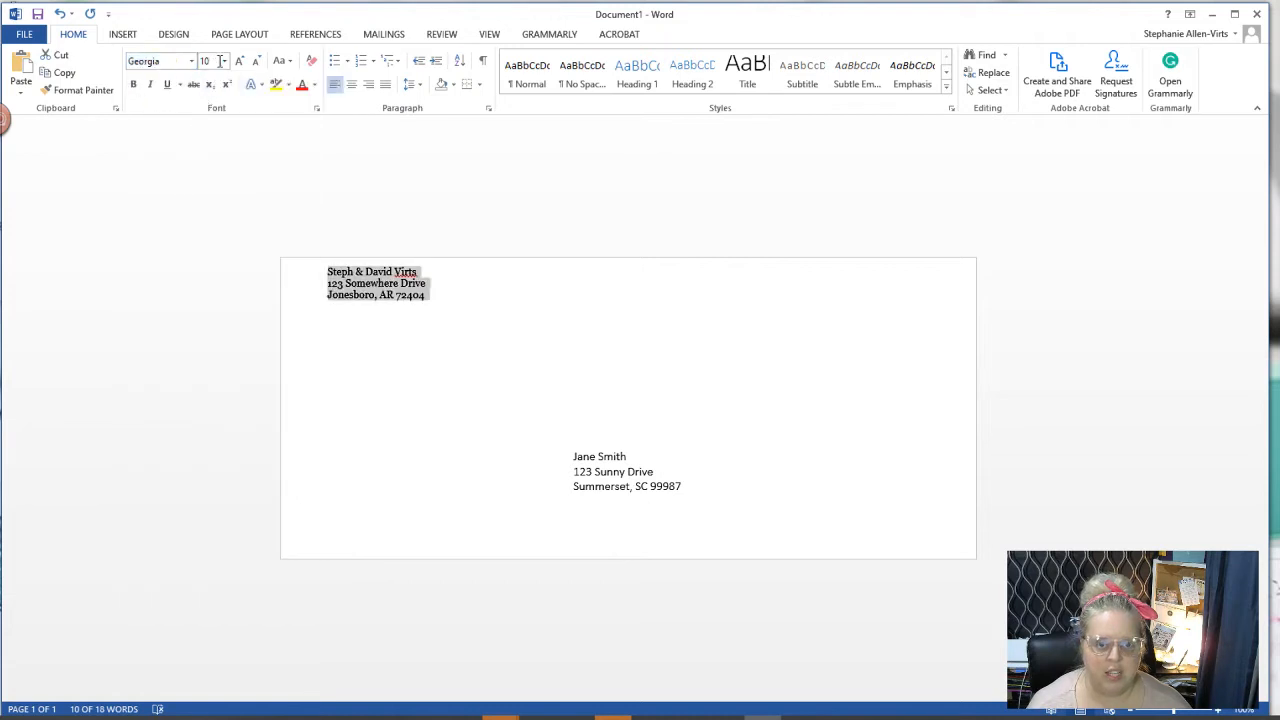
pyautogui.click(222, 61)
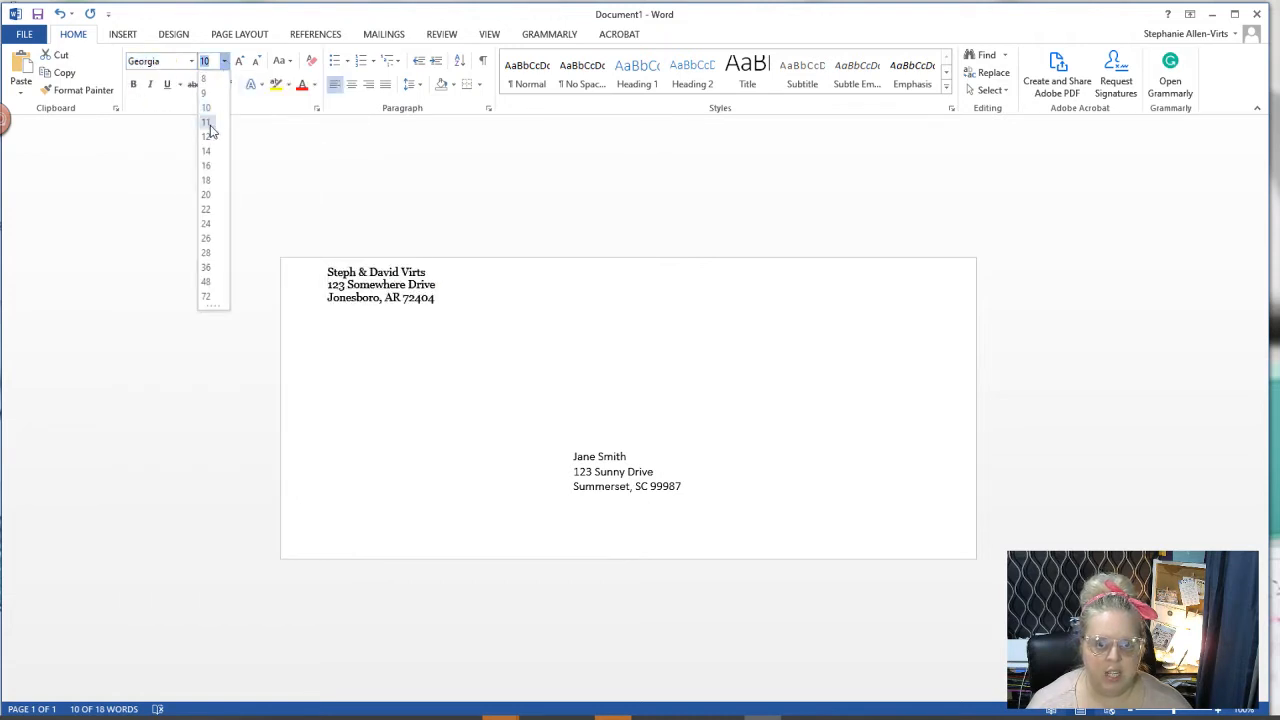
pyautogui.click(206, 165)
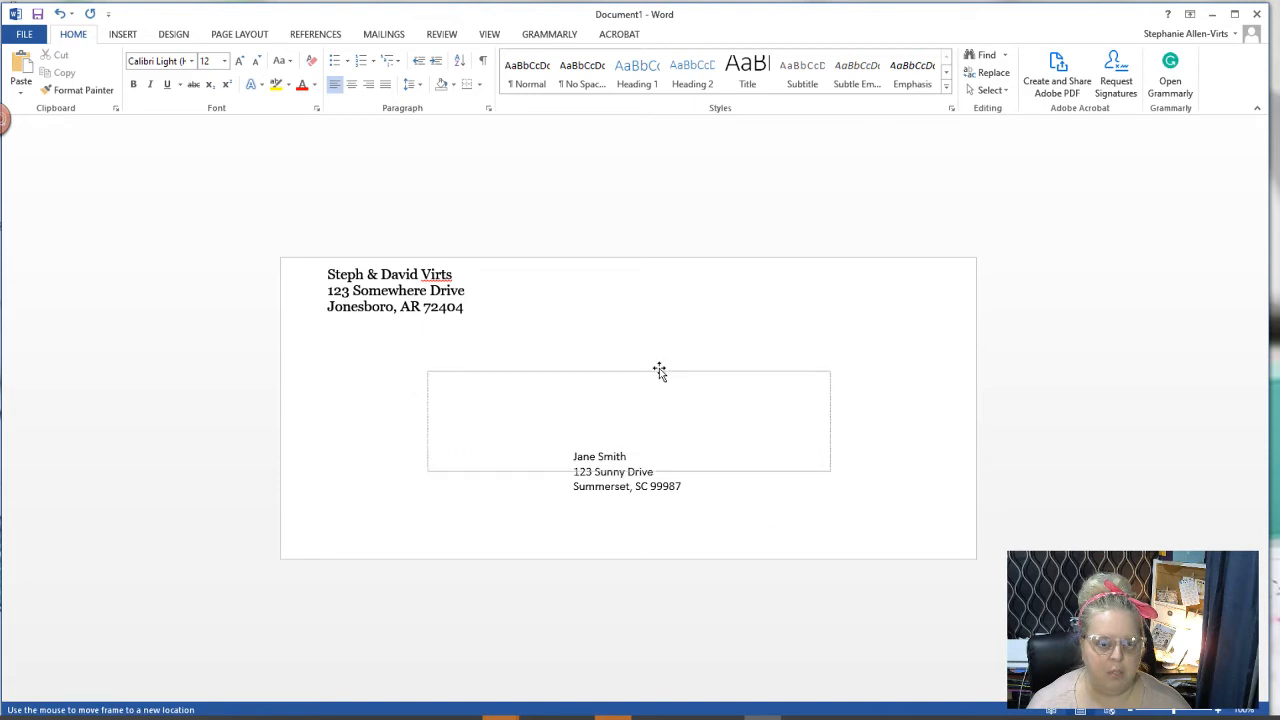
# Set the delivery address block to 20 point.
pyautogui.click(628, 420)
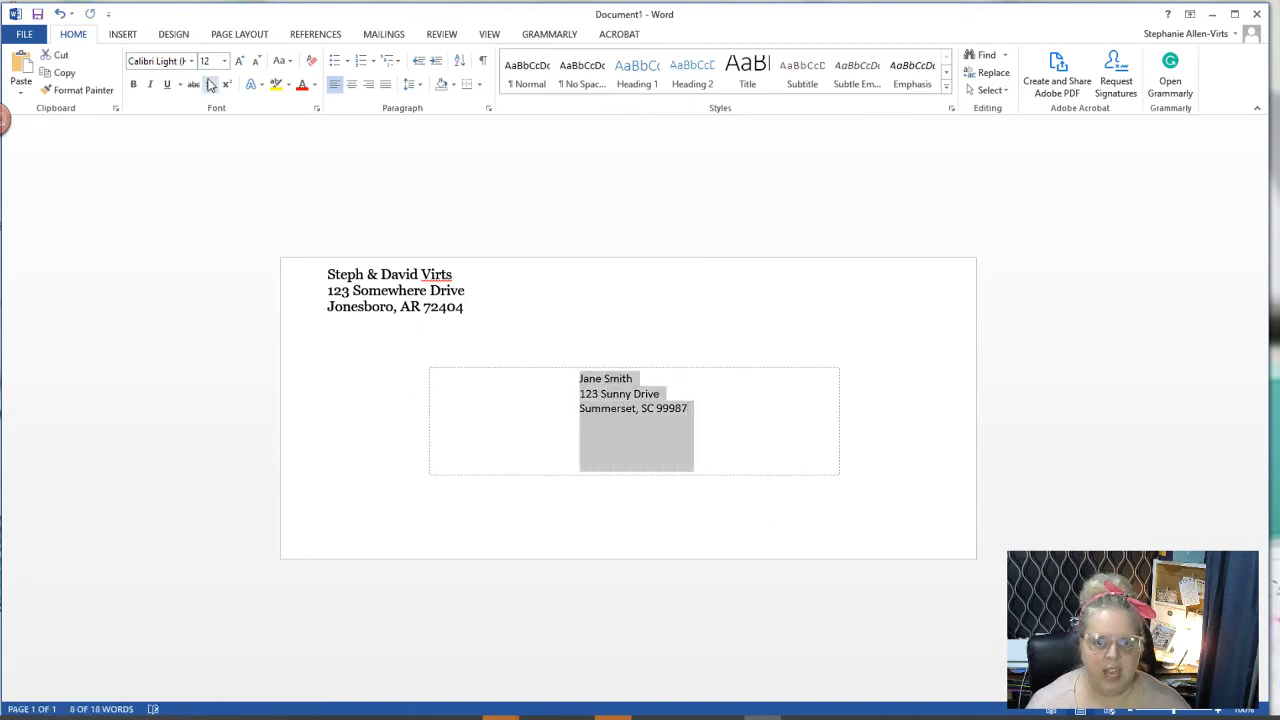
pyautogui.click(223, 61)
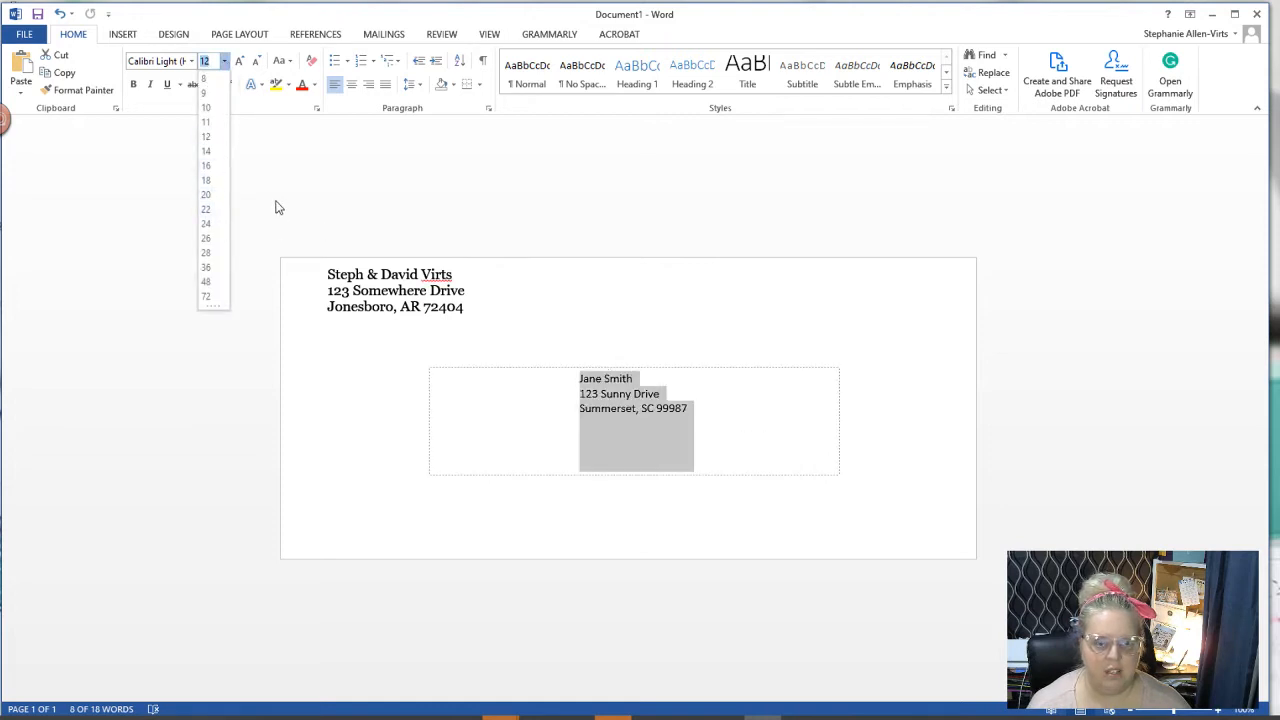
pyautogui.click(205, 194)
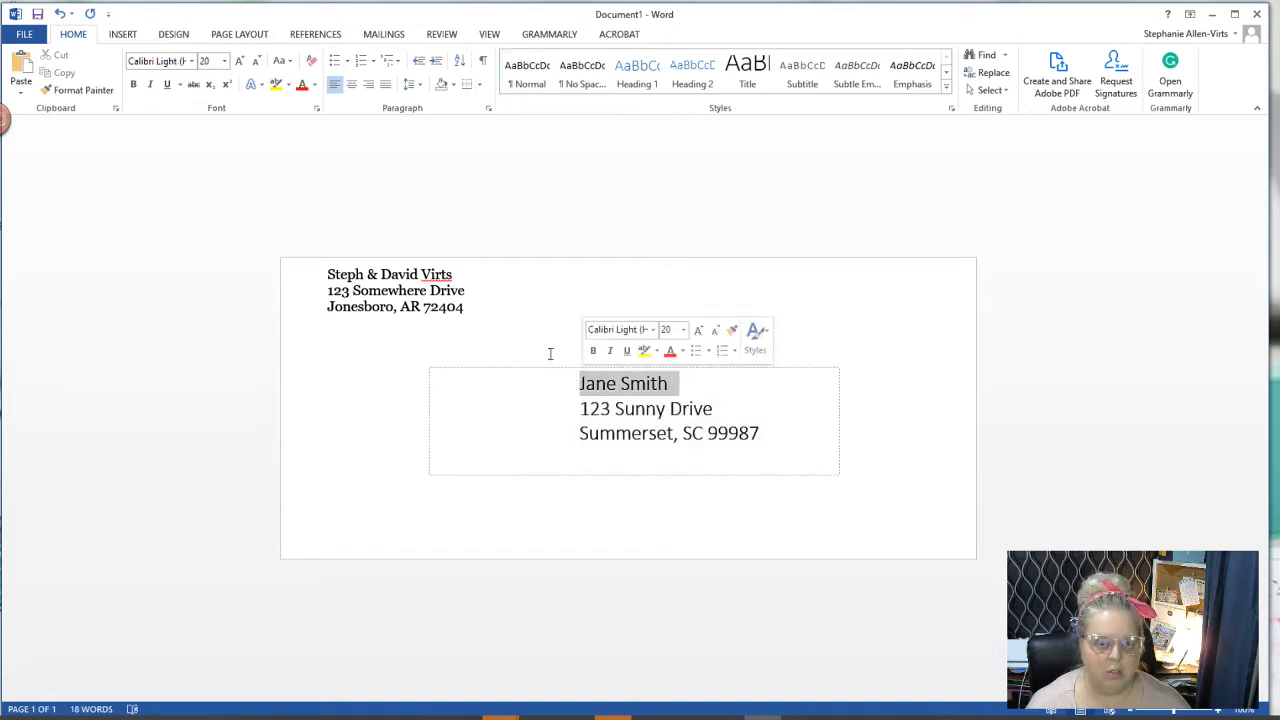
# Give the name Jane Smith the cursive Arizona font at a larger size.
pyautogui.click(191, 61)
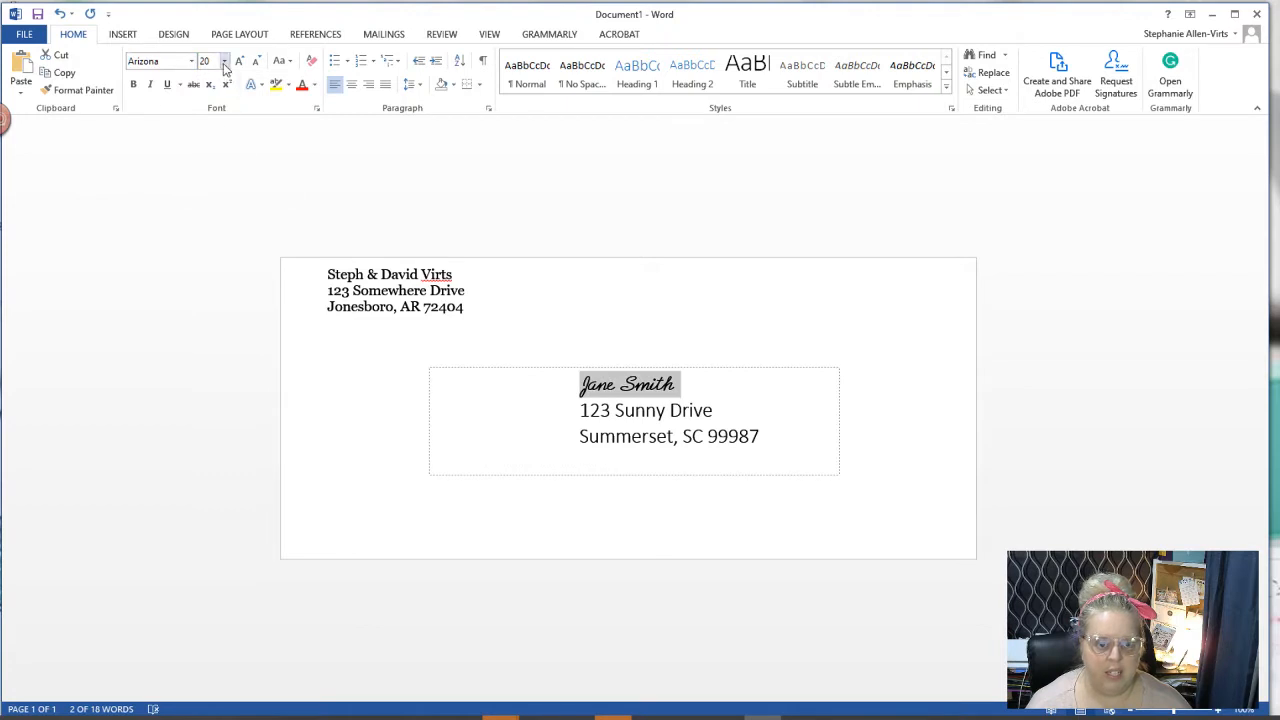
pyautogui.click(224, 61)
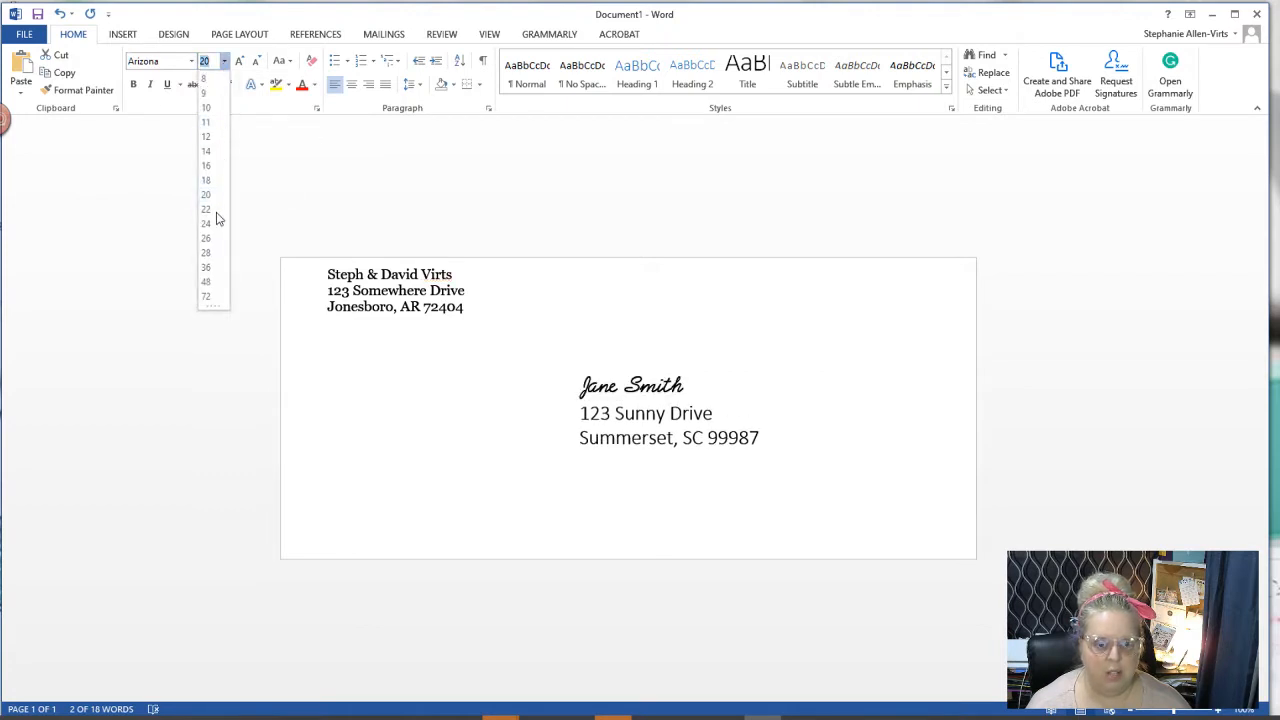
pyautogui.click(206, 238)
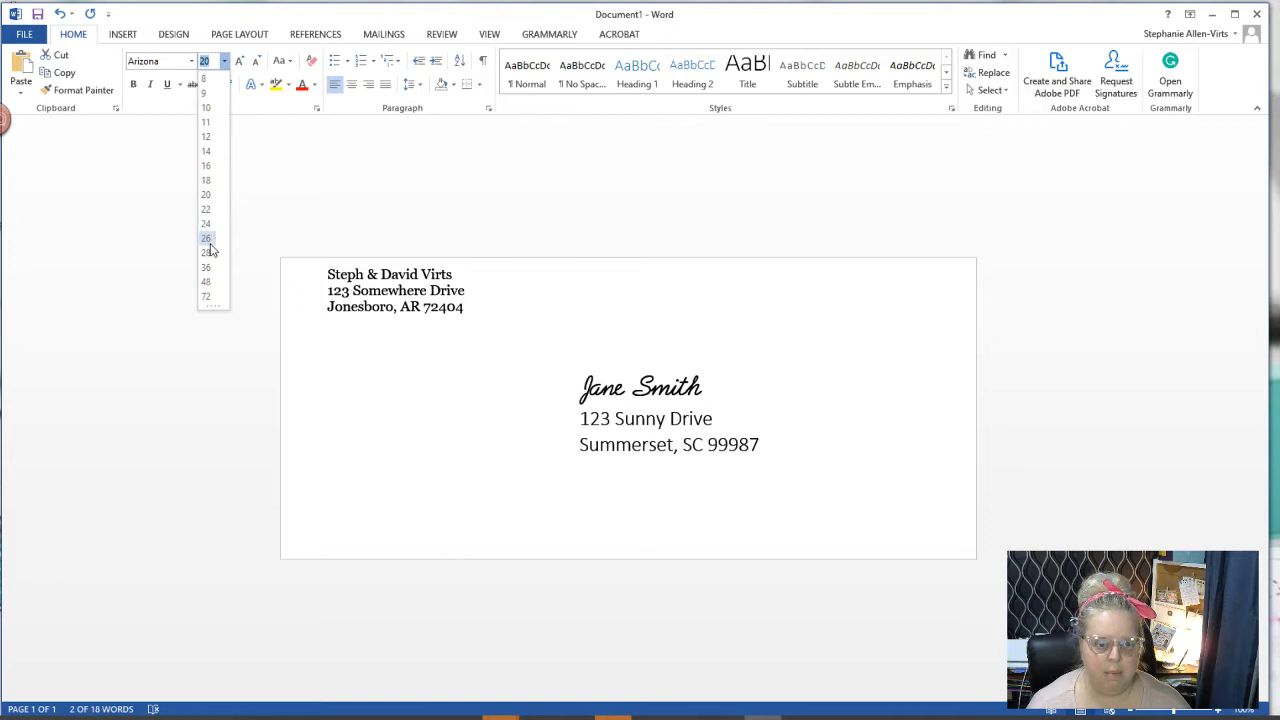
pyautogui.click(205, 251)
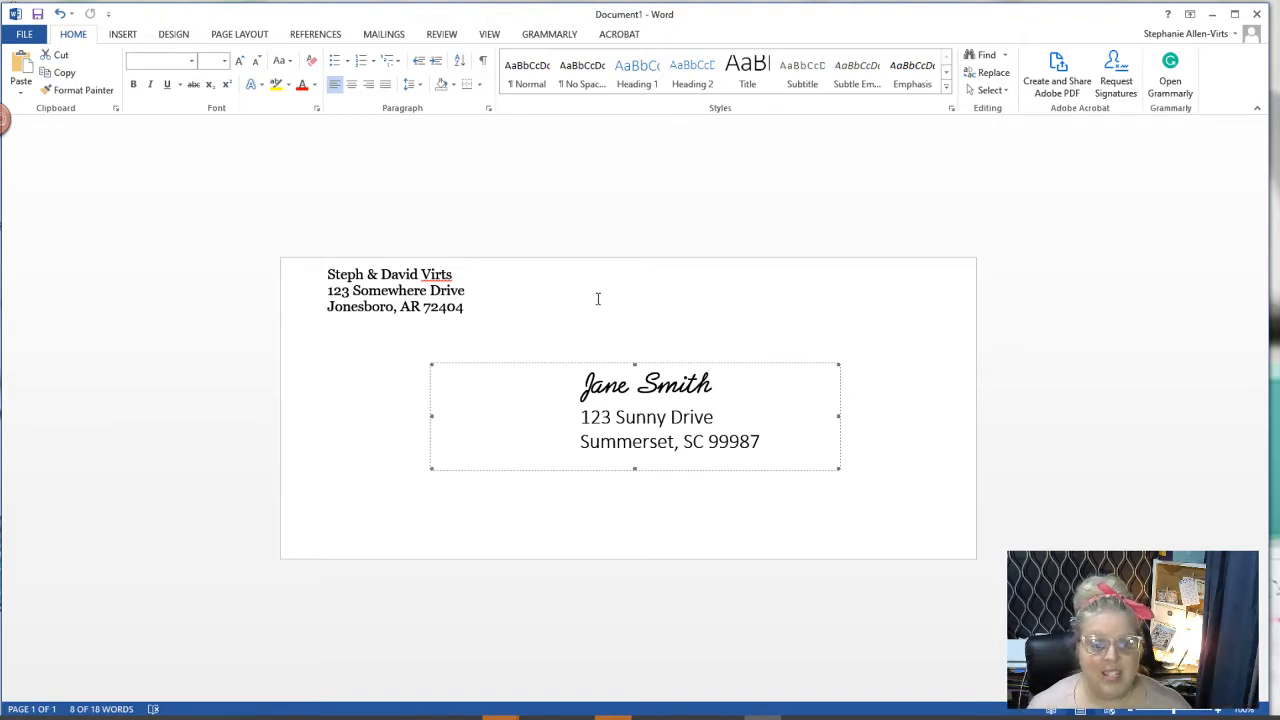
# Insert SimplyVirtslogo.png from the Desktop graphics folder onto the envelope.
pyautogui.click(122, 33)
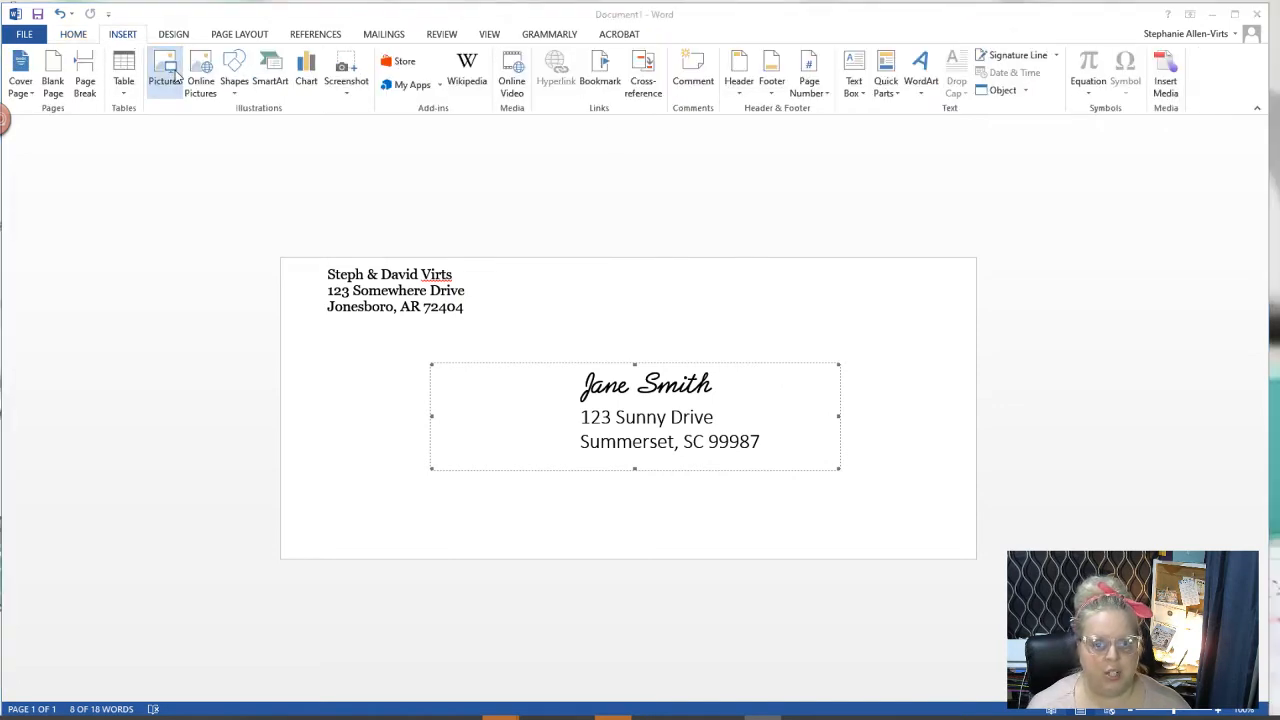
pyautogui.click(164, 72)
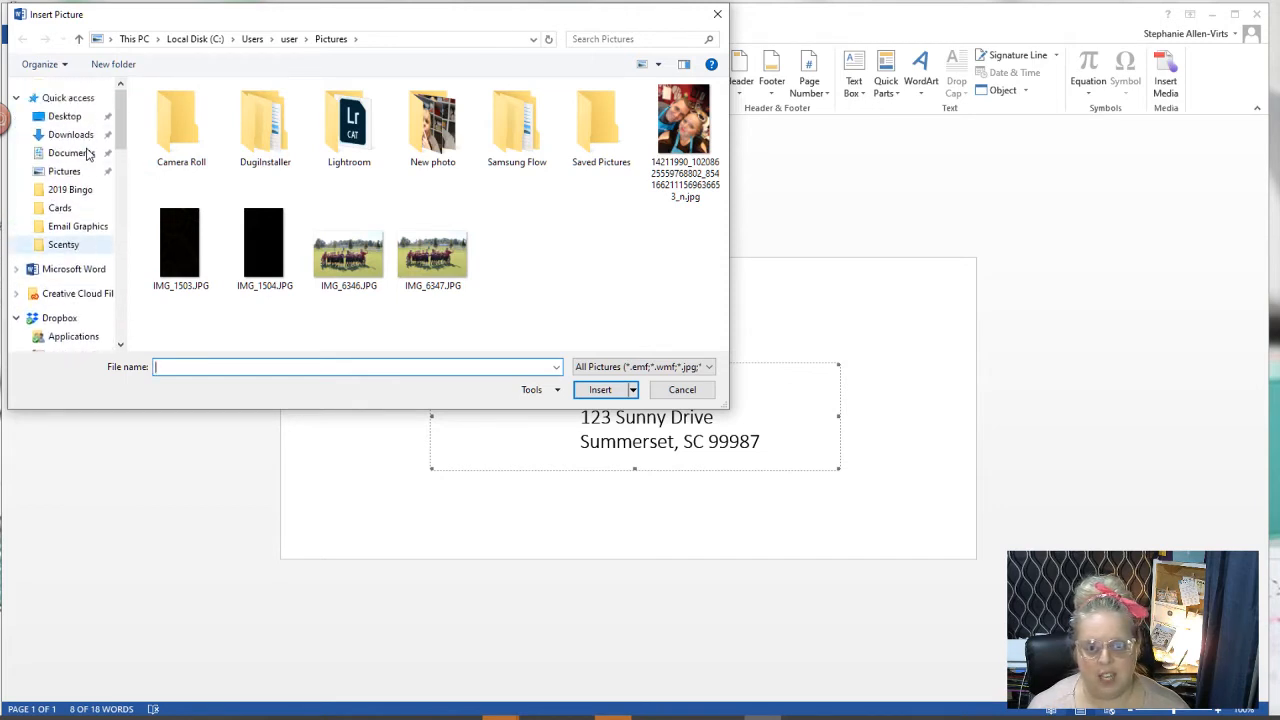
pyautogui.click(64, 116)
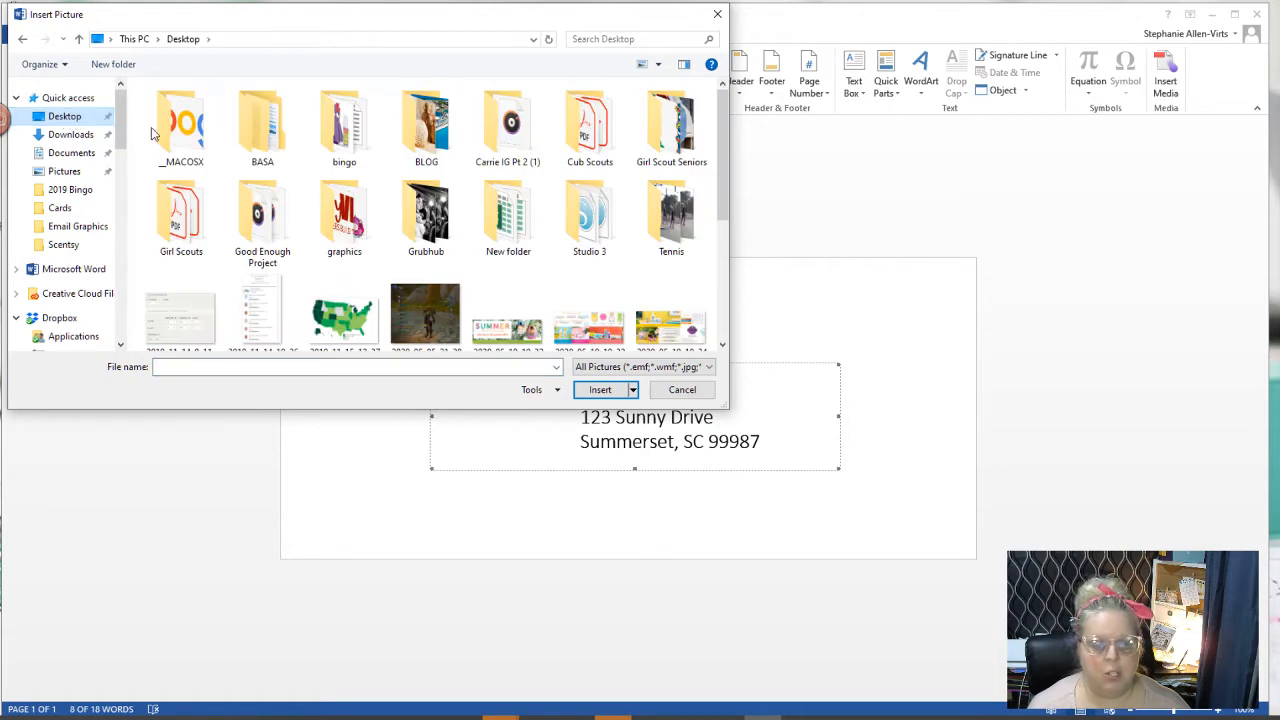
pyautogui.moveTo(425, 210)
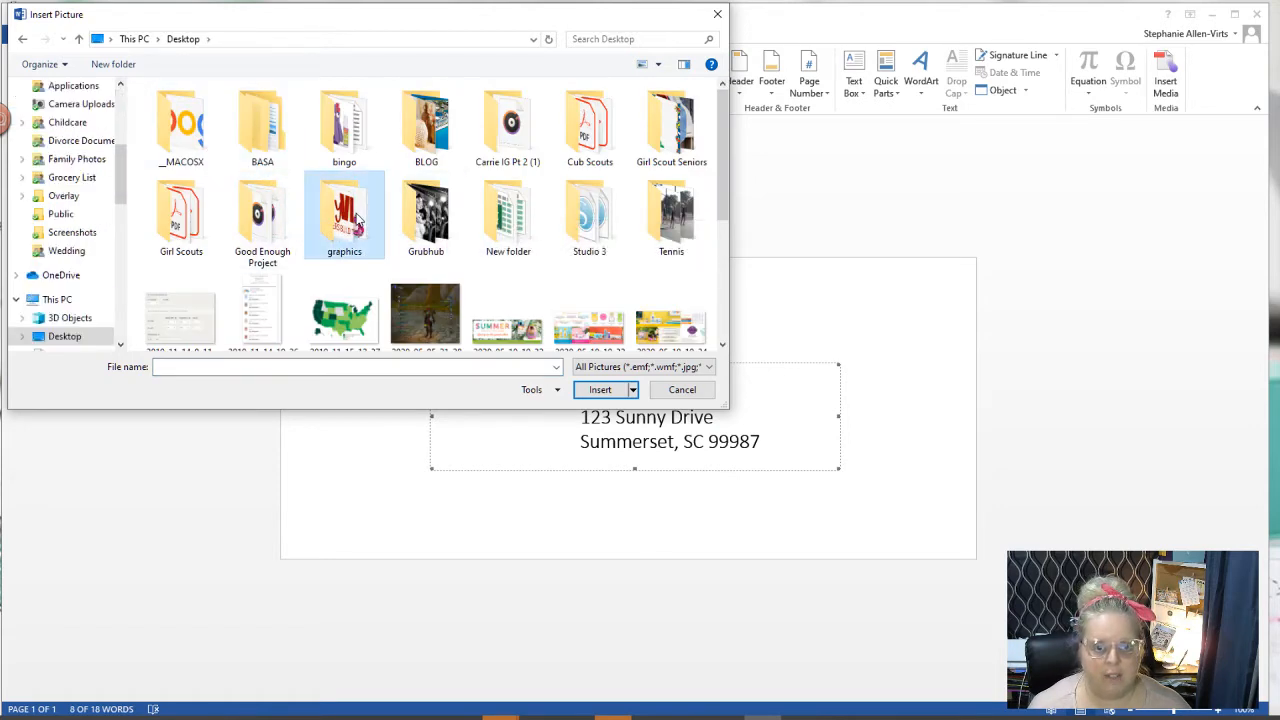
pyautogui.doubleClick(344, 210)
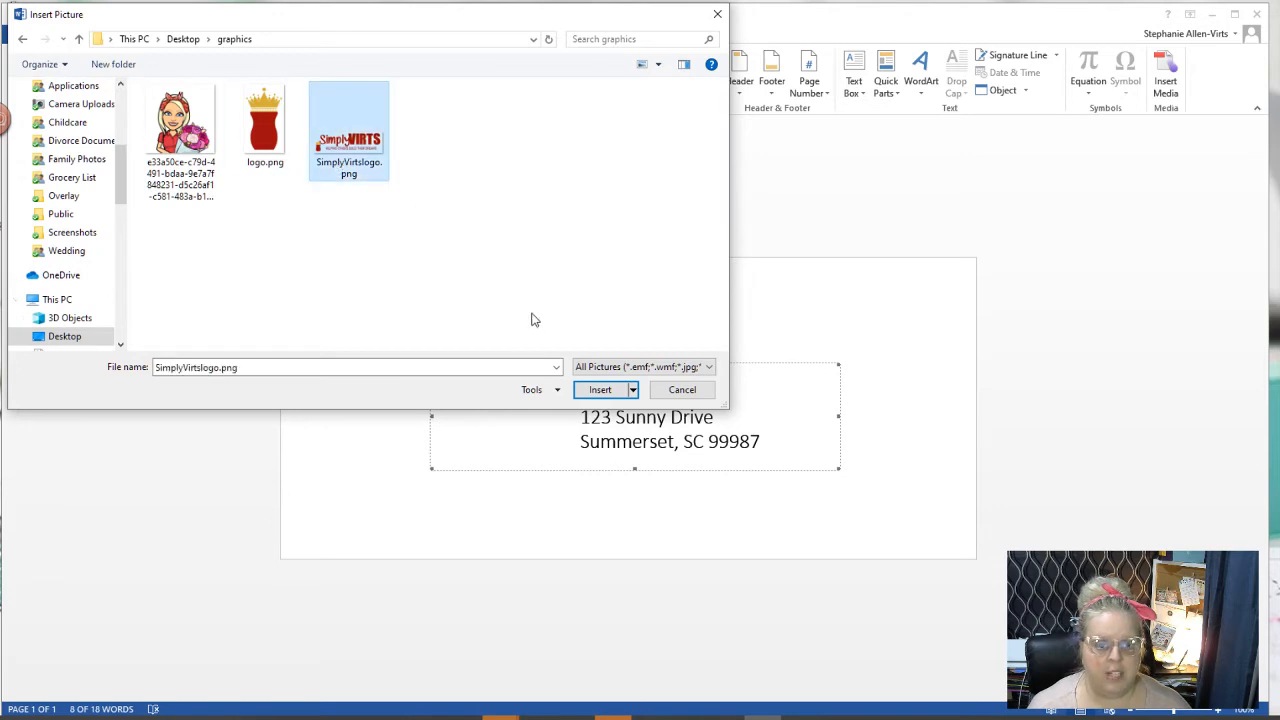
pyautogui.click(599, 390)
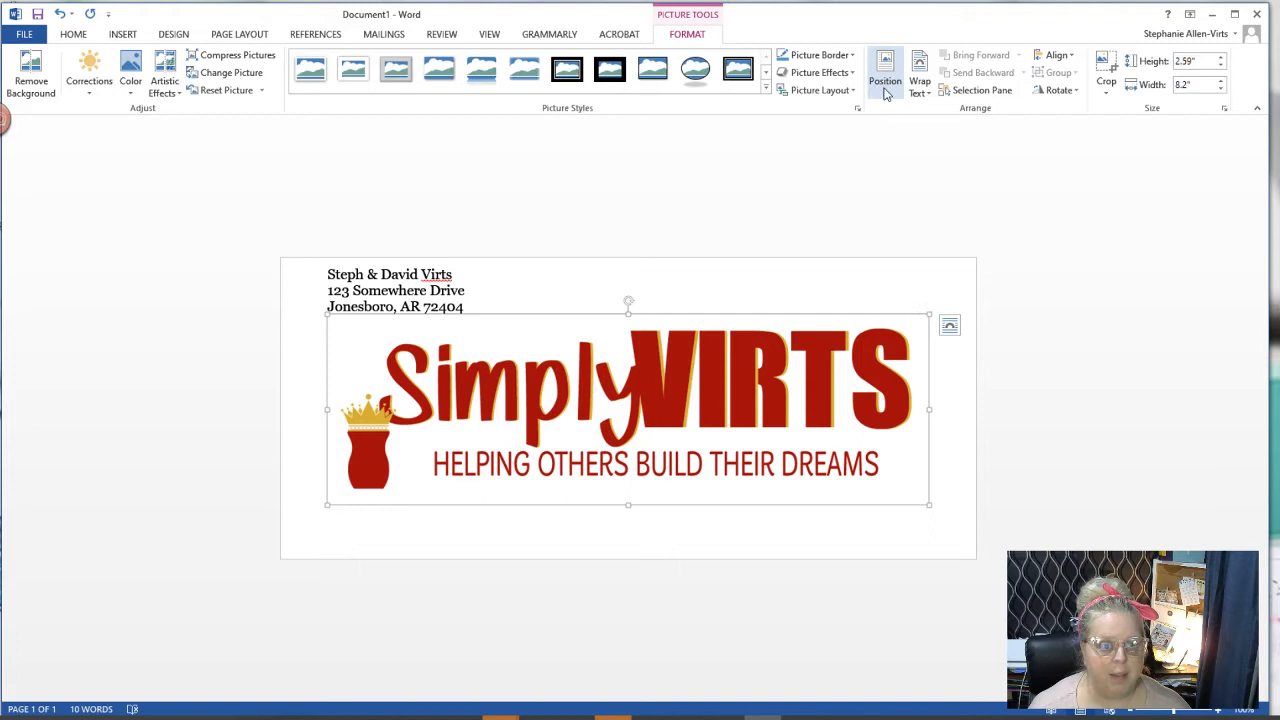
# Apply a wrapping position to the logo and drag its handle to resize it.
pyautogui.click(885, 78)
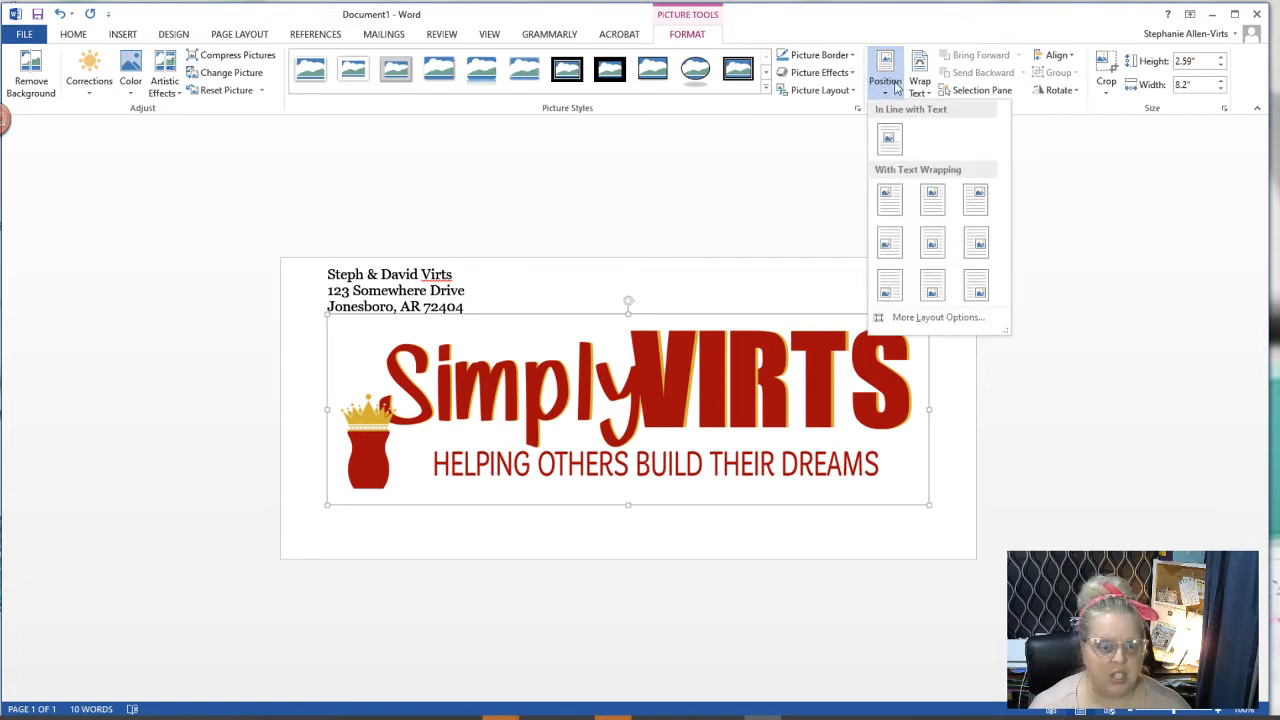
pyautogui.click(931, 285)
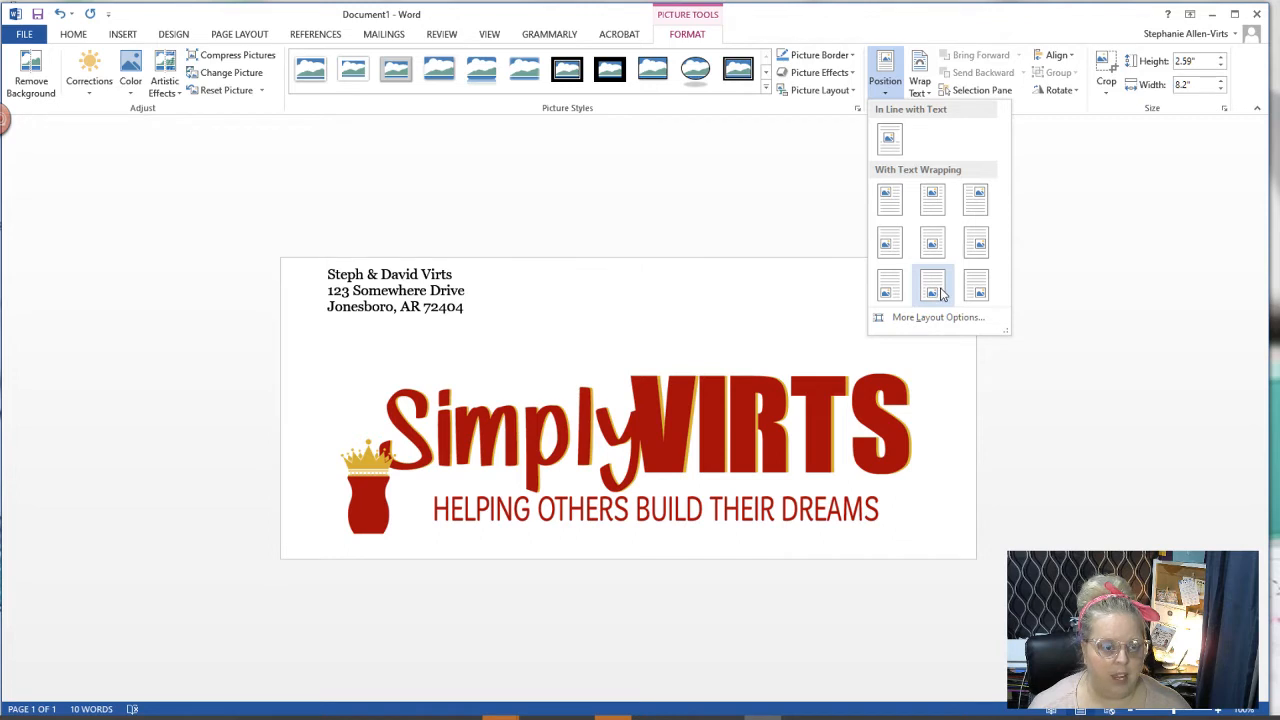
pyautogui.click(931, 287)
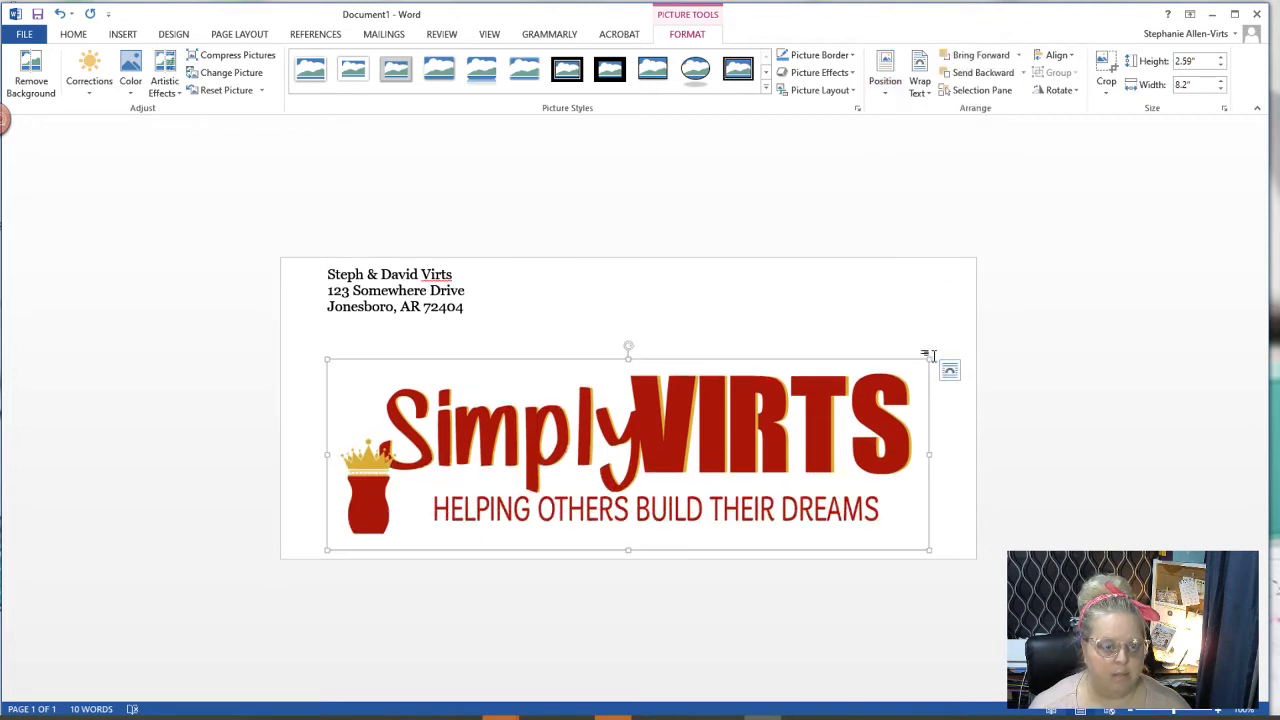
pyautogui.click(885, 72)
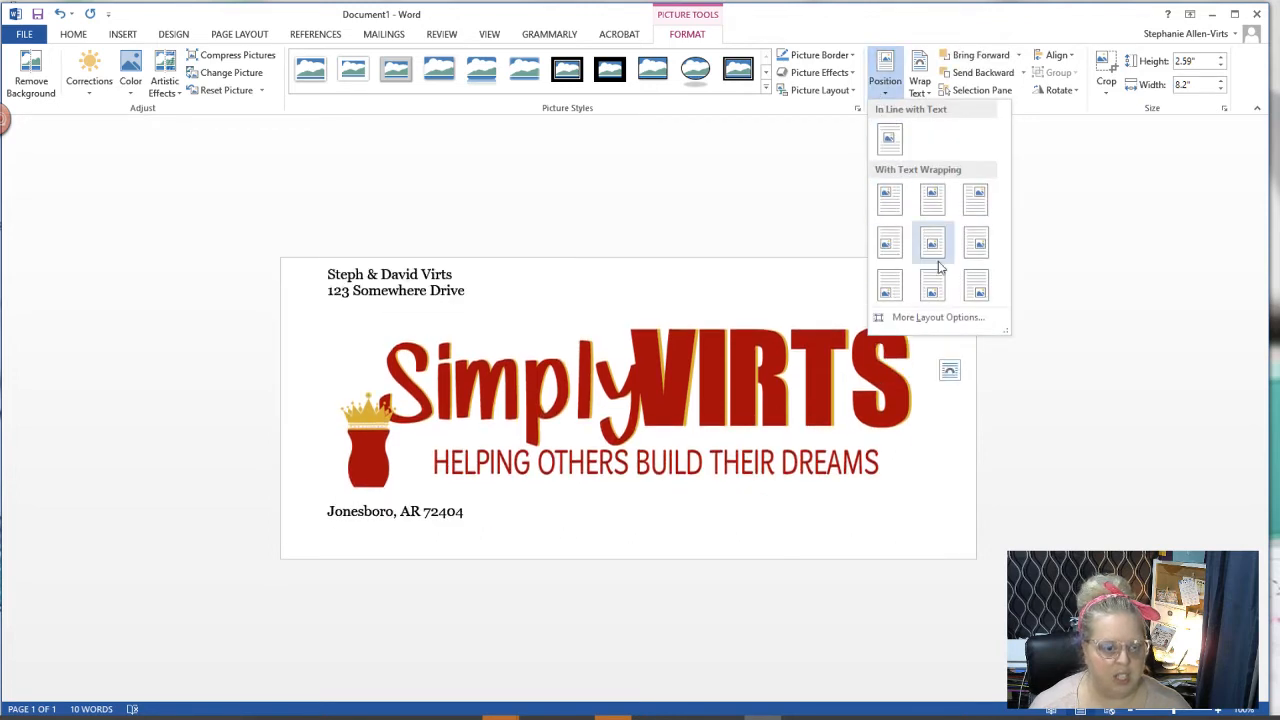
pyautogui.click(931, 285)
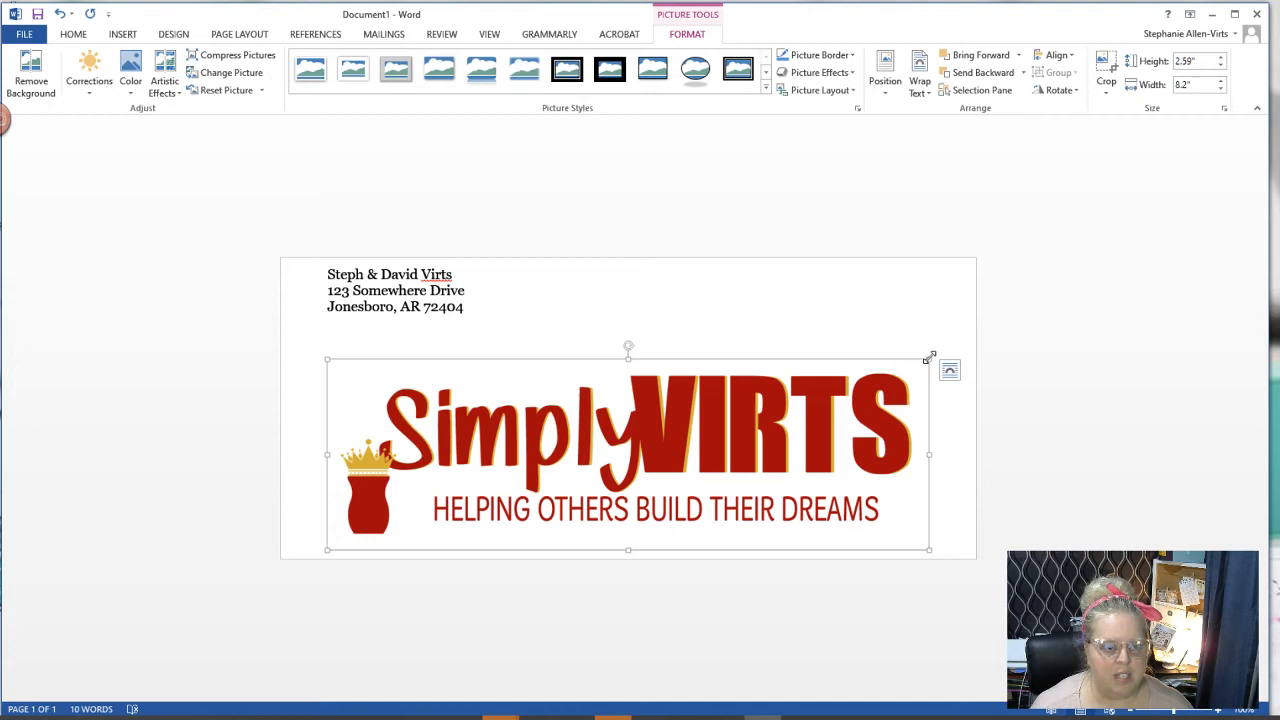
pyautogui.moveTo(930, 549); pyautogui.dragTo(657, 549)
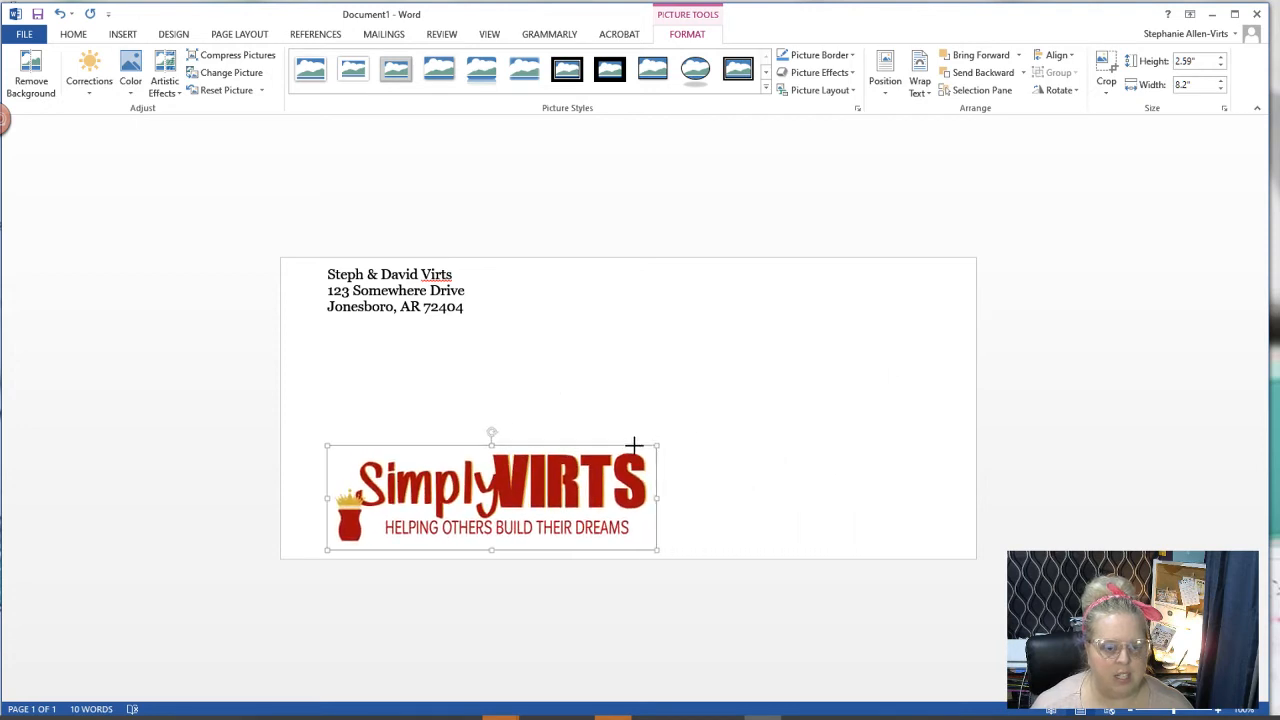
pyautogui.moveTo(658, 548); pyautogui.dragTo(848, 550)
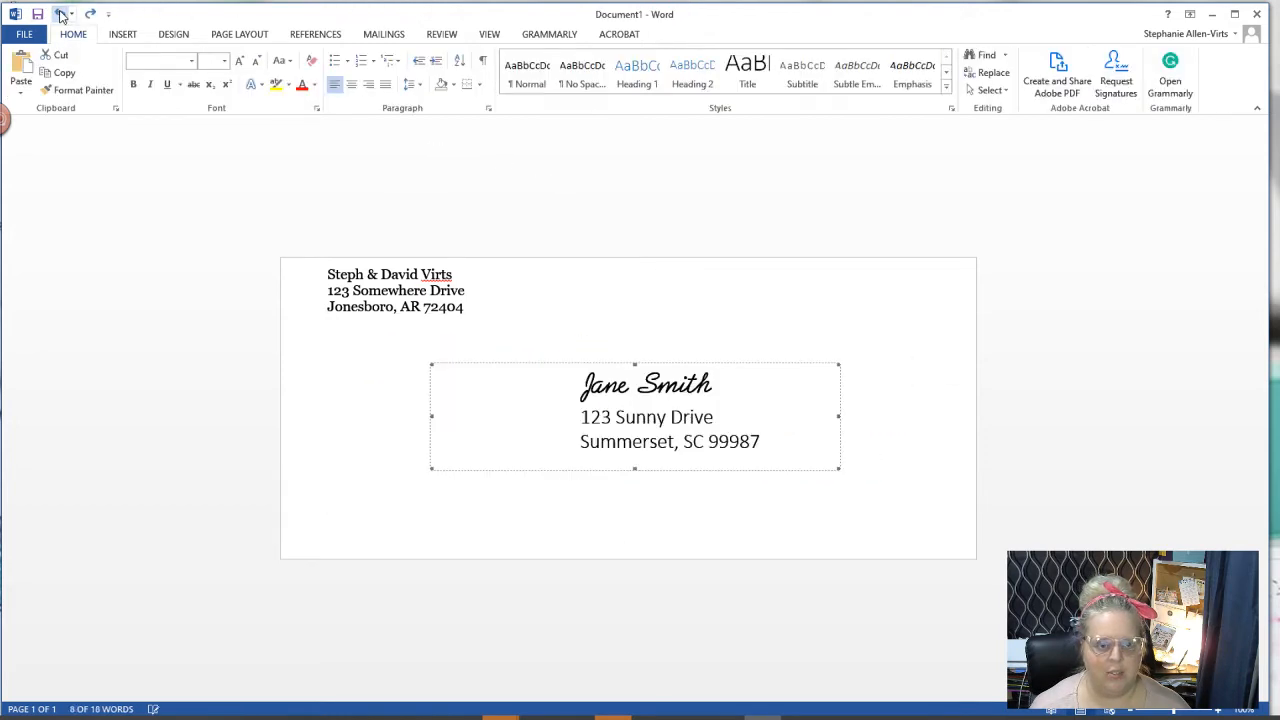
# Undo the logo insertion and reopen the Insert Pictures chooser.
pyautogui.click(638, 385)
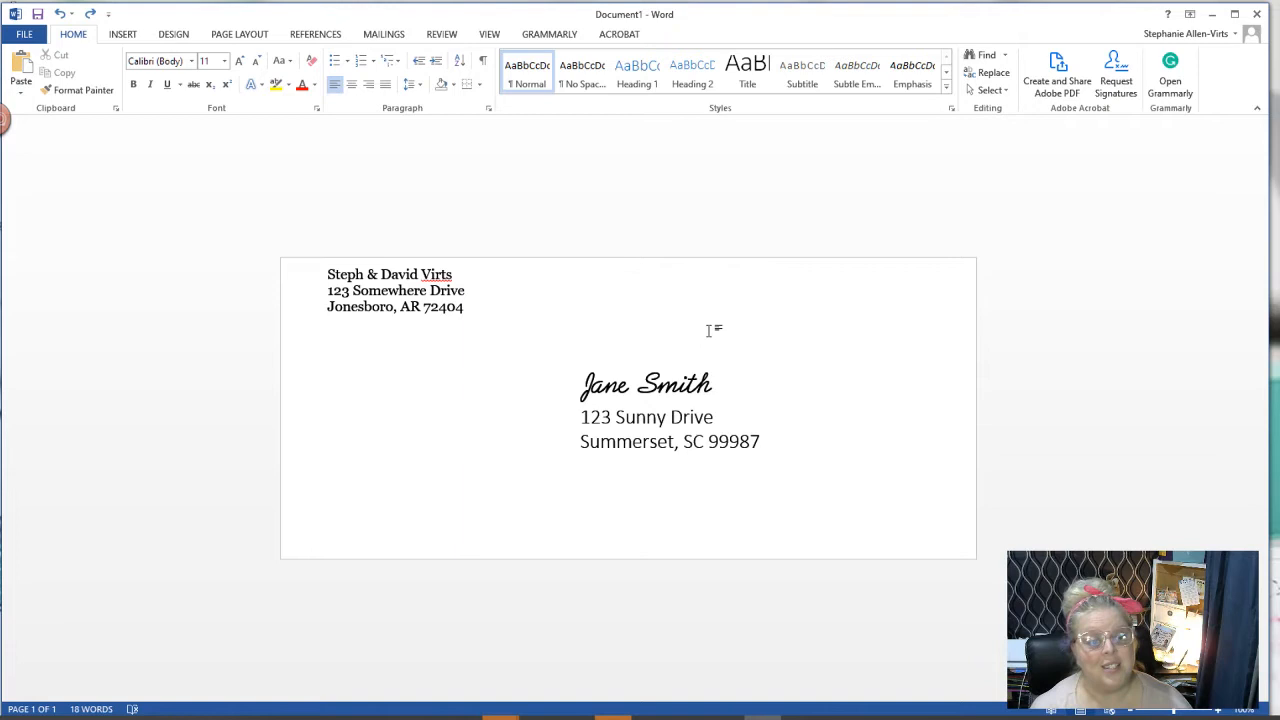
pyautogui.moveTo(461, 38)
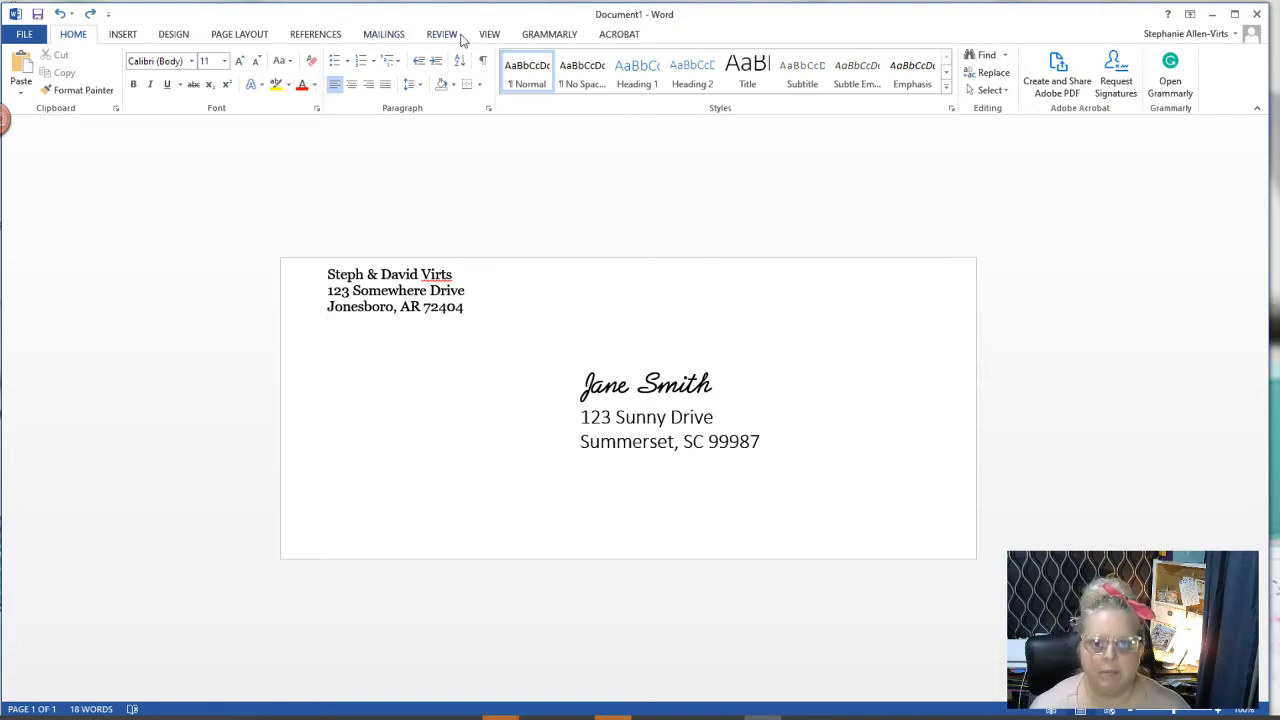
pyautogui.click(328, 320)
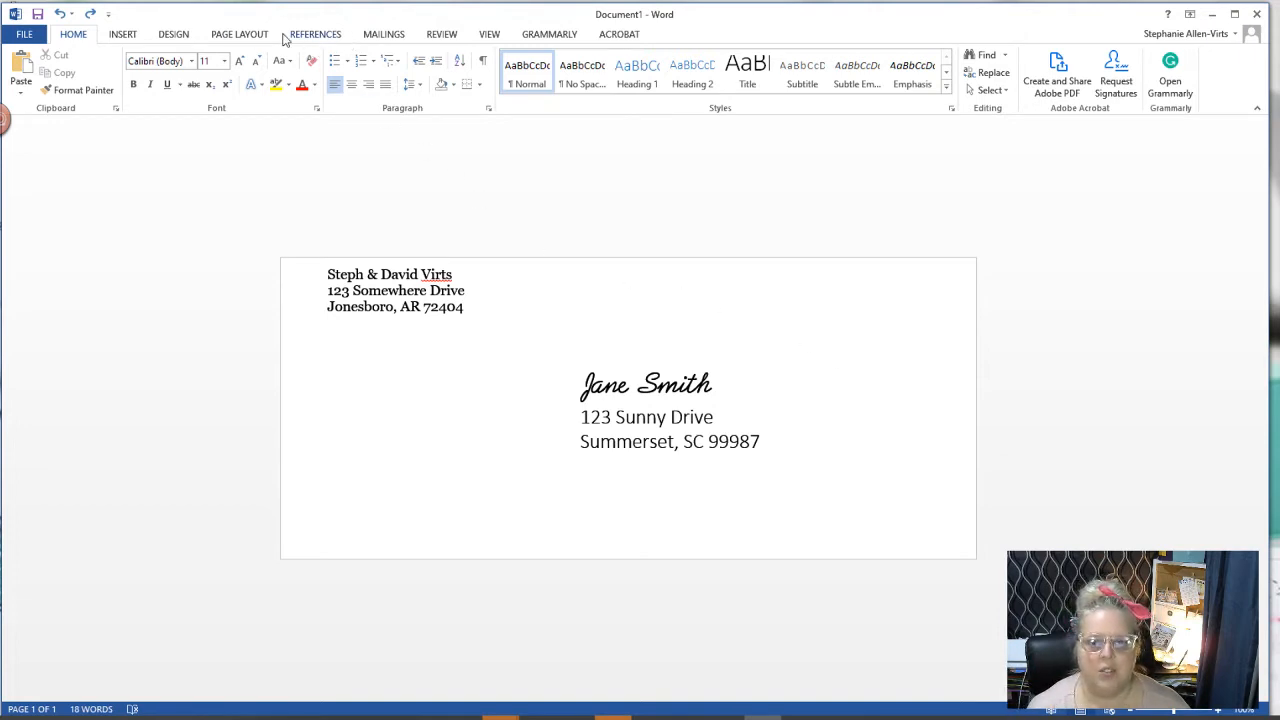
pyautogui.click(122, 33)
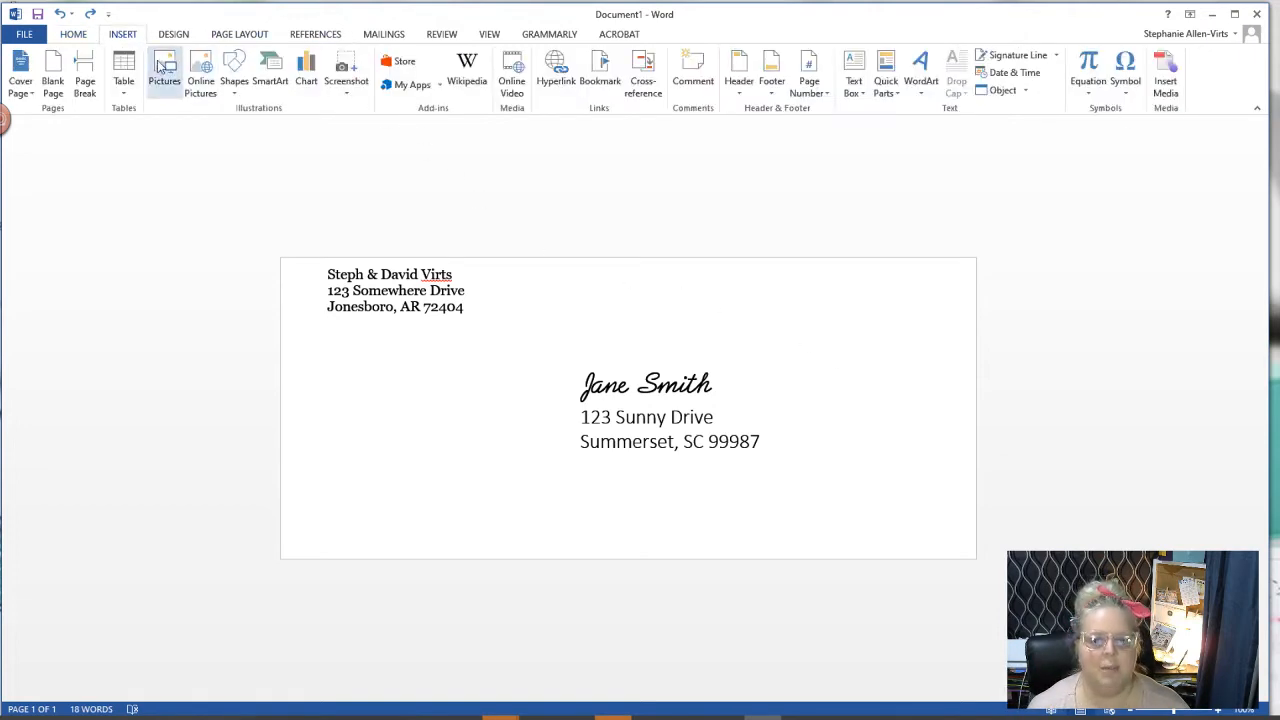
pyautogui.moveTo(177, 95)
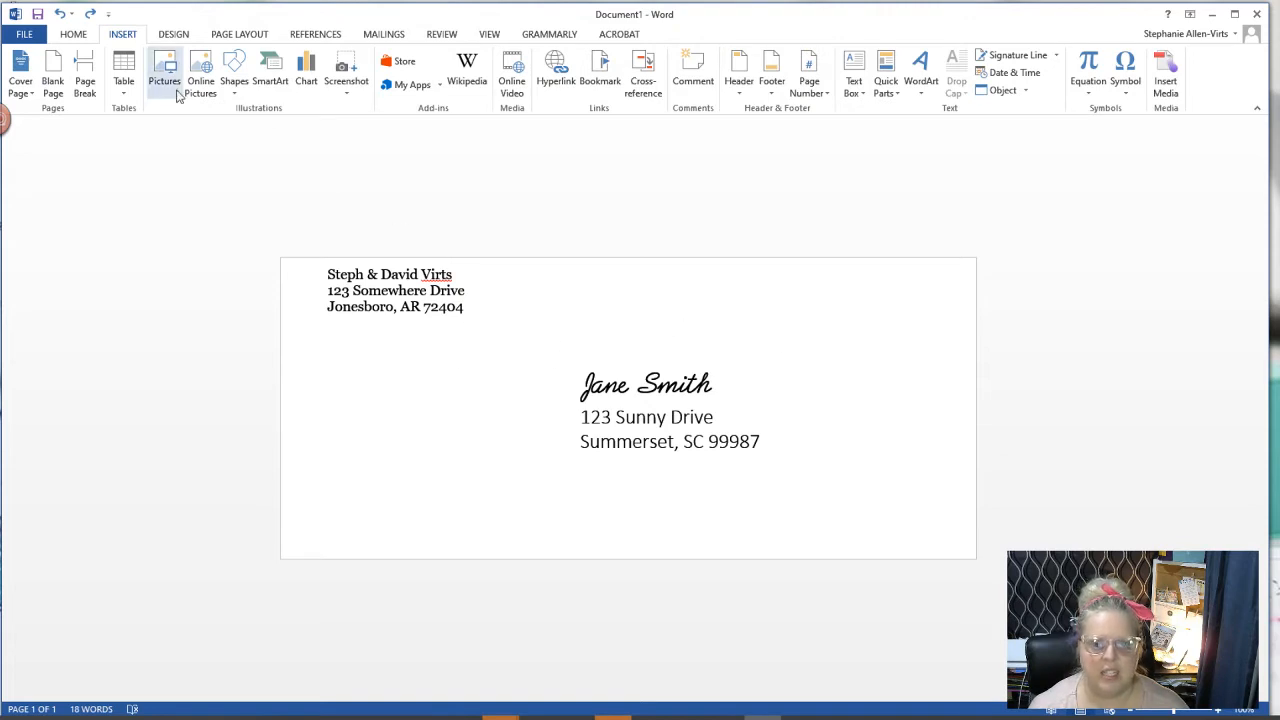
pyautogui.click(164, 75)
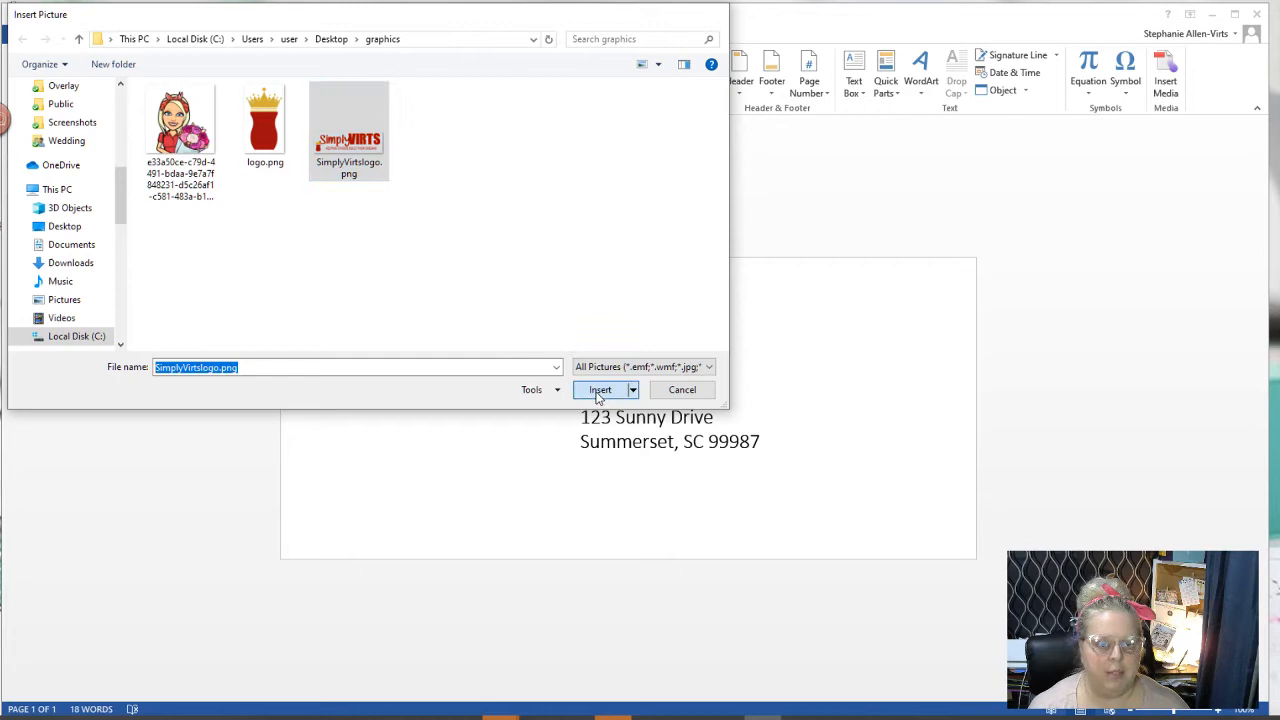
# Insert the logo, set a text-wrapping position, and shrink it in the lower-left corner.
pyautogui.click(600, 389)
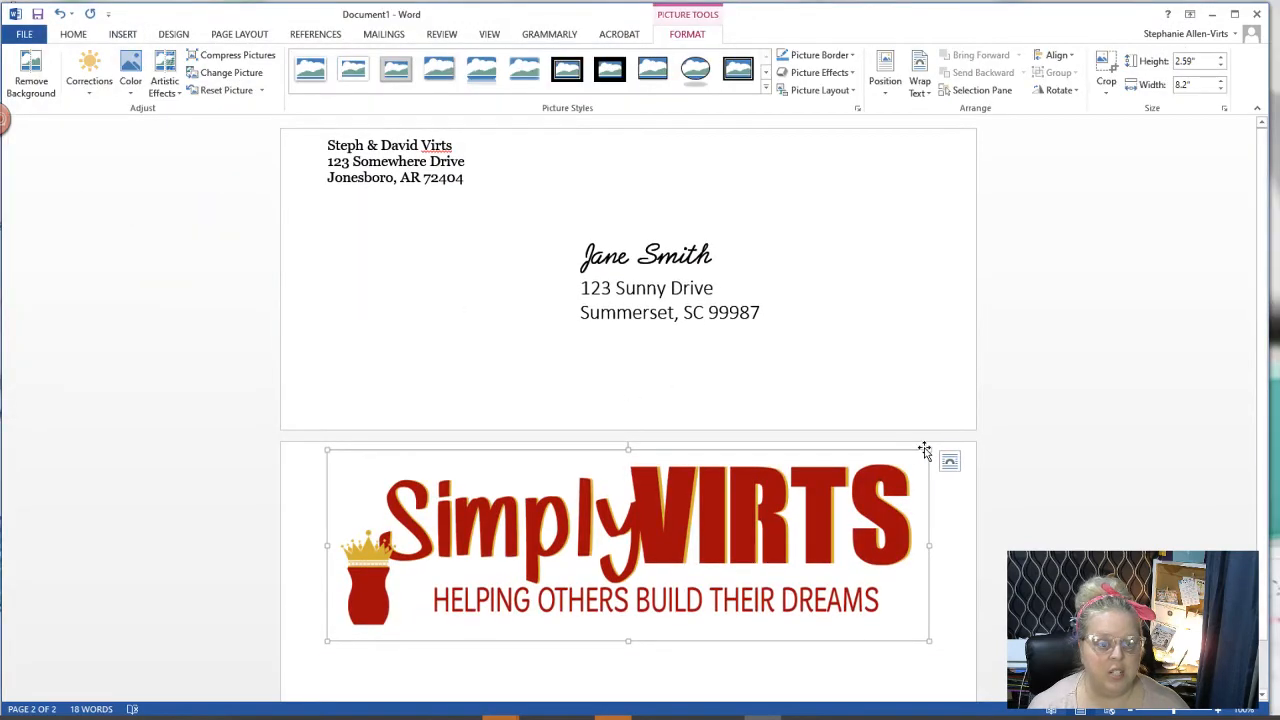
pyautogui.click(885, 78)
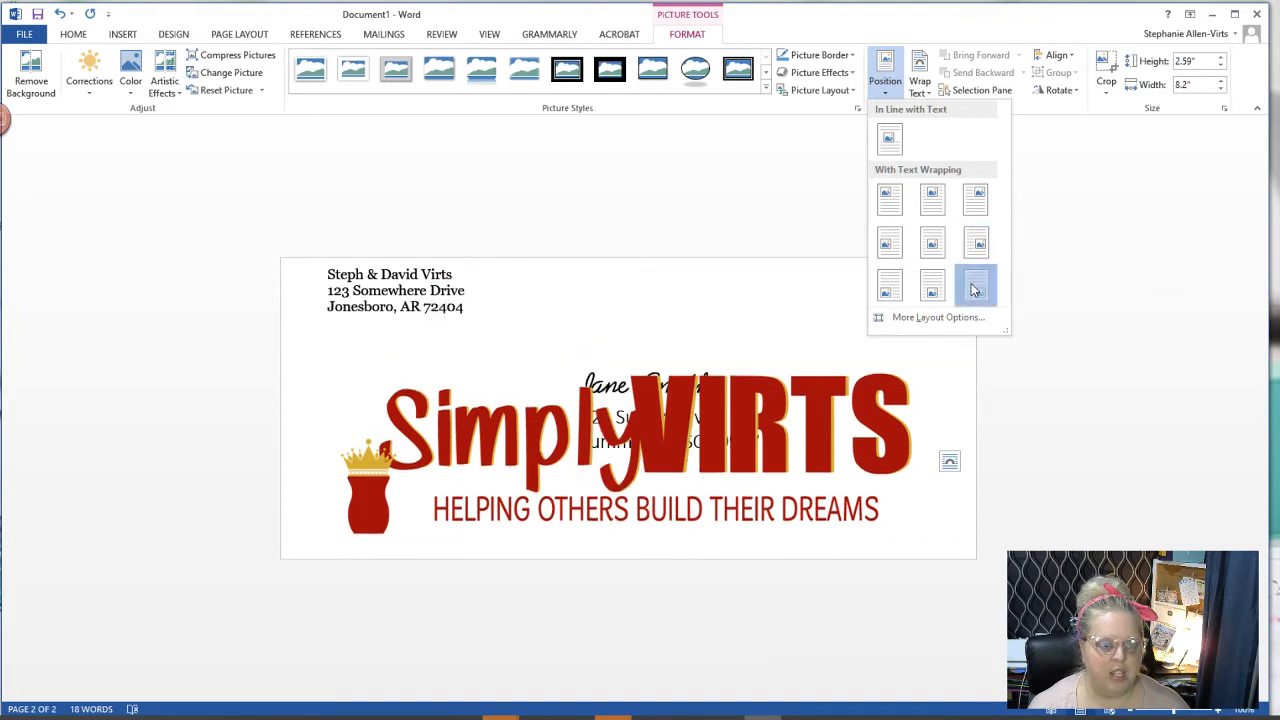
pyautogui.click(975, 285)
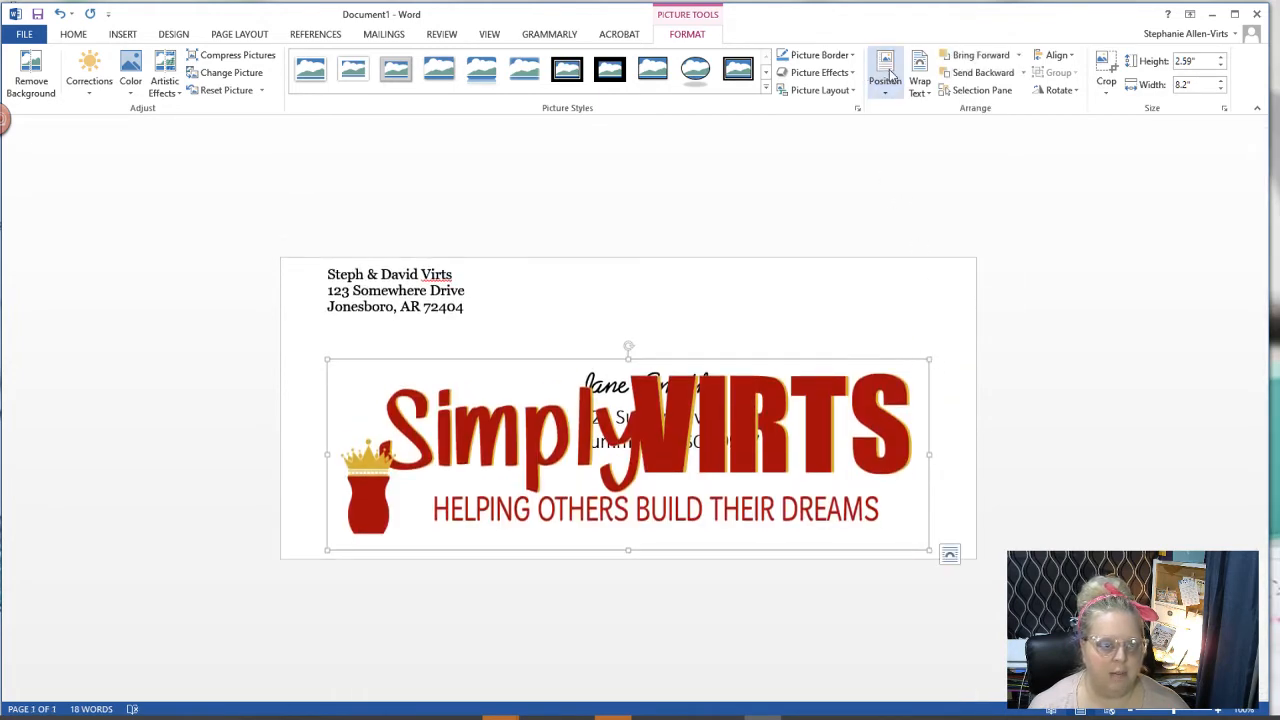
pyautogui.click(885, 72)
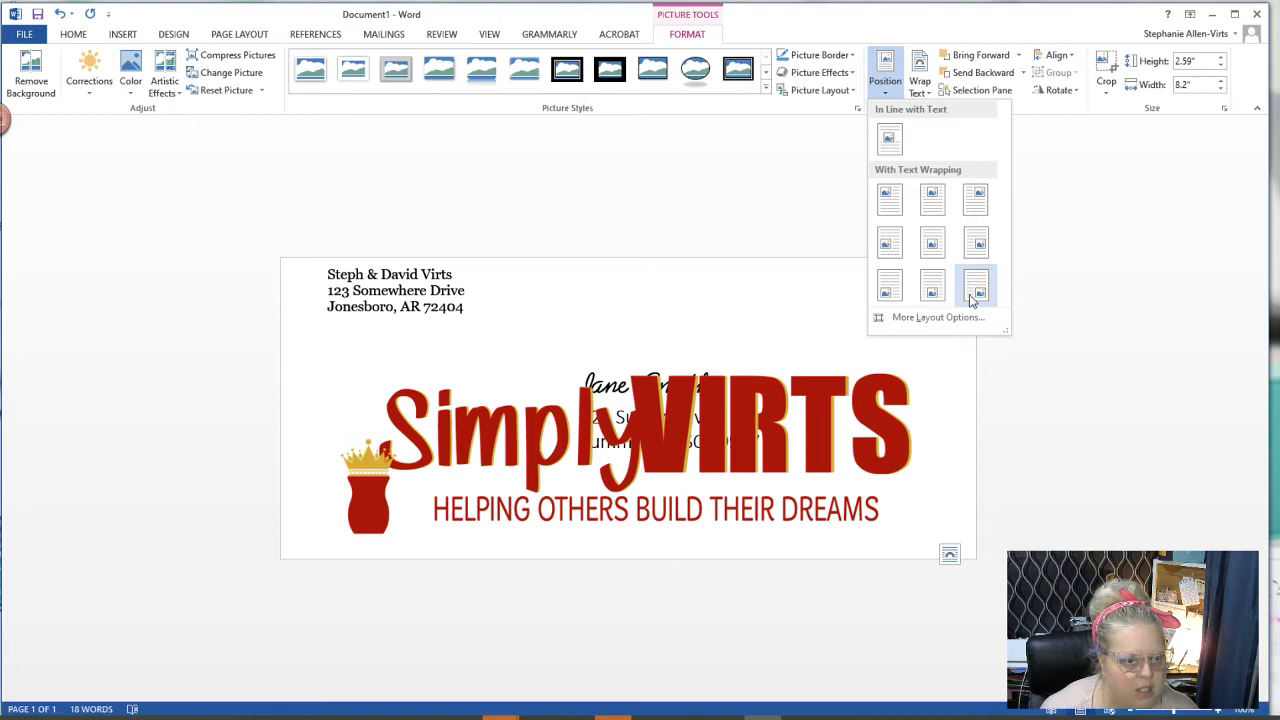
pyautogui.moveTo(978, 305)
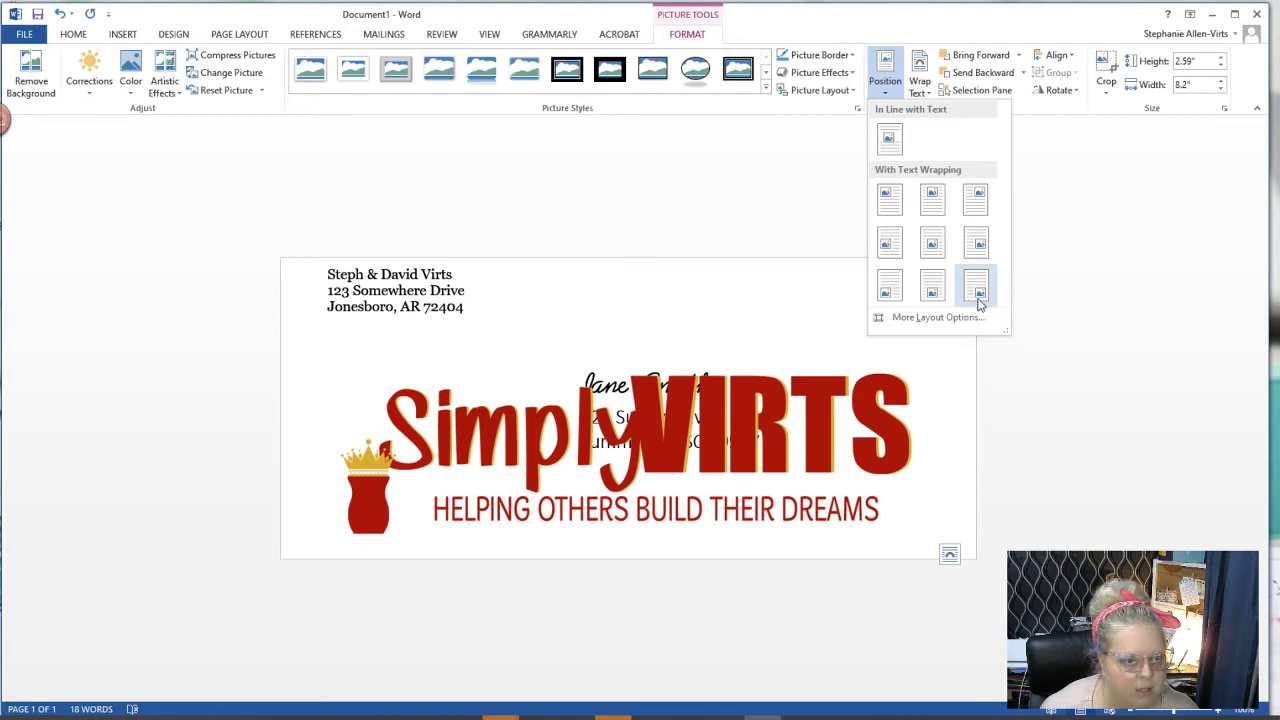
pyautogui.moveTo(980, 289)
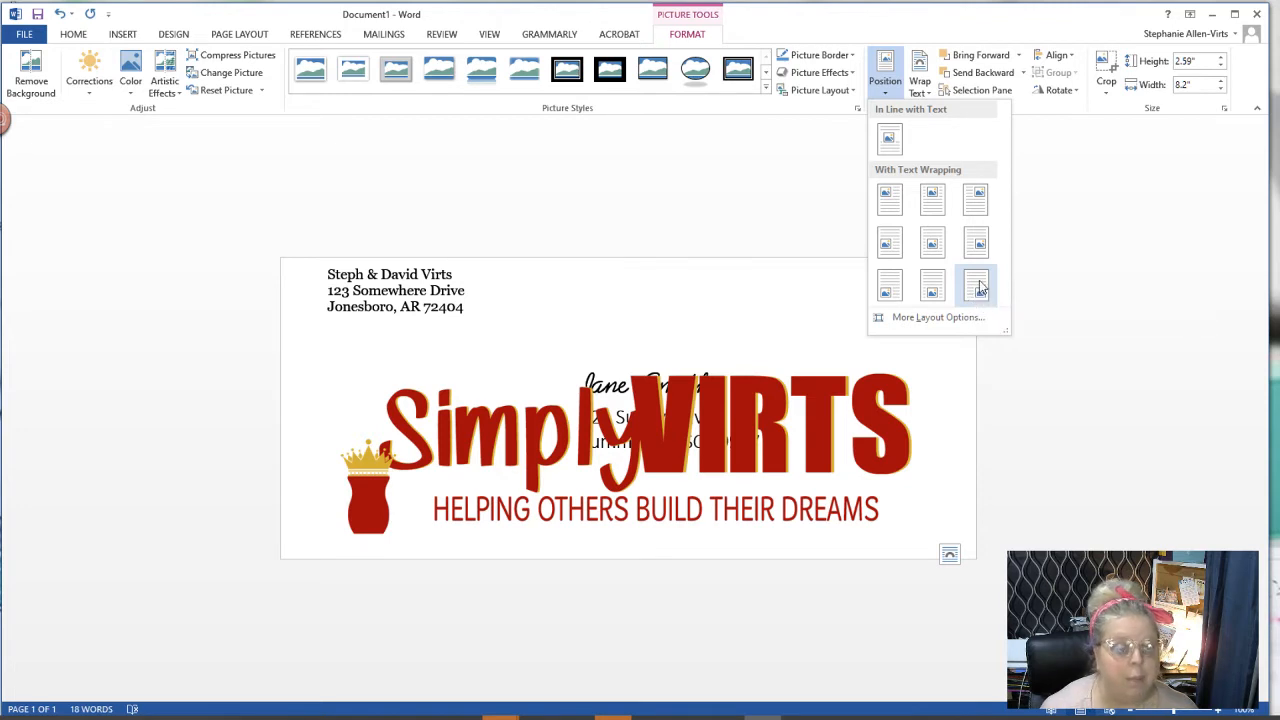
pyautogui.click(975, 285)
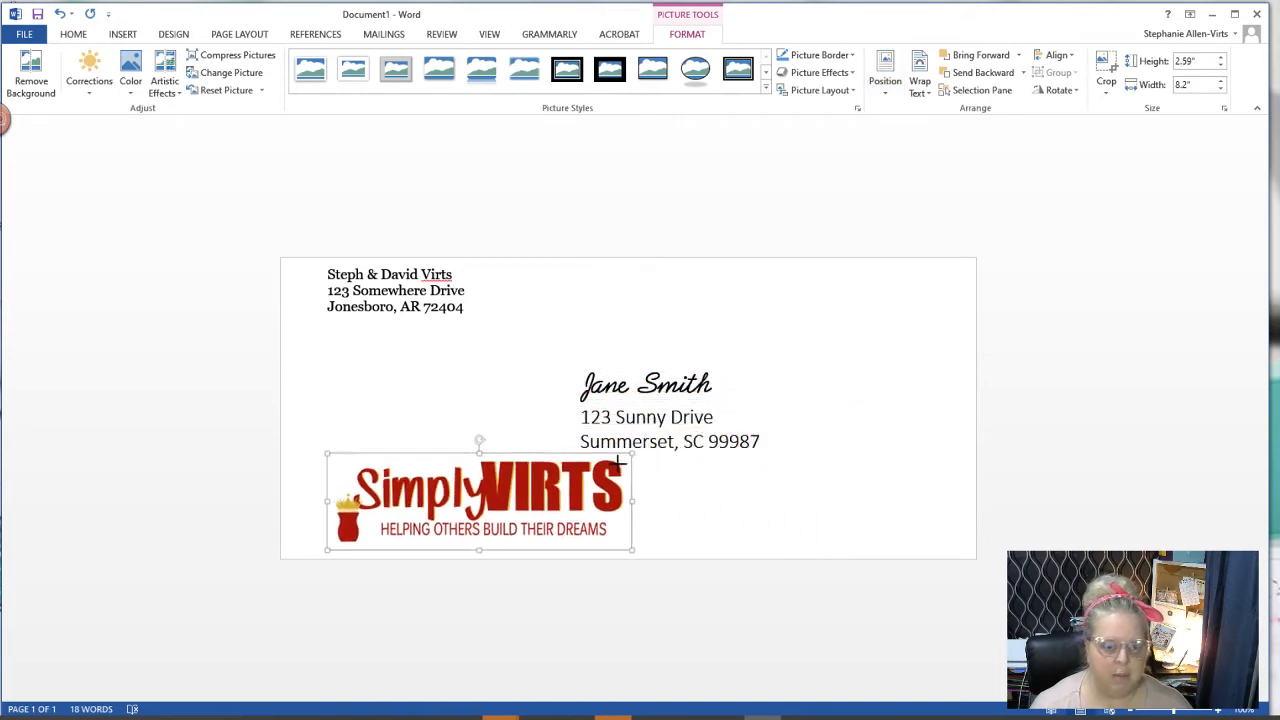
pyautogui.moveTo(633, 549); pyautogui.dragTo(565, 549)
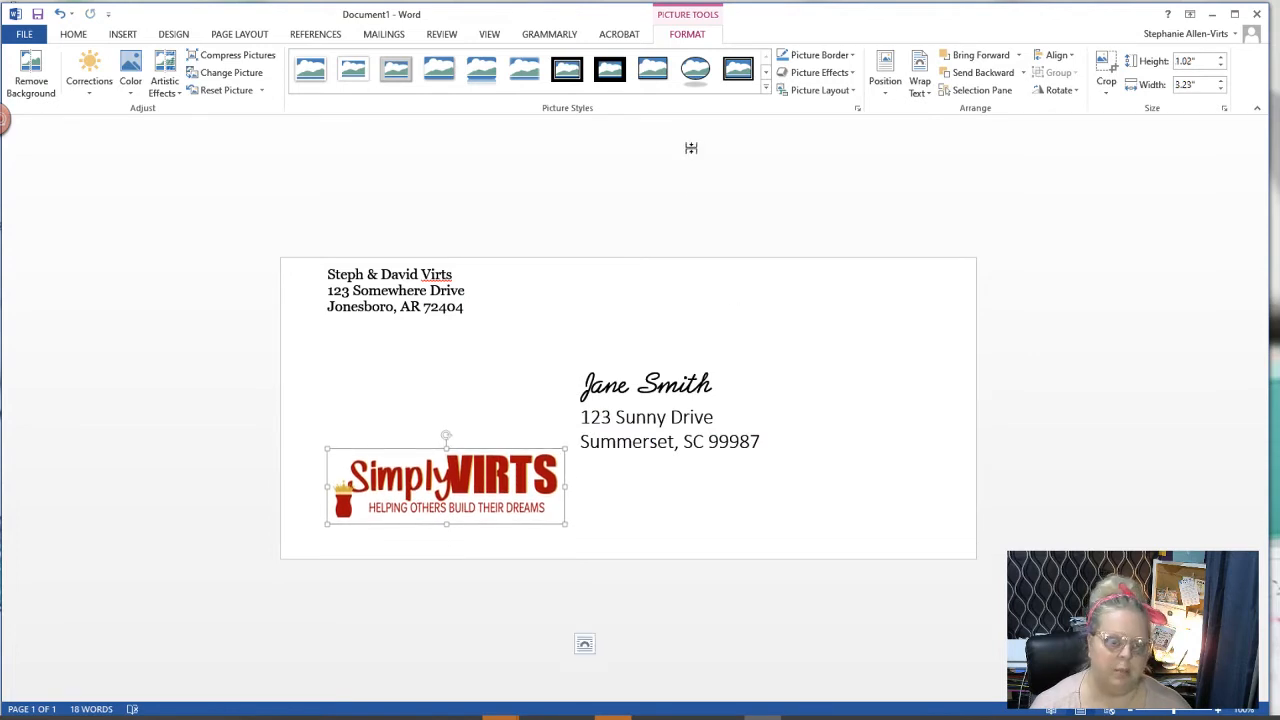
# Deselect the logo and bring up the Insert Picture chooser to pick the Bitmoji PNG.
pyautogui.click(464, 290)
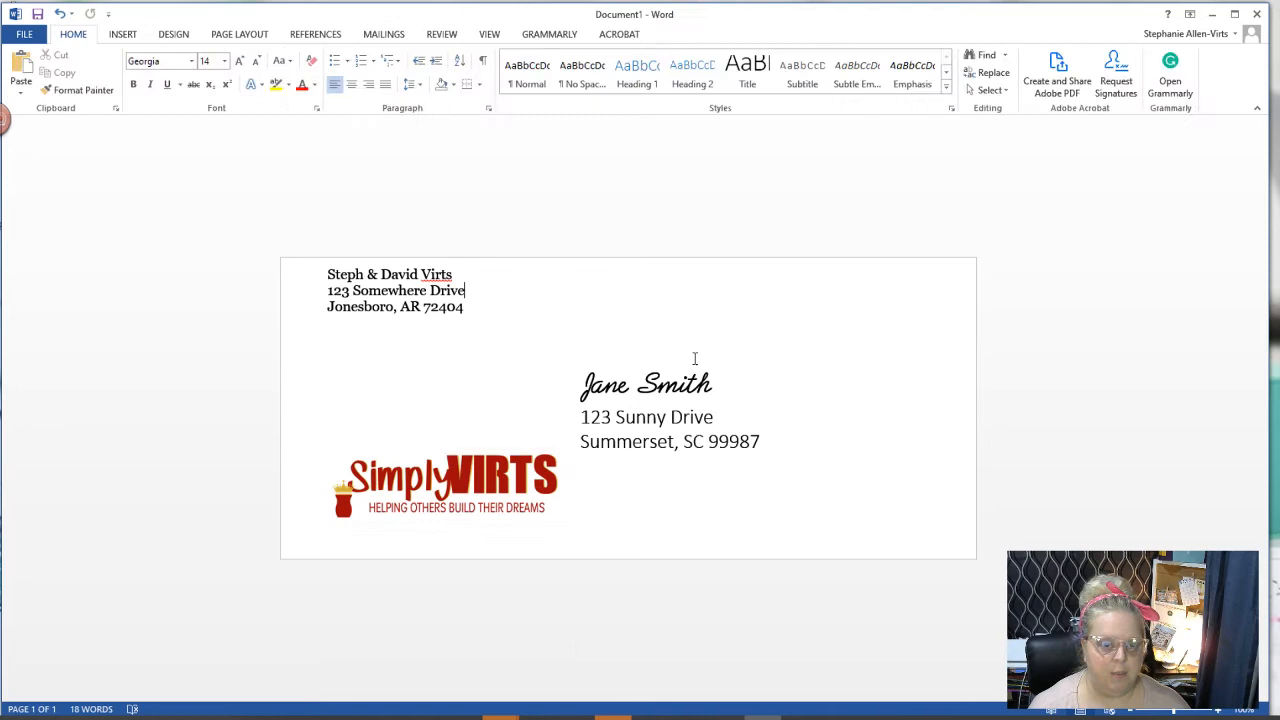
pyautogui.moveTo(417, 176)
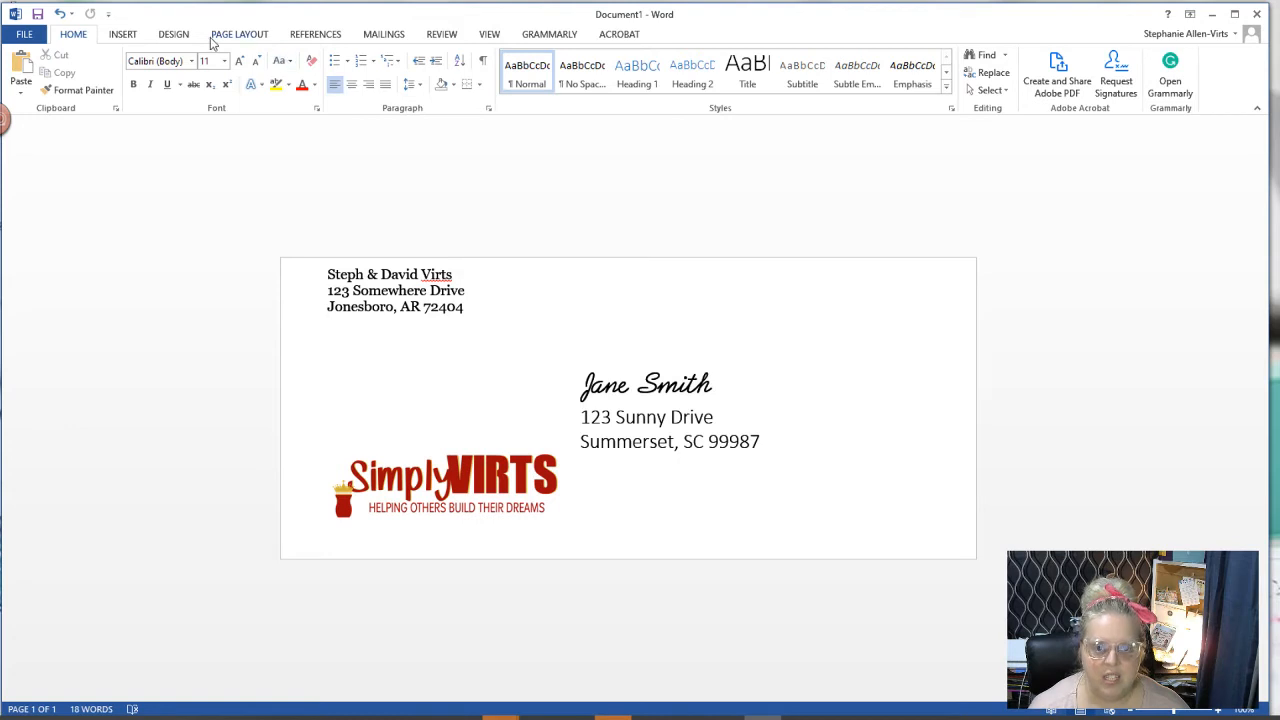
pyautogui.click(122, 33)
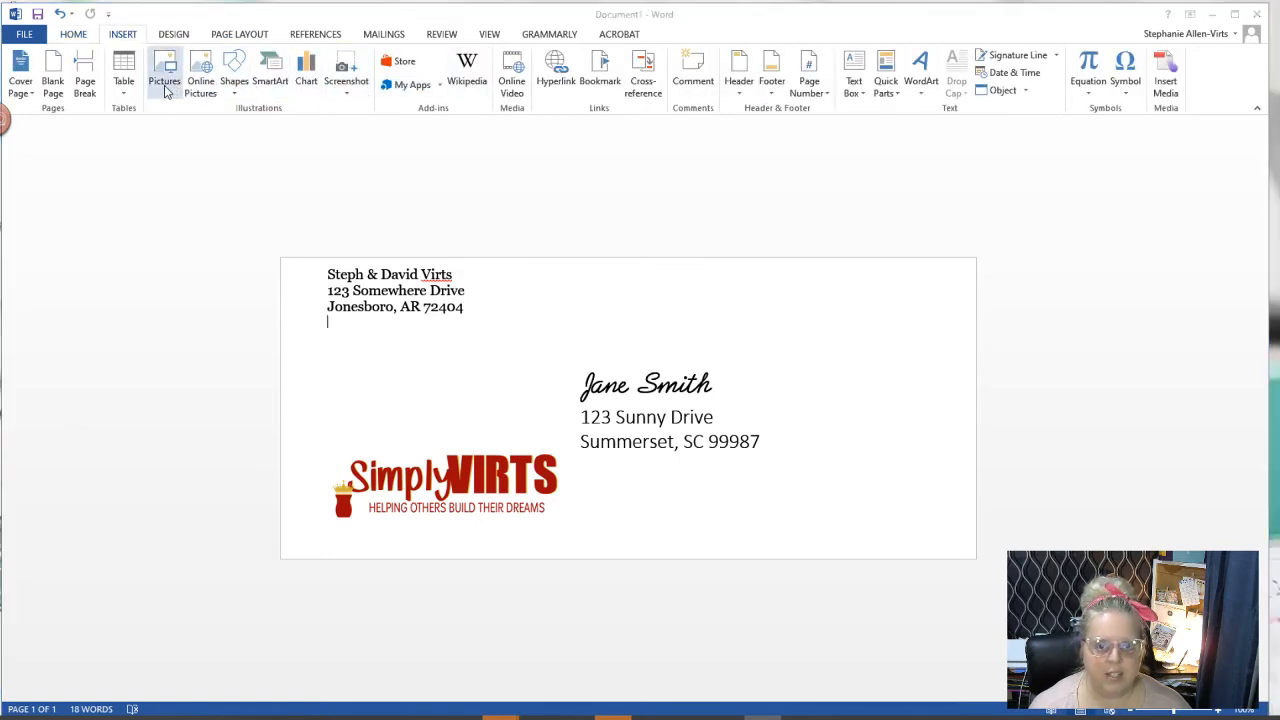
pyautogui.click(164, 75)
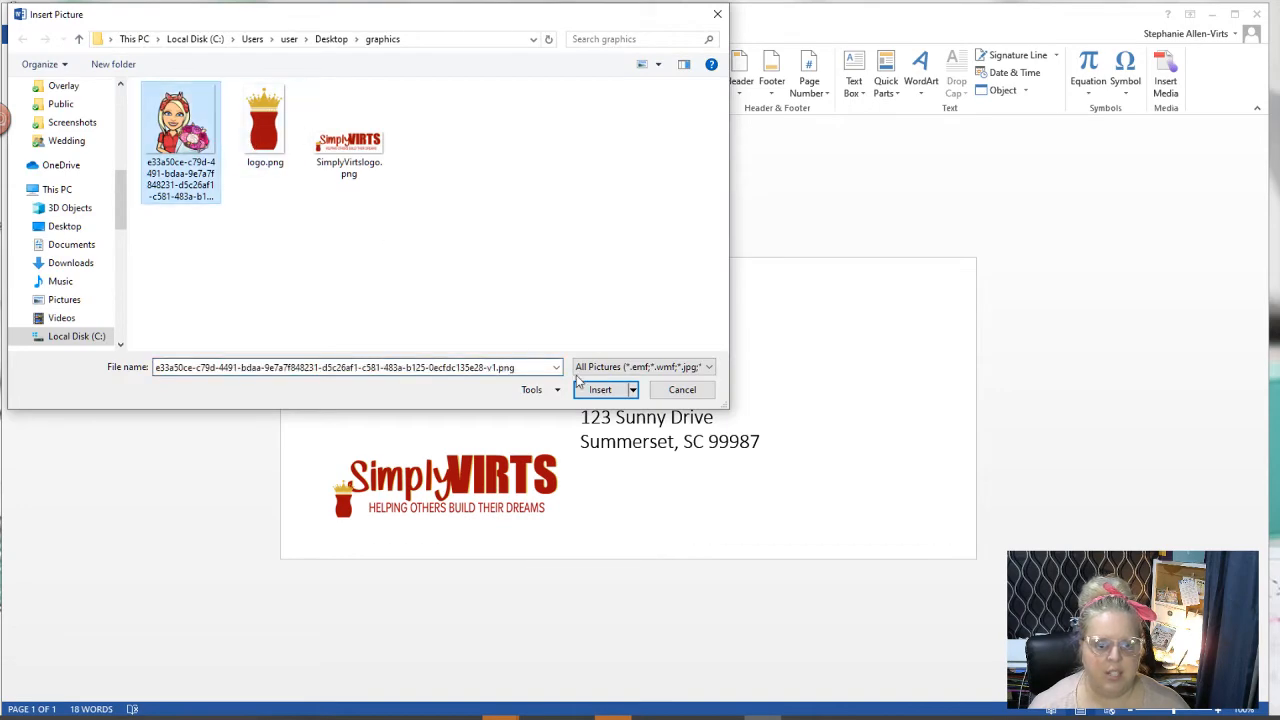
# Insert the Bitmoji image and open the Rotate options to flip it horizontally.
pyautogui.click(600, 389)
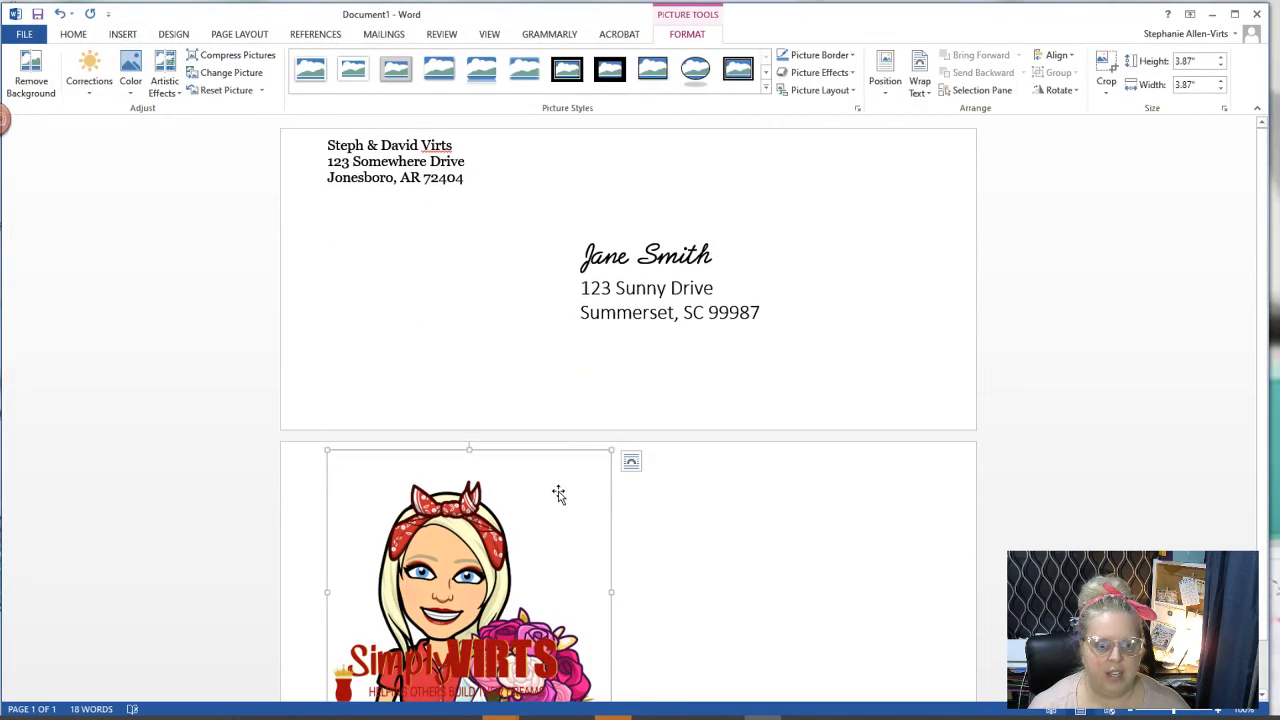
pyautogui.click(884, 75)
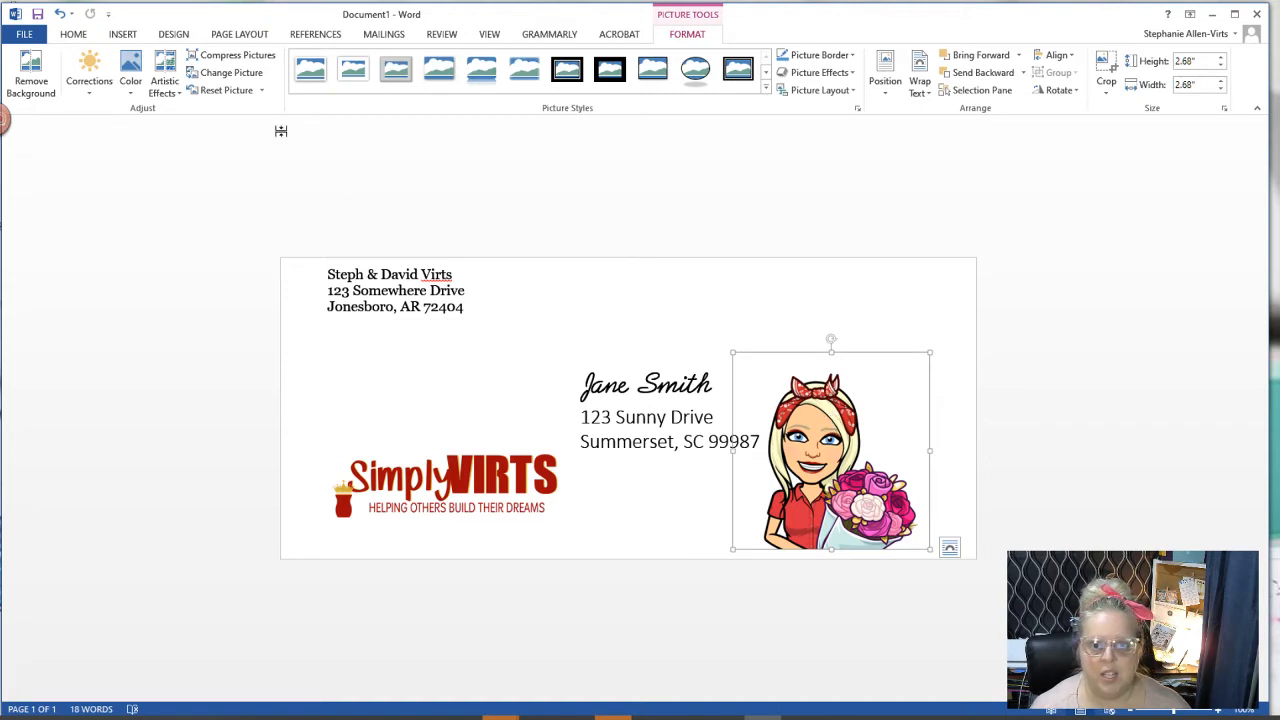
pyautogui.moveTo(816, 90)
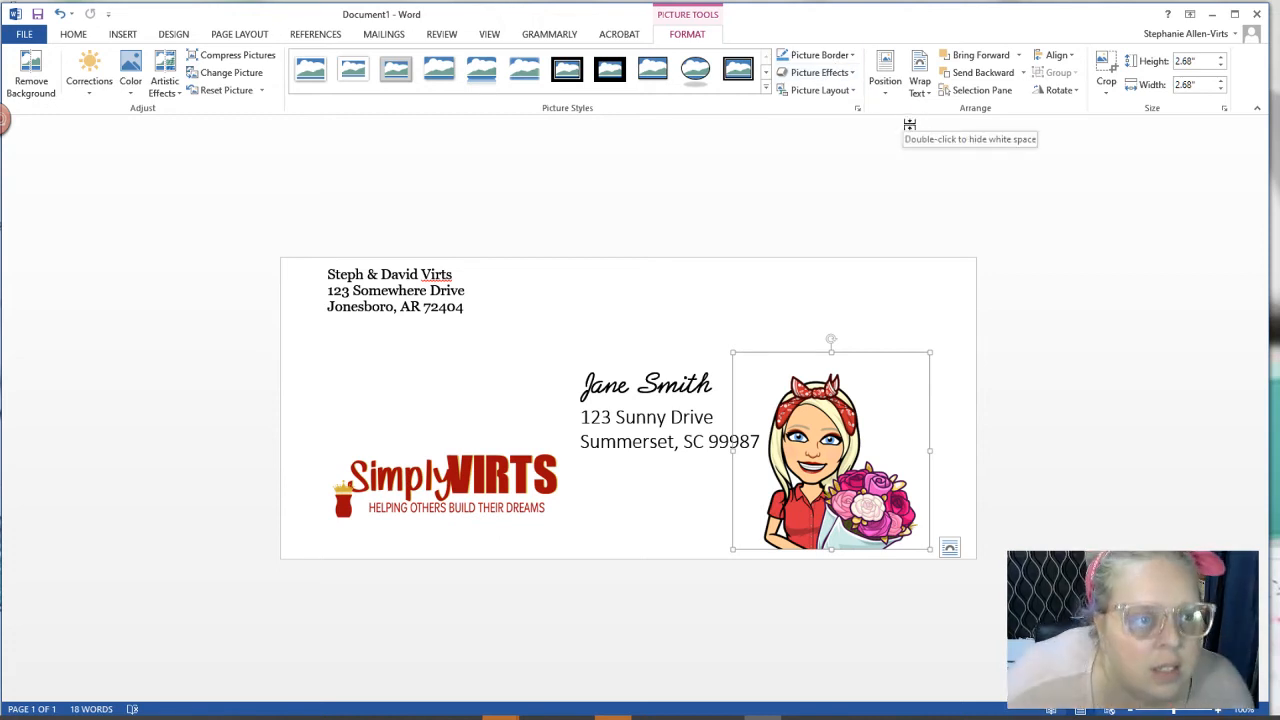
pyautogui.moveTo(817, 90)
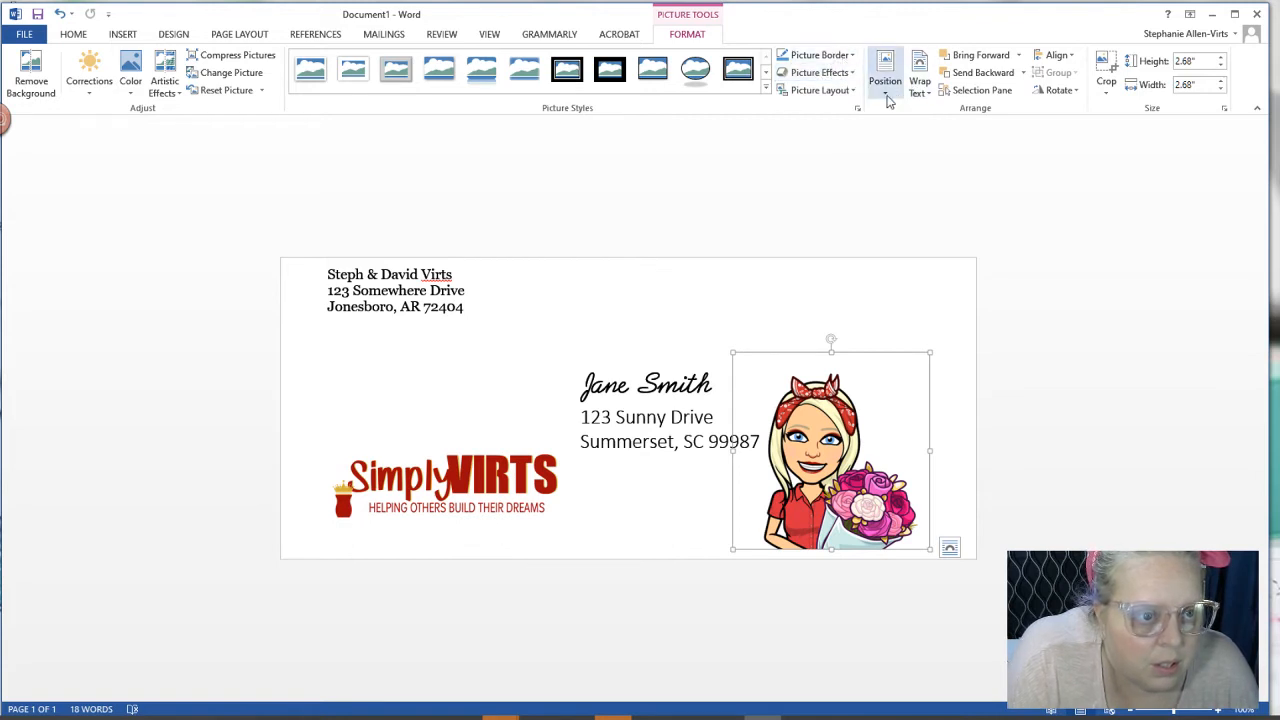
pyautogui.moveTo(860, 462)
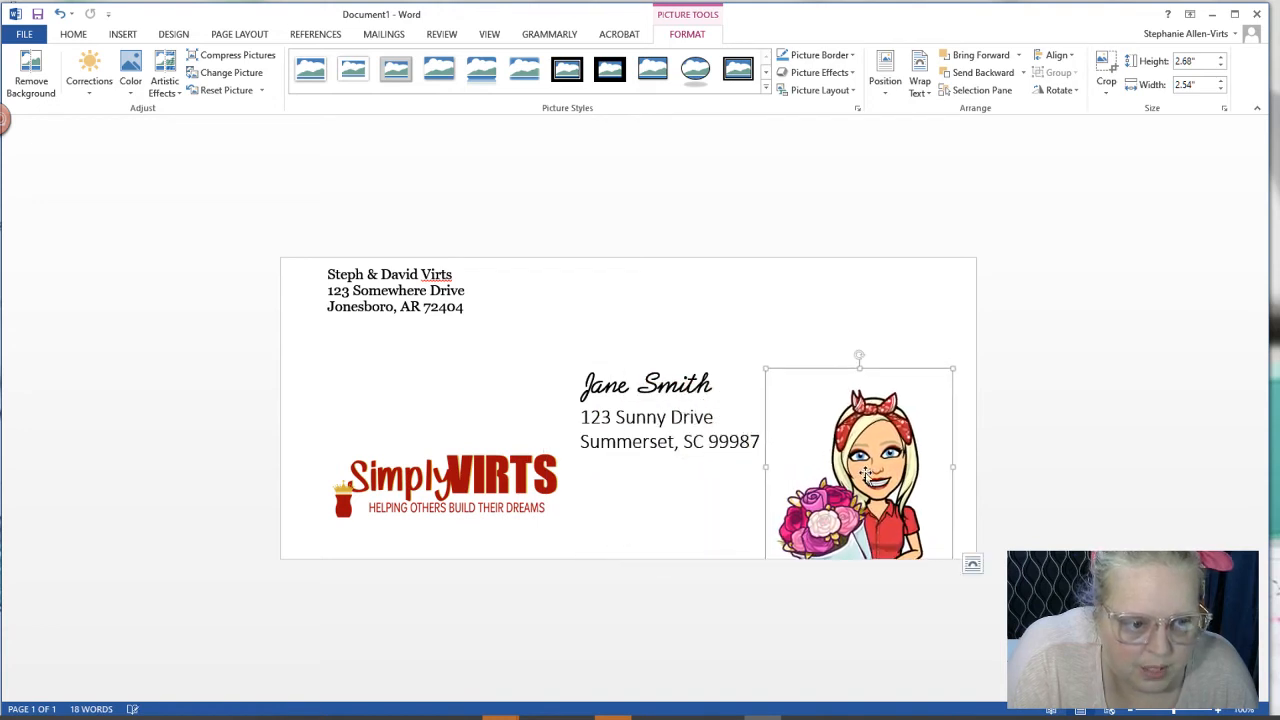
pyautogui.moveTo(770, 470)
pyautogui.write('3')
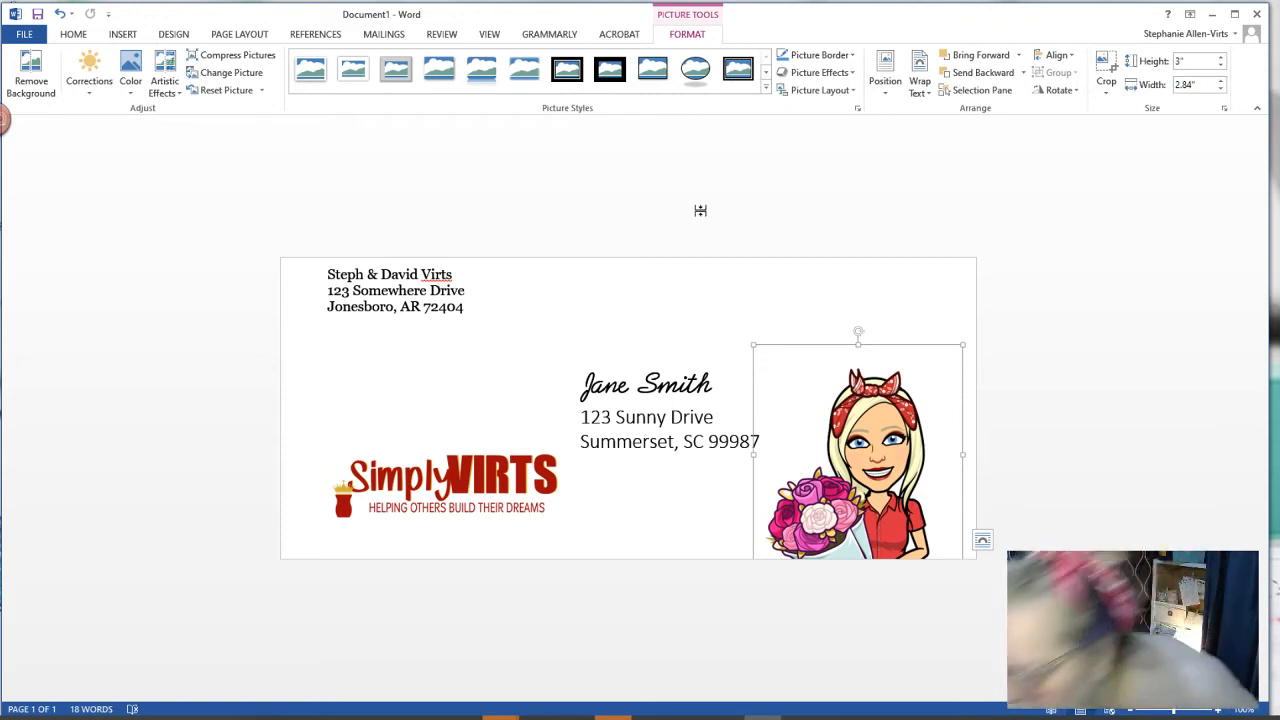
pyautogui.moveTo(701, 211)
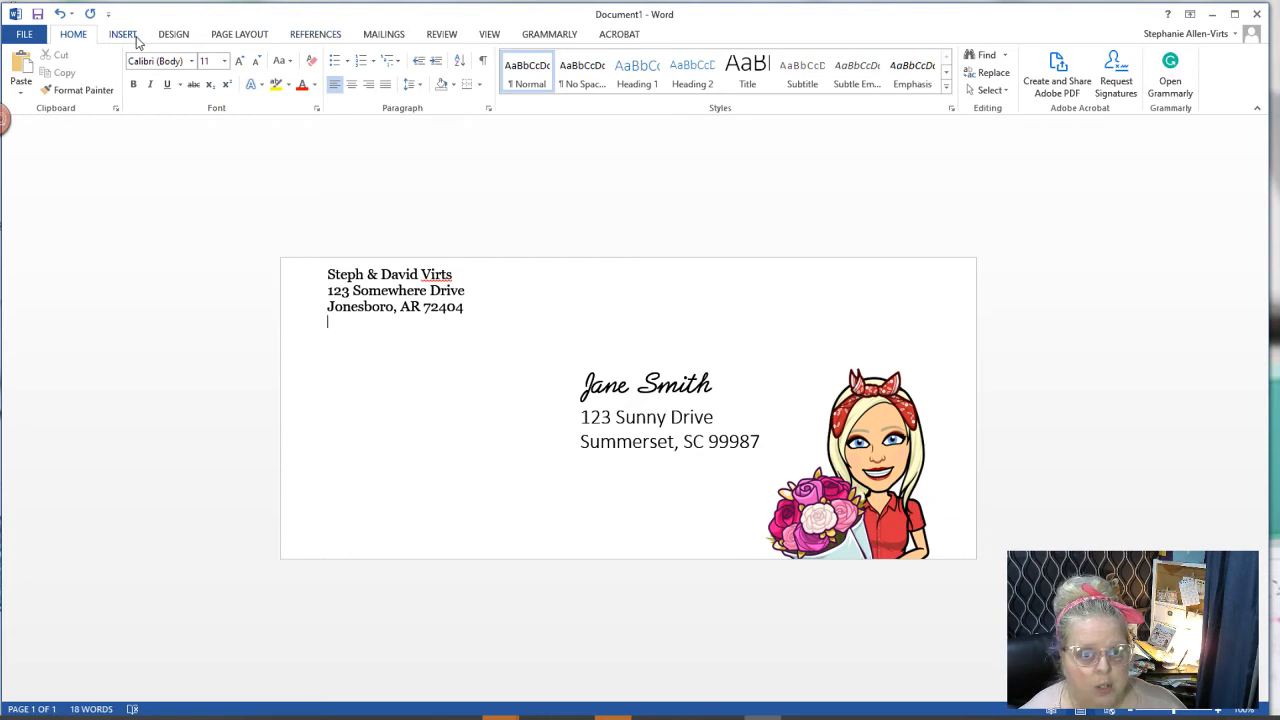
# Insert a WordArt style and type HAPPY MAIL over its placeholder text.
pyautogui.click(122, 33)
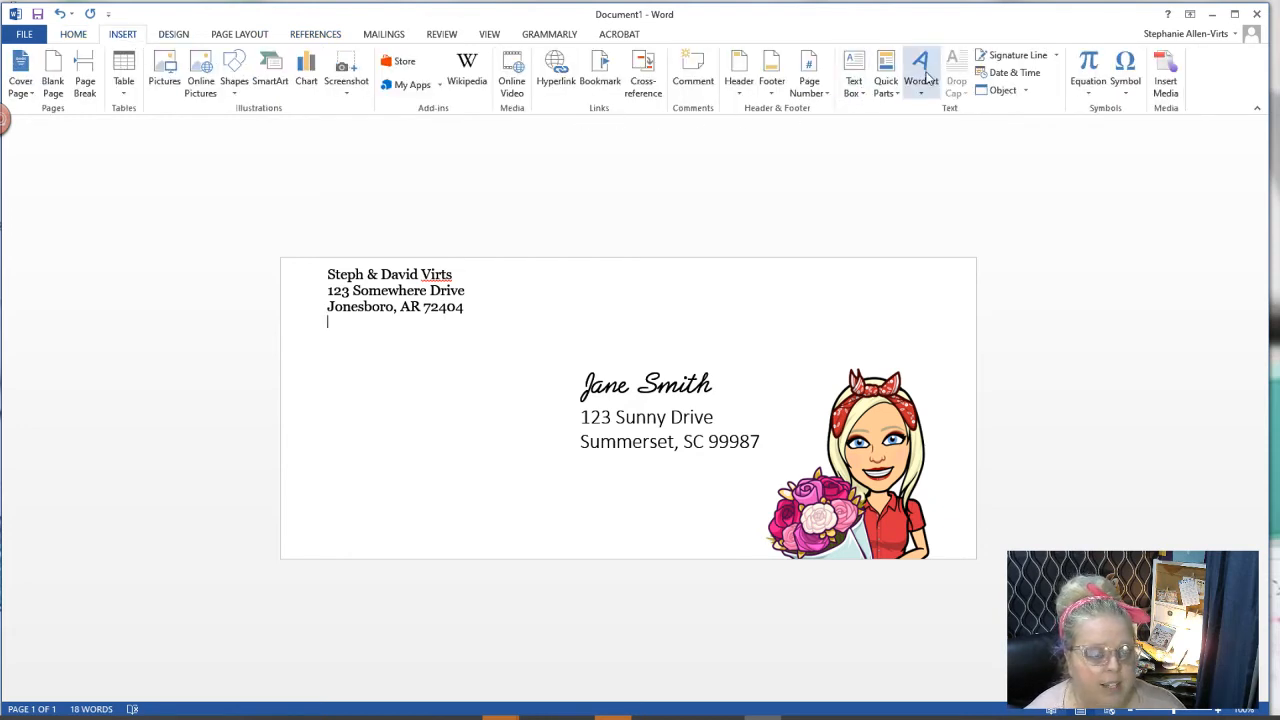
pyautogui.click(919, 70)
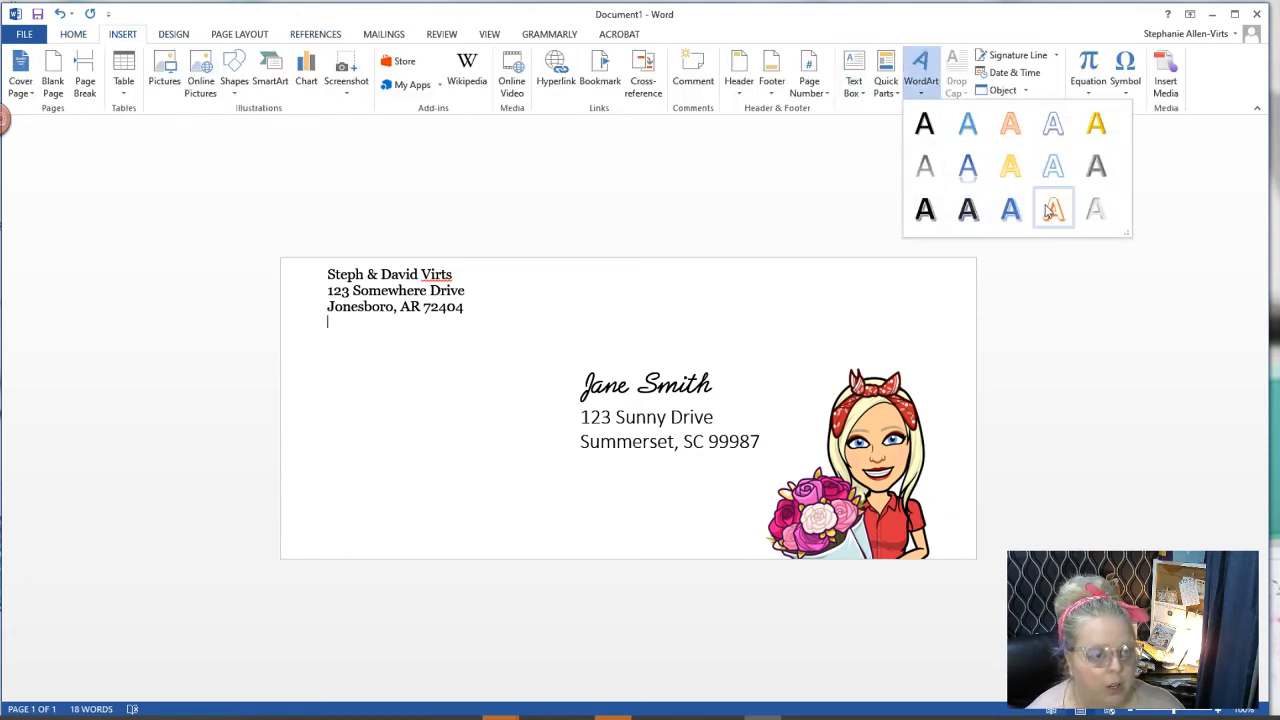
pyautogui.click(1053, 208)
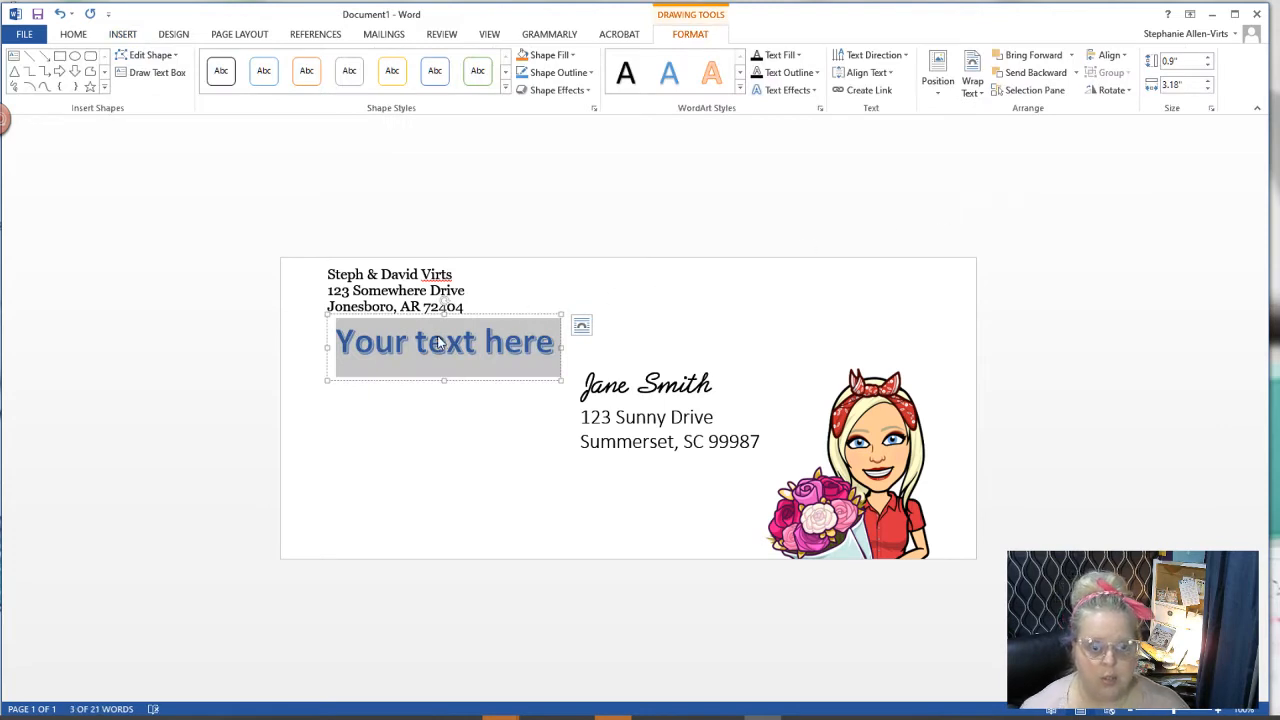
pyautogui.click(445, 341)
pyautogui.write('H')
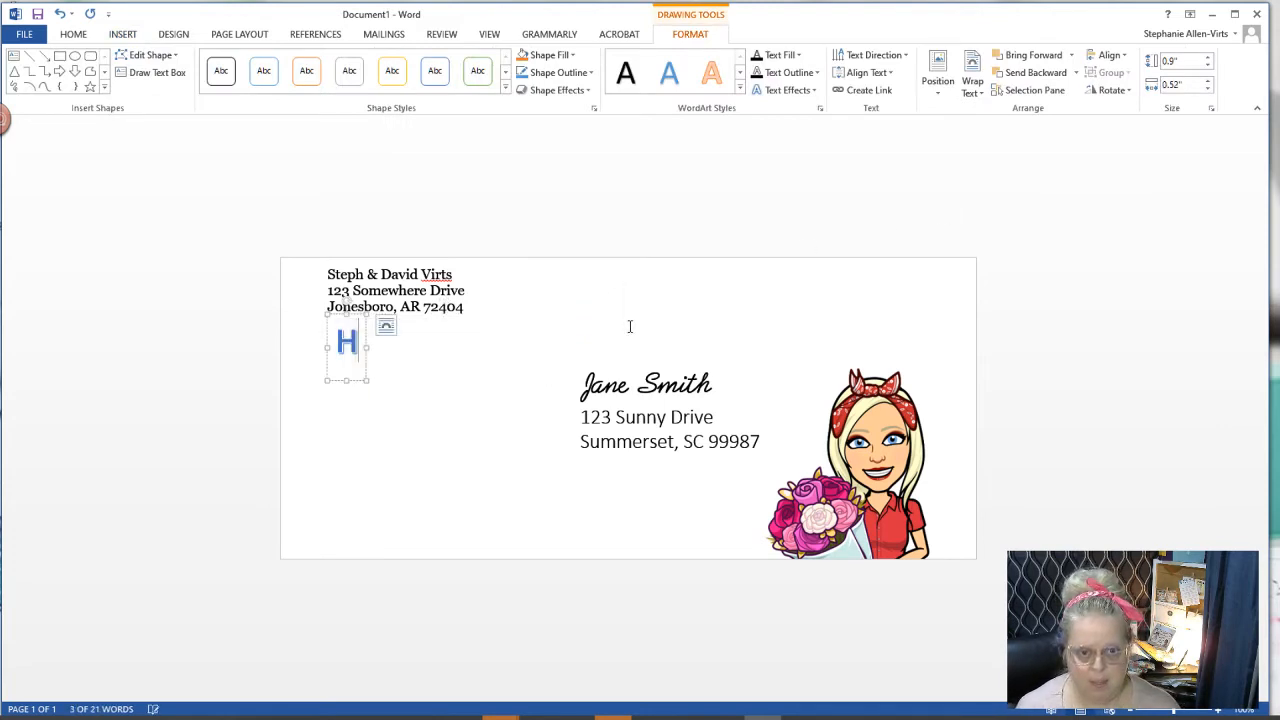
pyautogui.write('APPY')
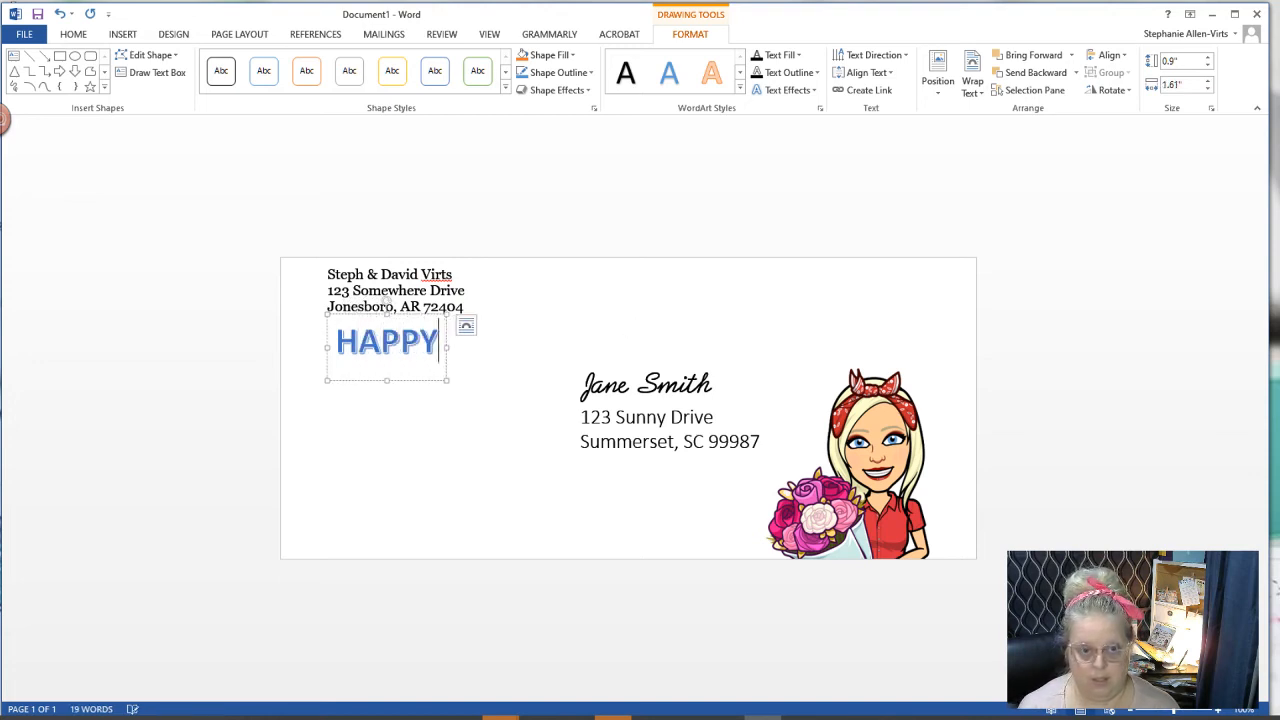
pyautogui.write('MAIL')
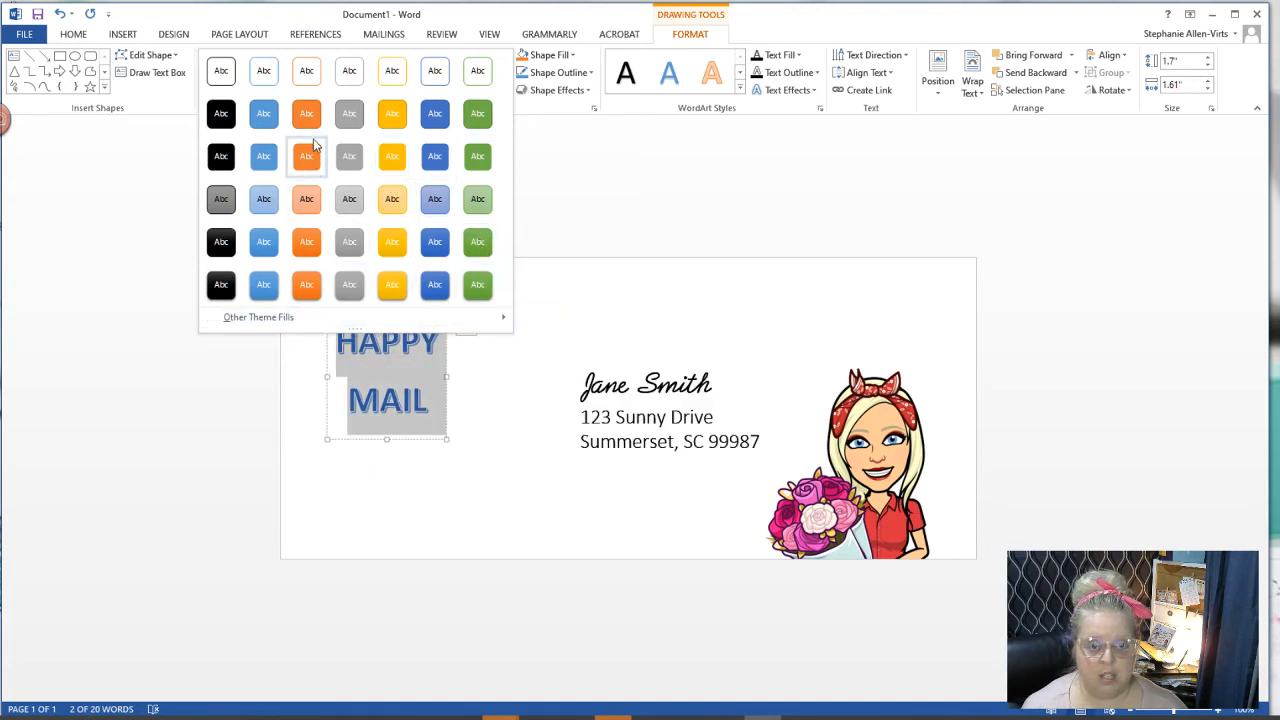
pyautogui.click(391, 70)
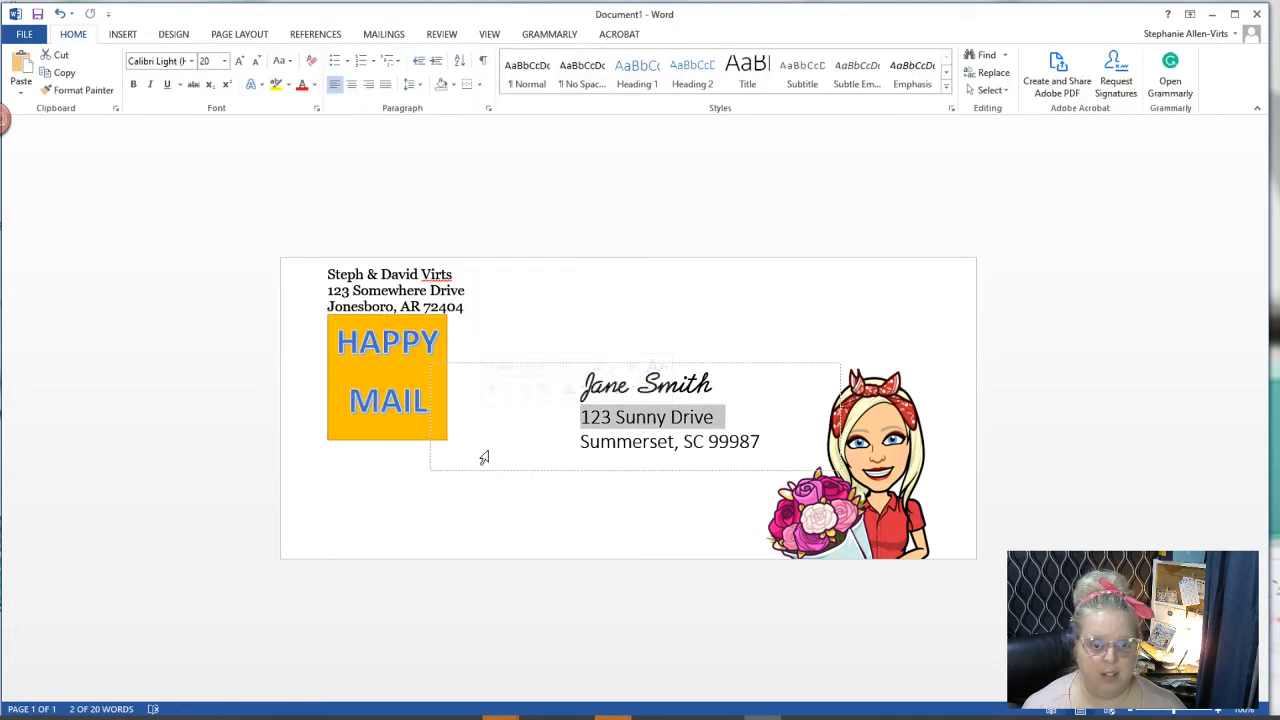
pyautogui.click(388, 370)
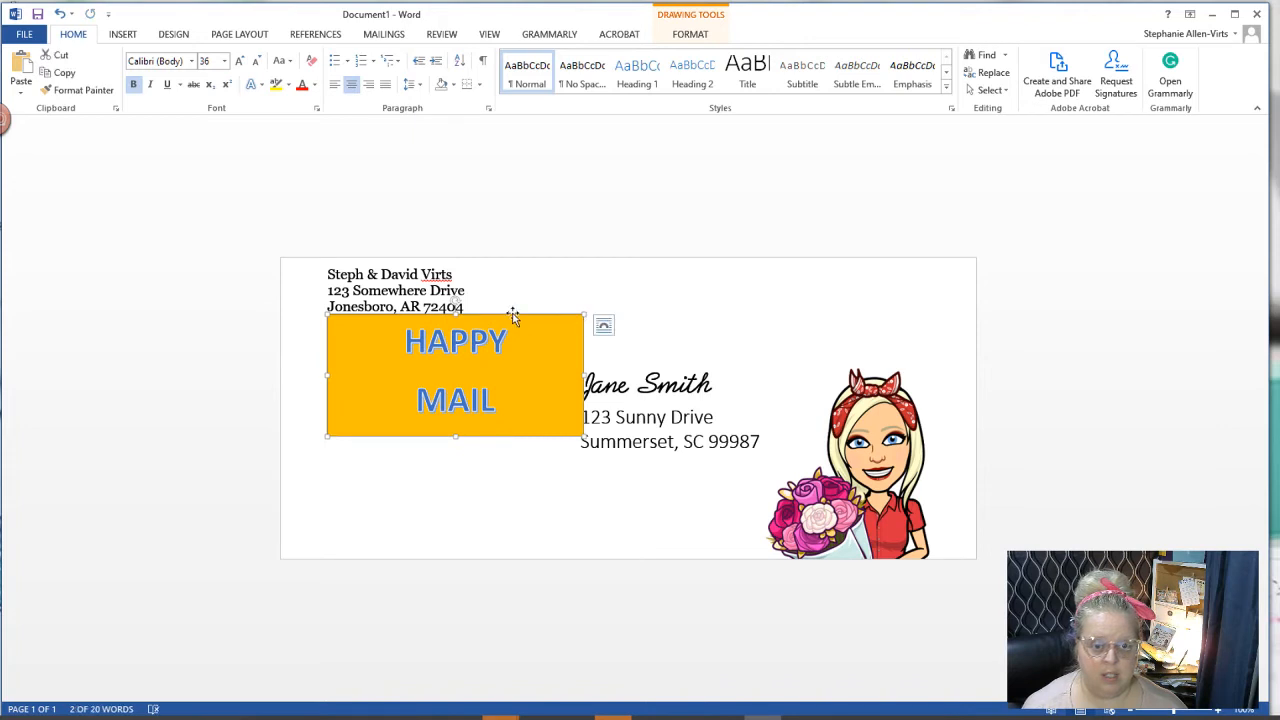
pyautogui.moveTo(455, 375); pyautogui.dragTo(427, 490)
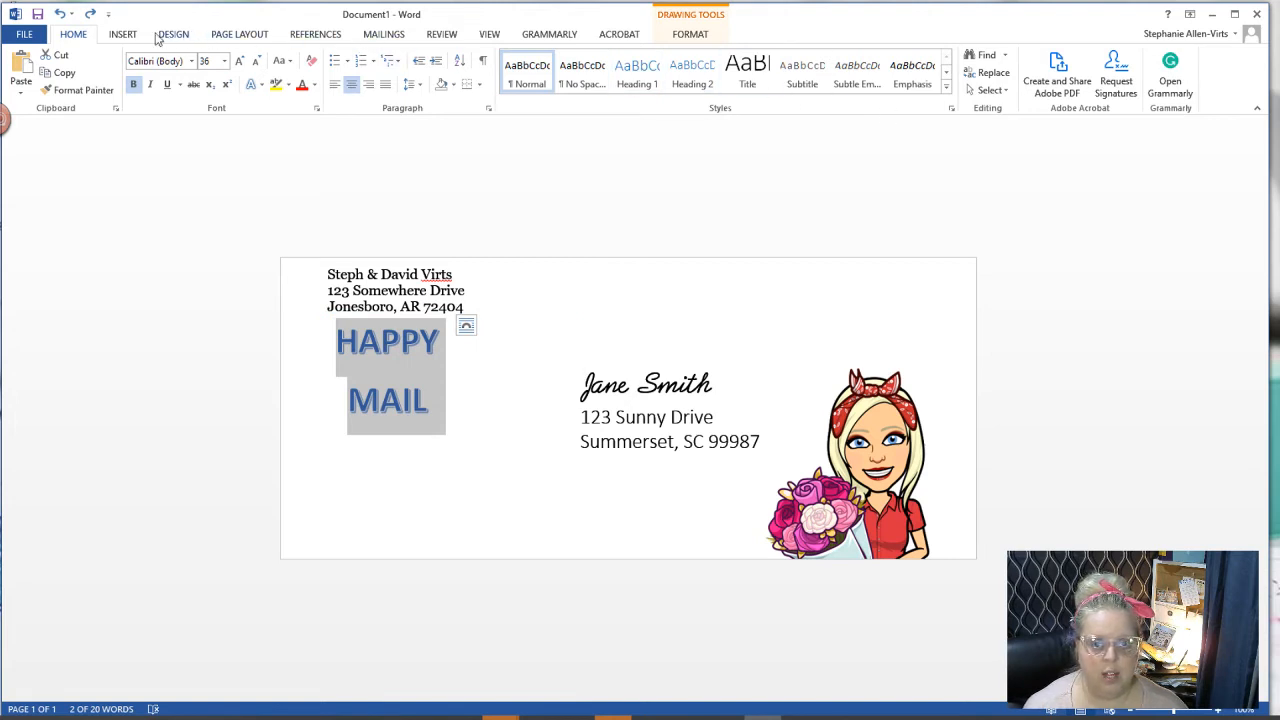
# Add orange-outline HAPPY MAIL WordArt, tilt it diagonally, and delete the blue WordArt.
pyautogui.click(918, 70)
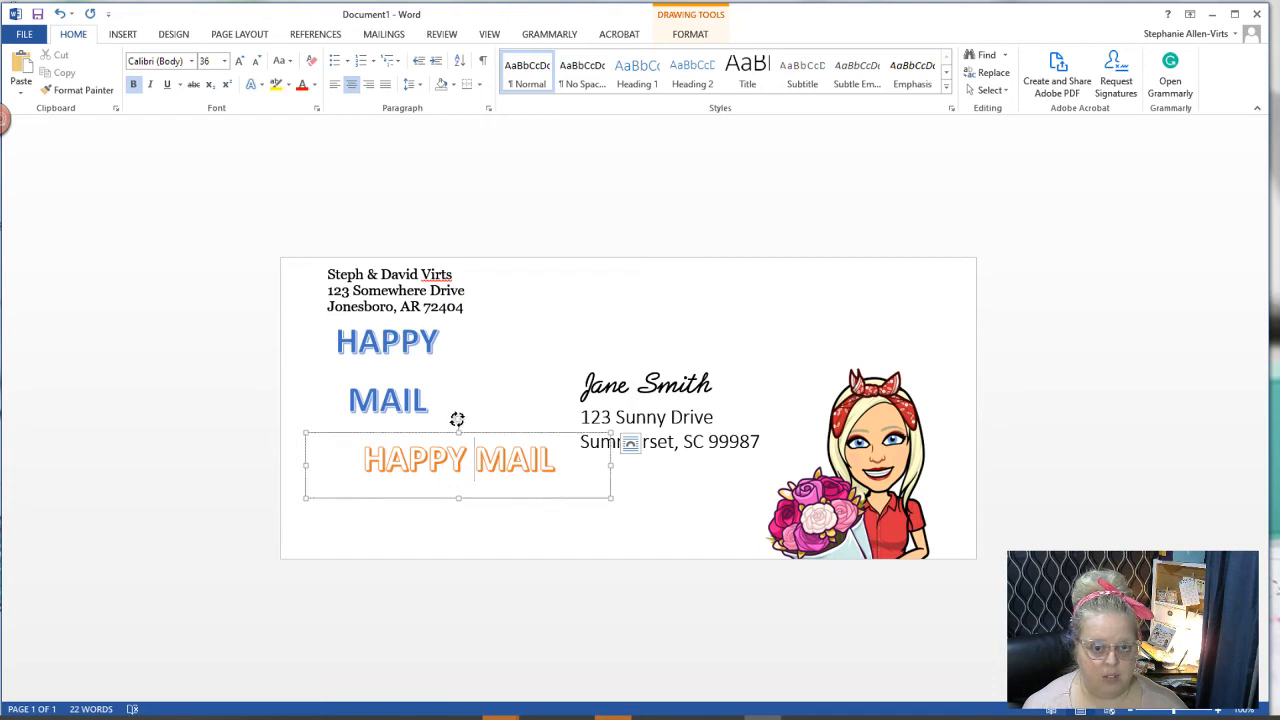
pyautogui.moveTo(458, 420); pyautogui.dragTo(444, 420)
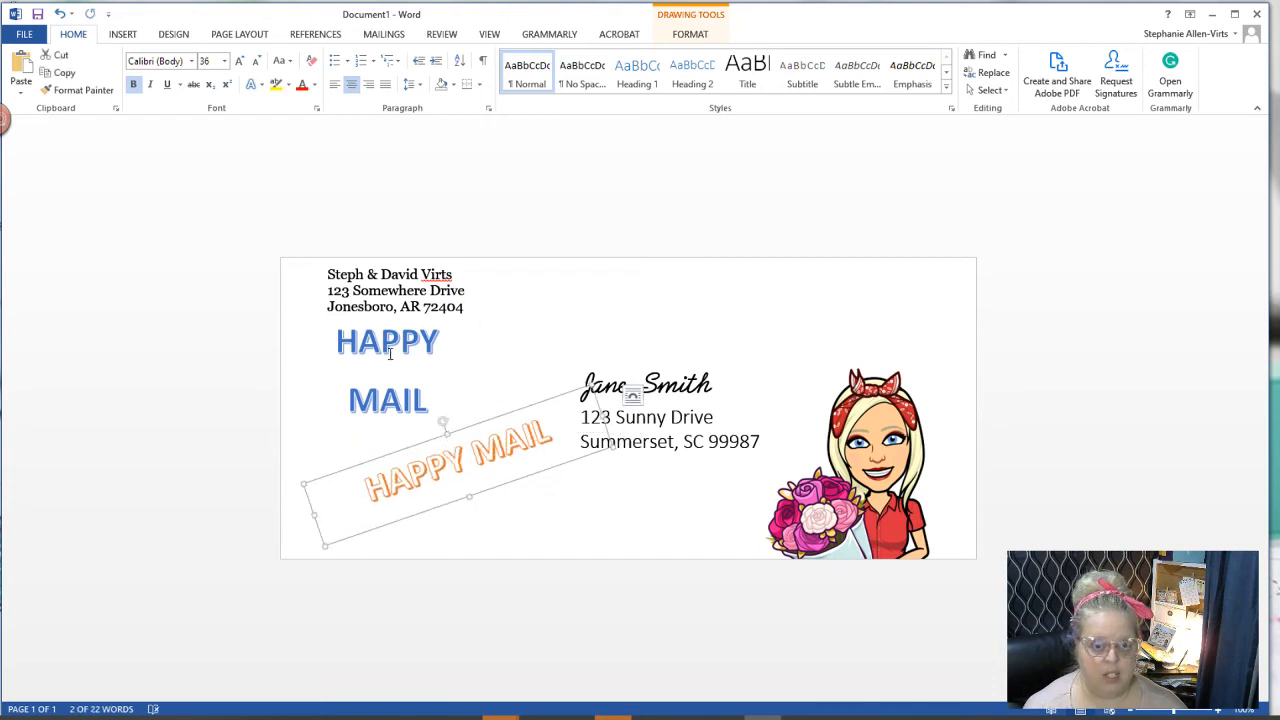
pyautogui.click(387, 370)
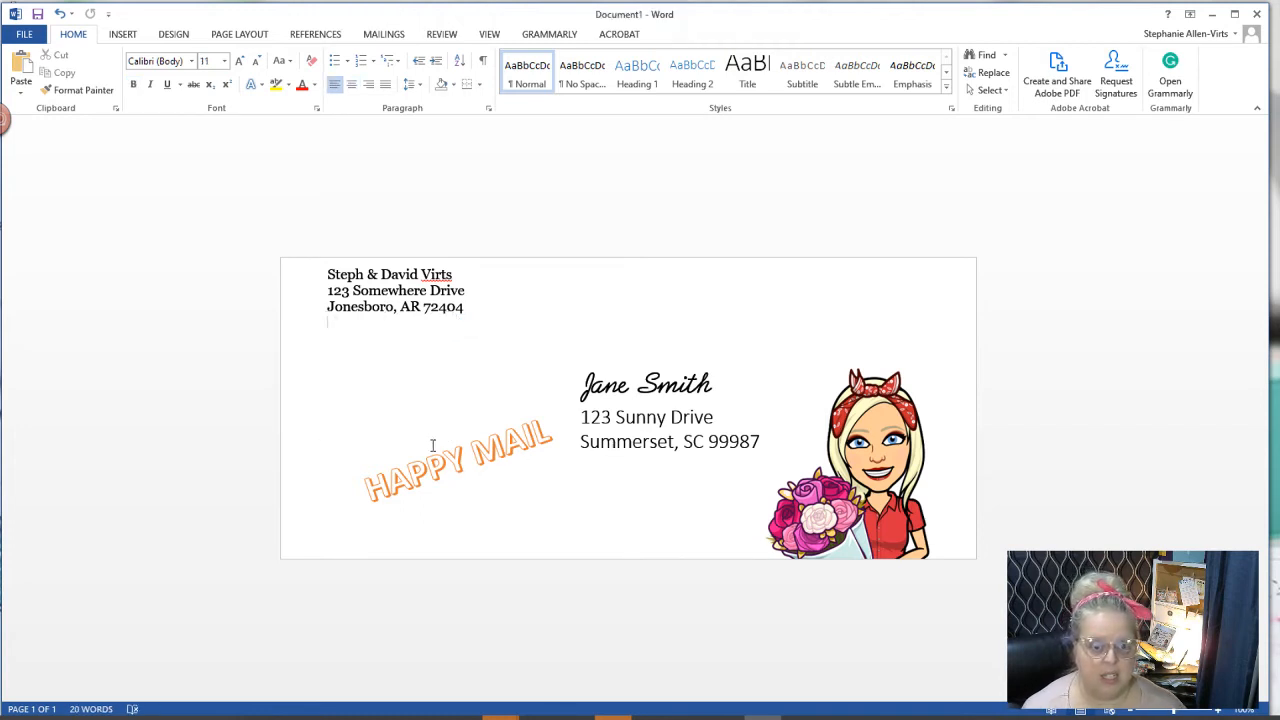
pyautogui.click(460, 455)
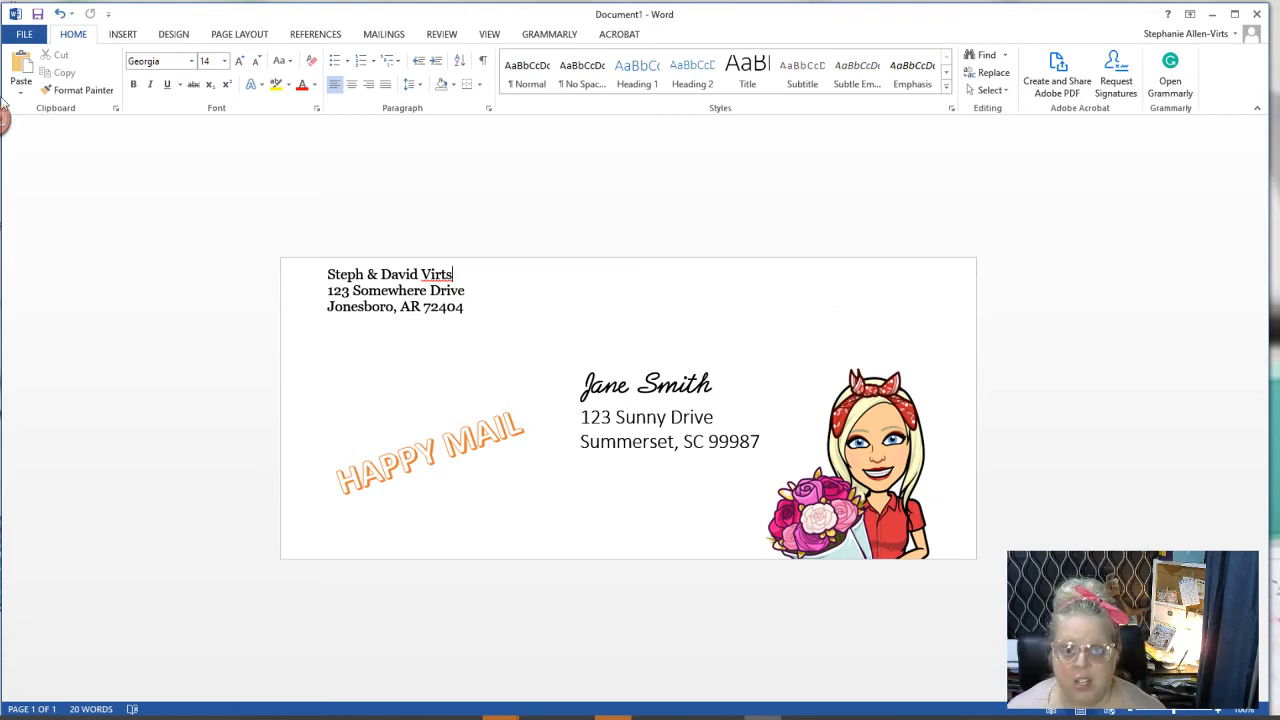
# Open the print preview of the finished envelope from the File menu.
pyautogui.click(24, 14)
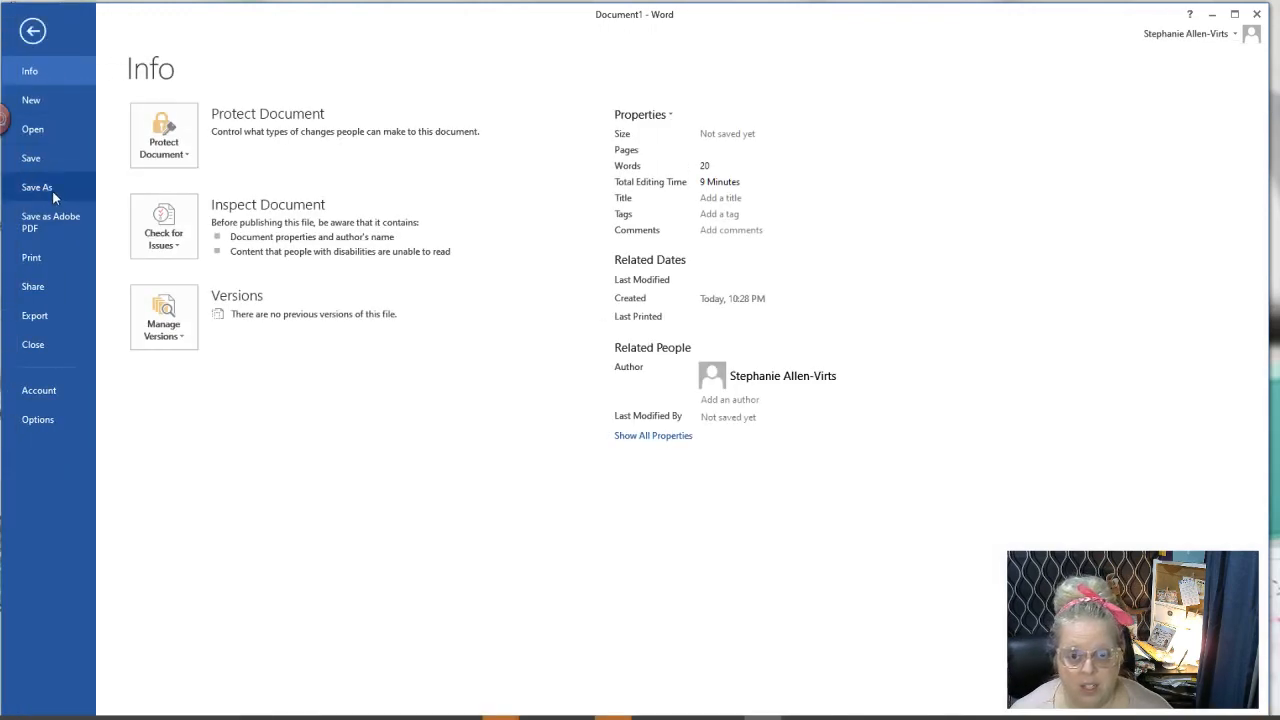
pyautogui.click(31, 257)
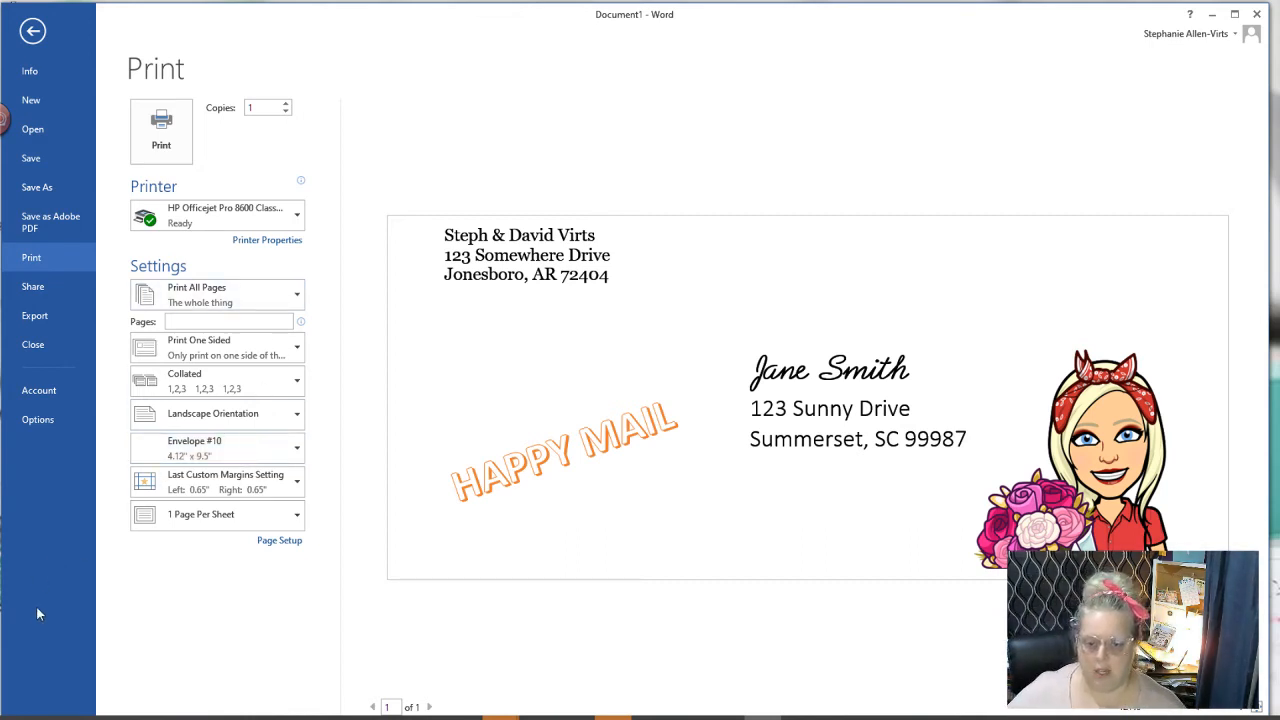
pyautogui.moveTo(843, 712)
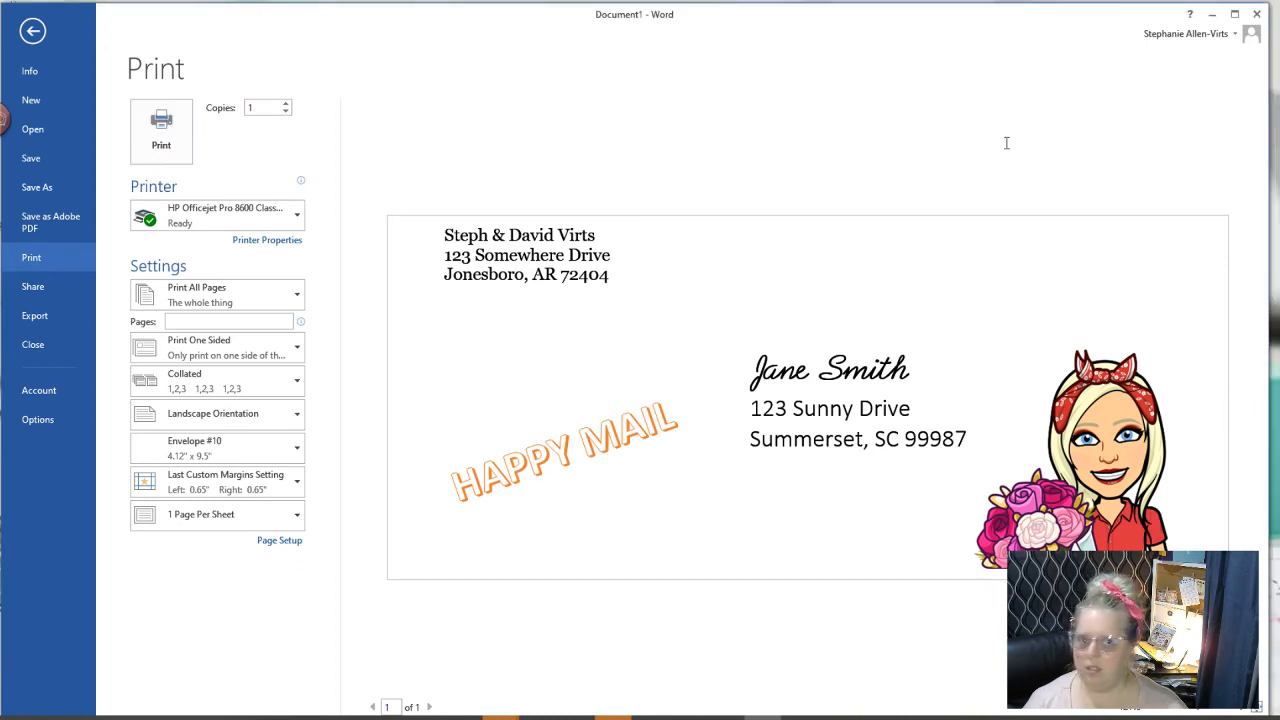
pyautogui.moveTo(1017, 138)
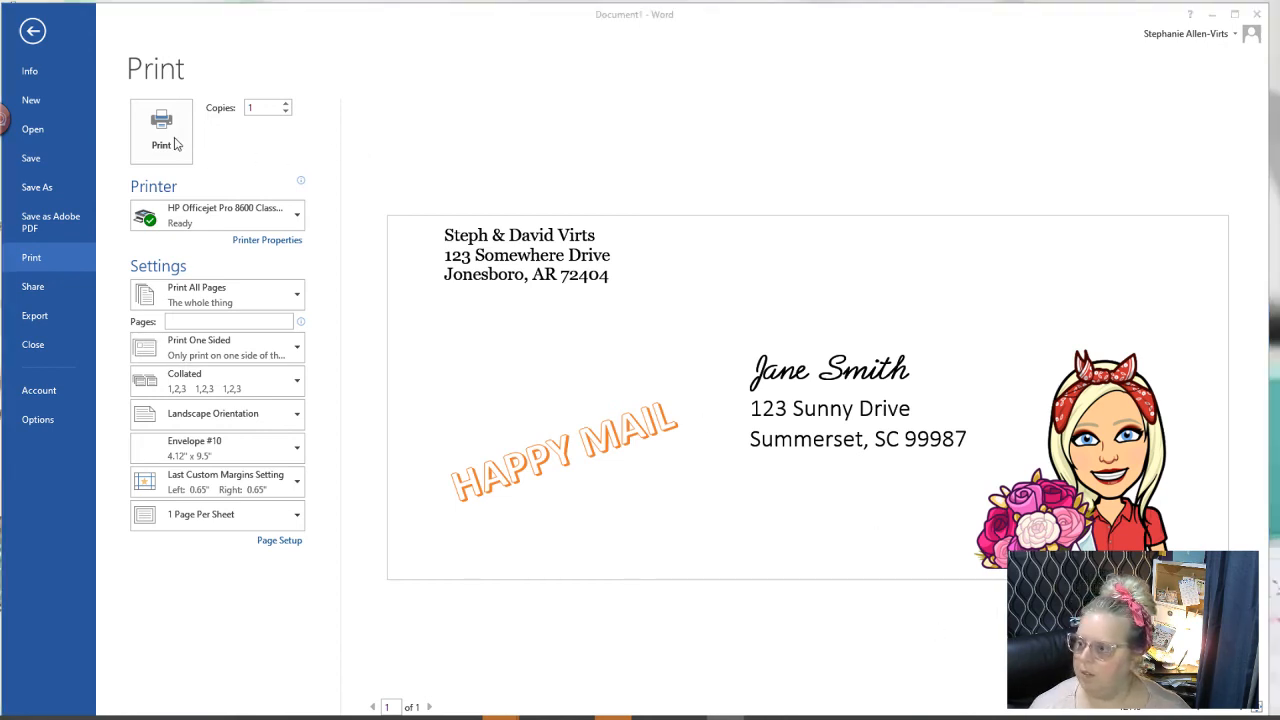
pyautogui.moveTo(245, 215)
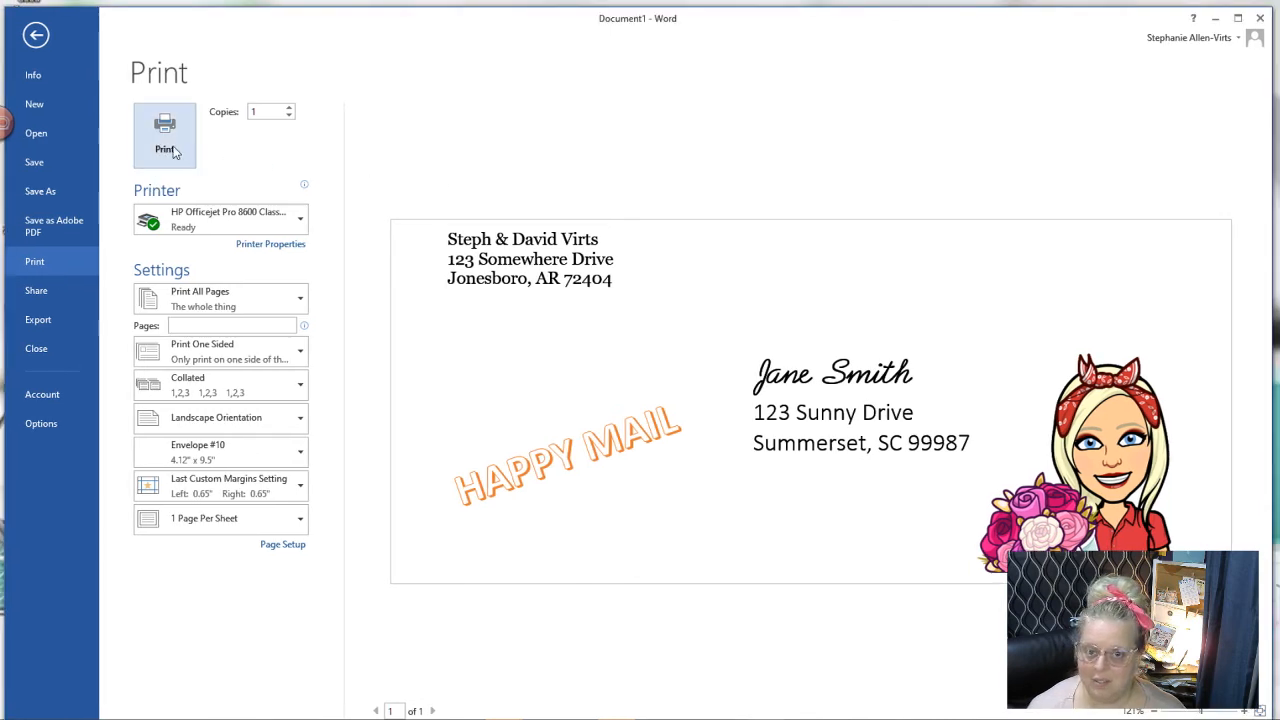
# Print the envelope, accepting the small-margins warning with Yes.
pyautogui.click(164, 125)
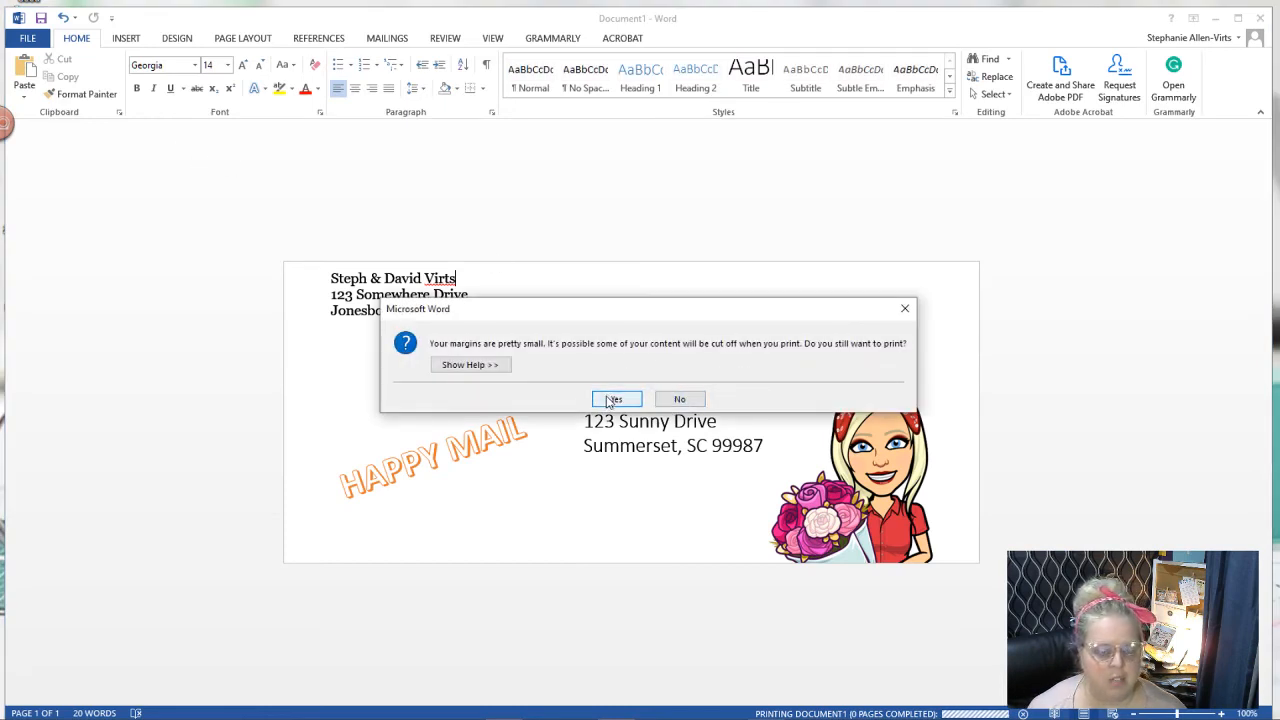
pyautogui.click(613, 399)
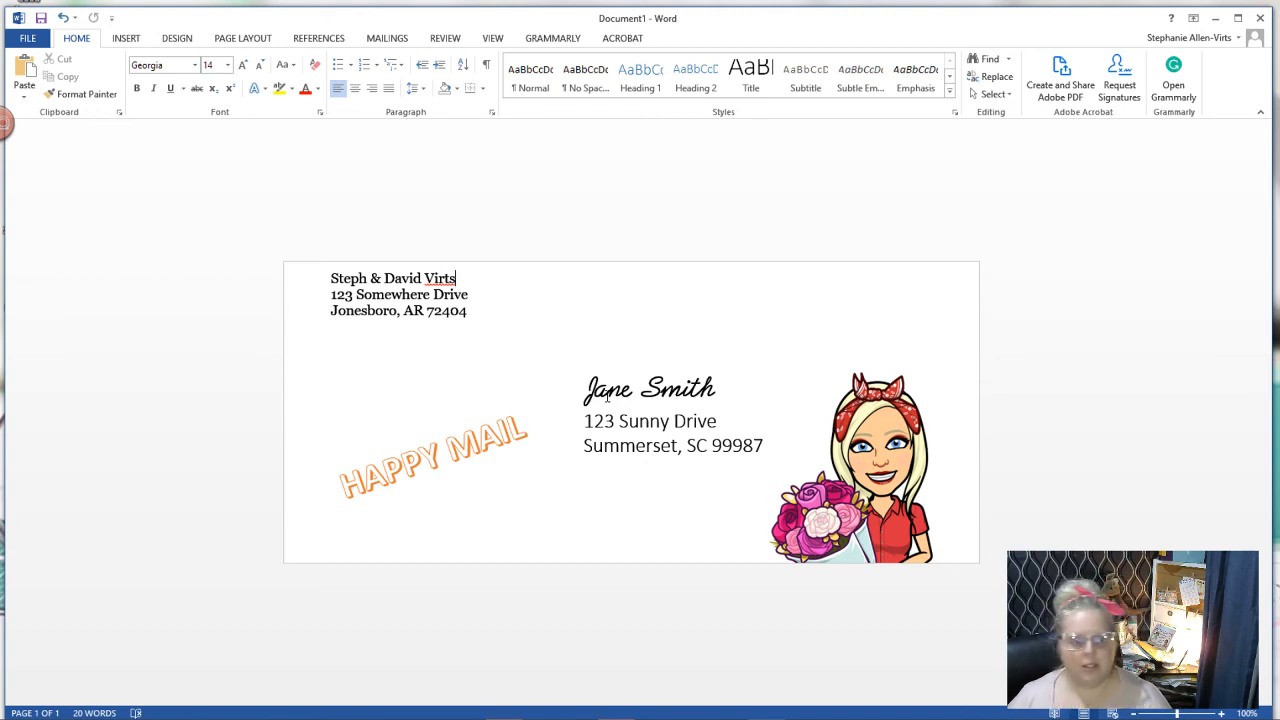
pyautogui.moveTo(29, 556)
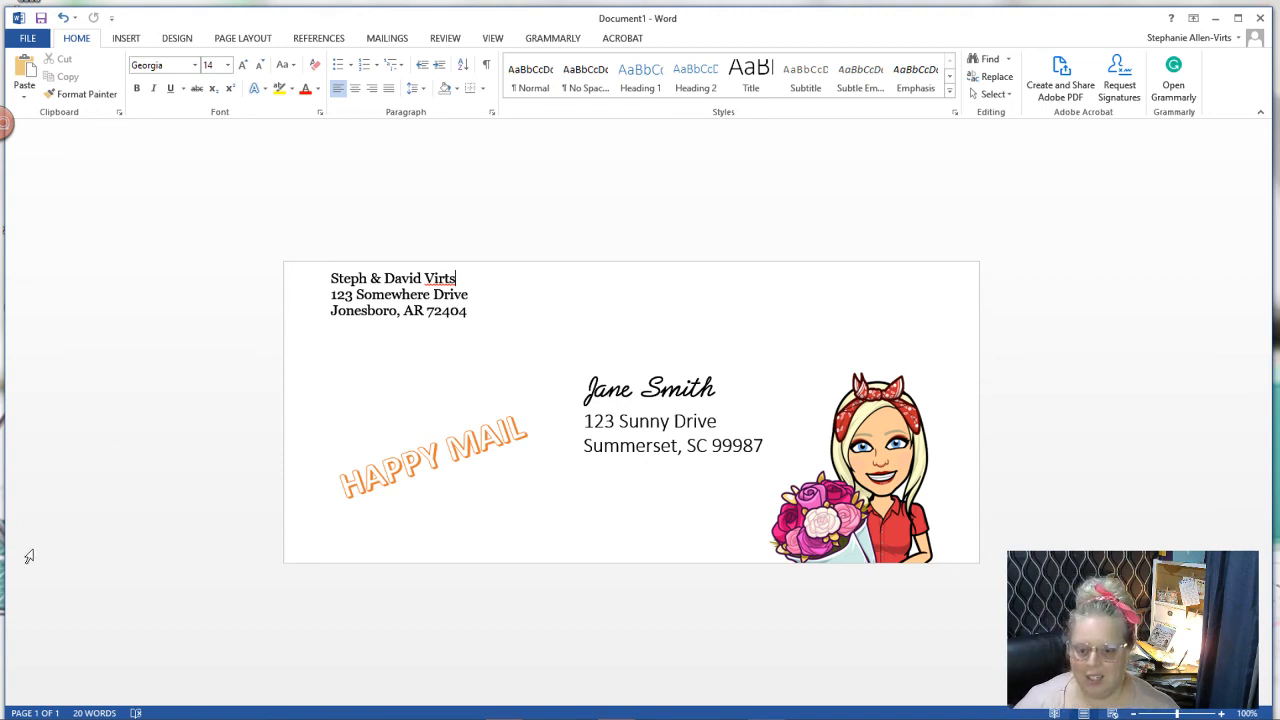